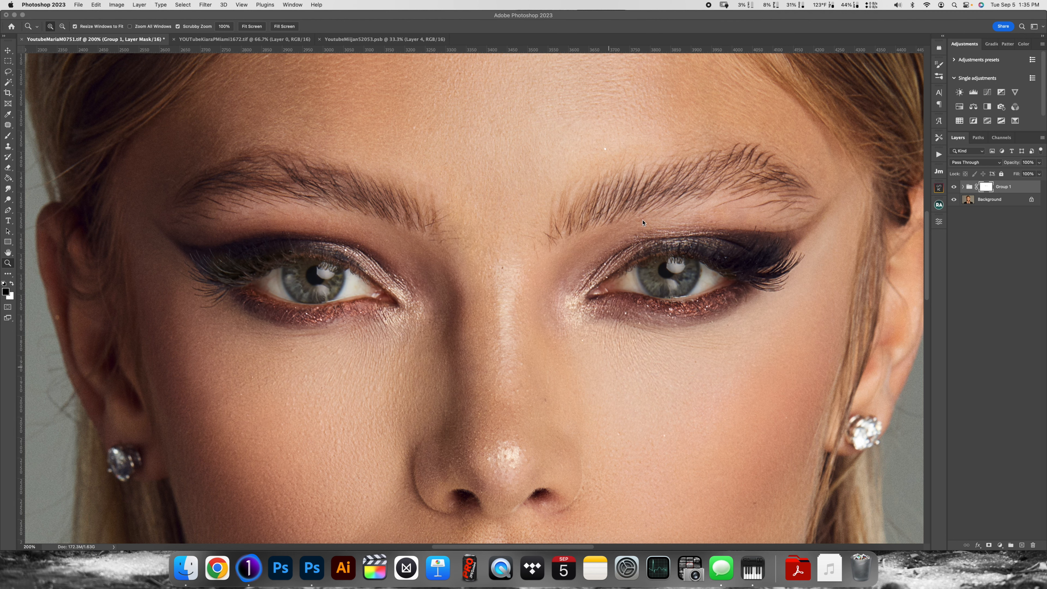
pyautogui.moveTo(468, 333)
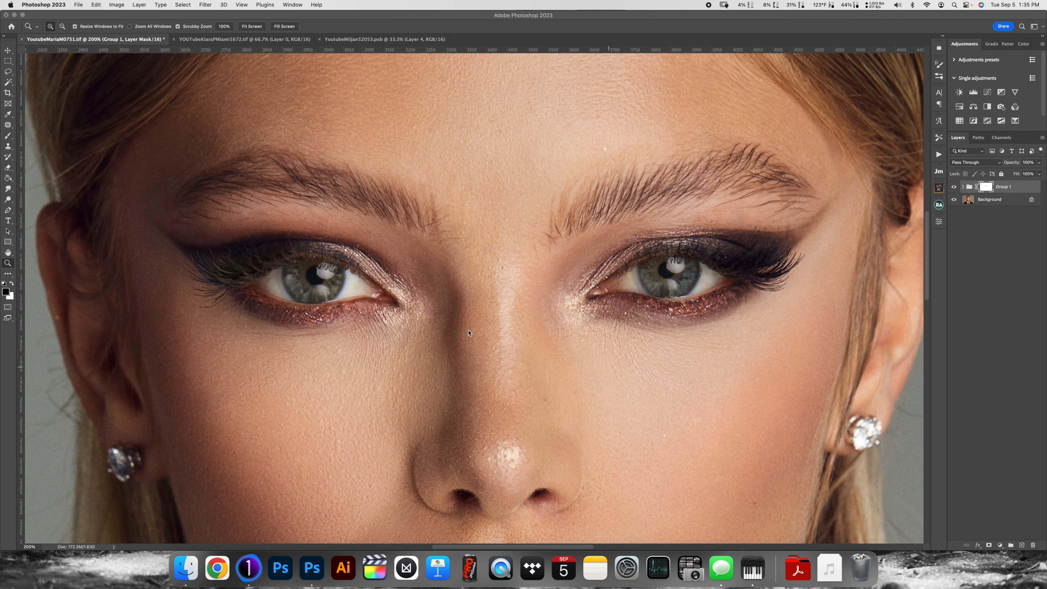
pyautogui.moveTo(495, 339)
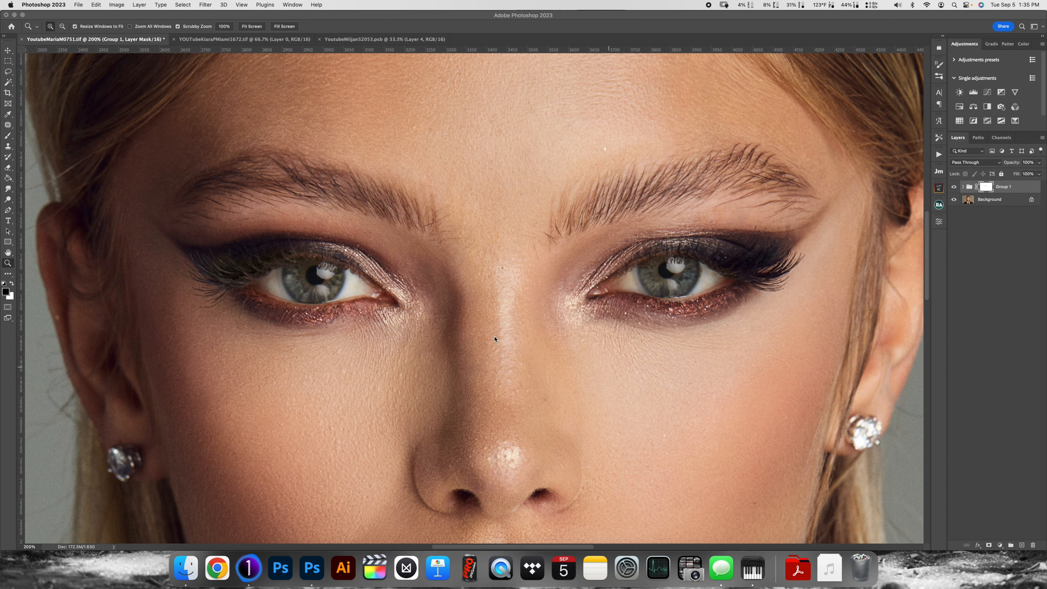
pyautogui.moveTo(483, 347)
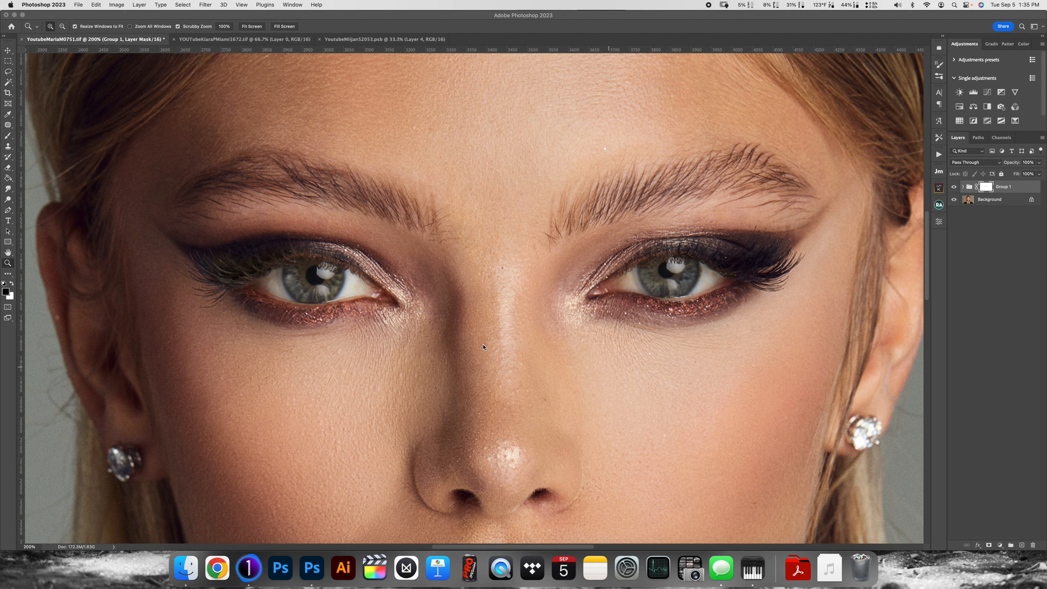
pyautogui.moveTo(480, 350)
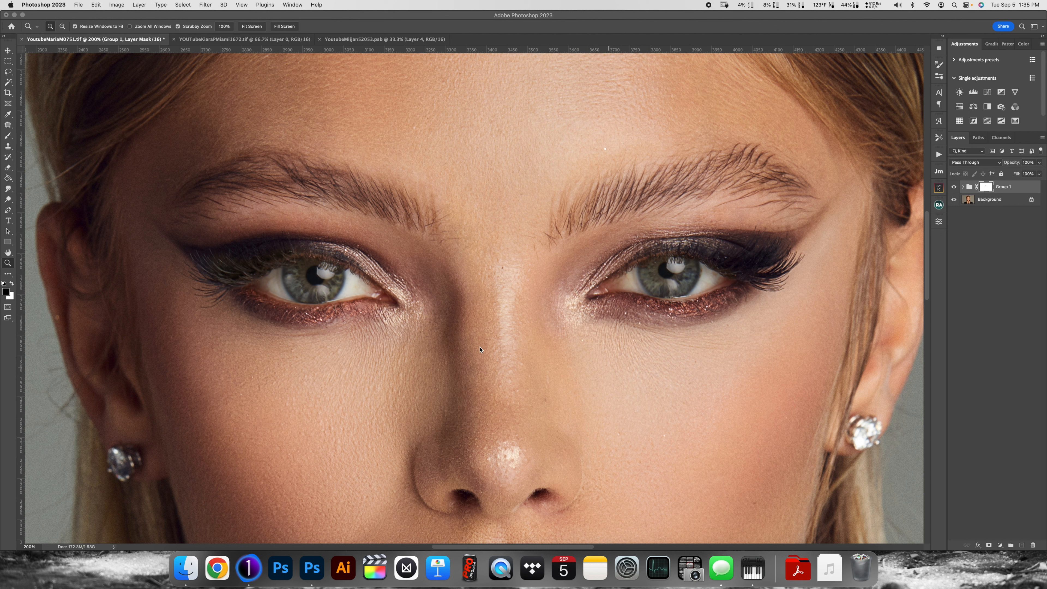
pyautogui.moveTo(482, 319)
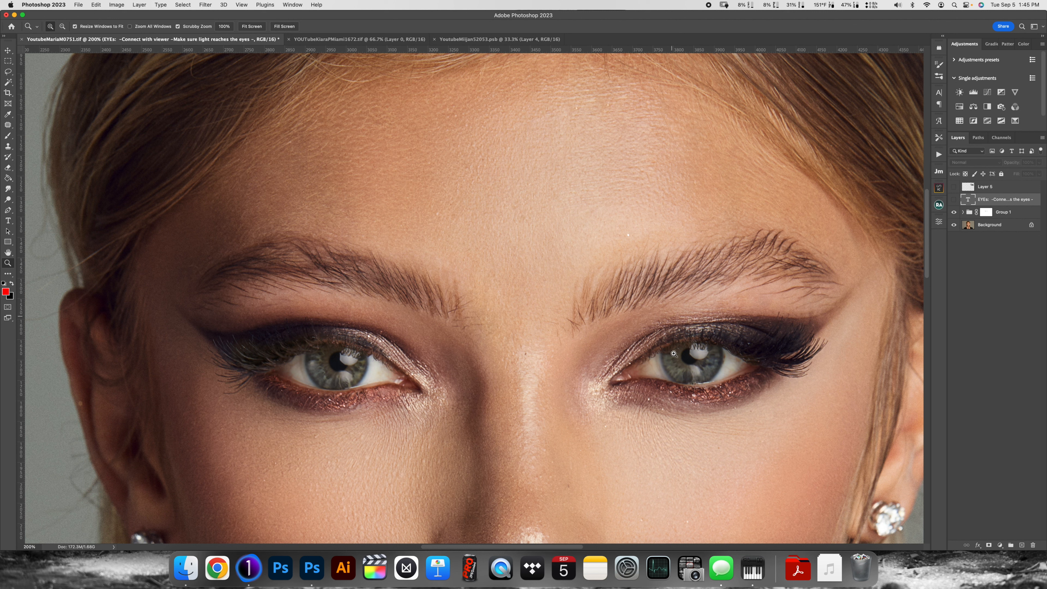
pyautogui.moveTo(581, 373)
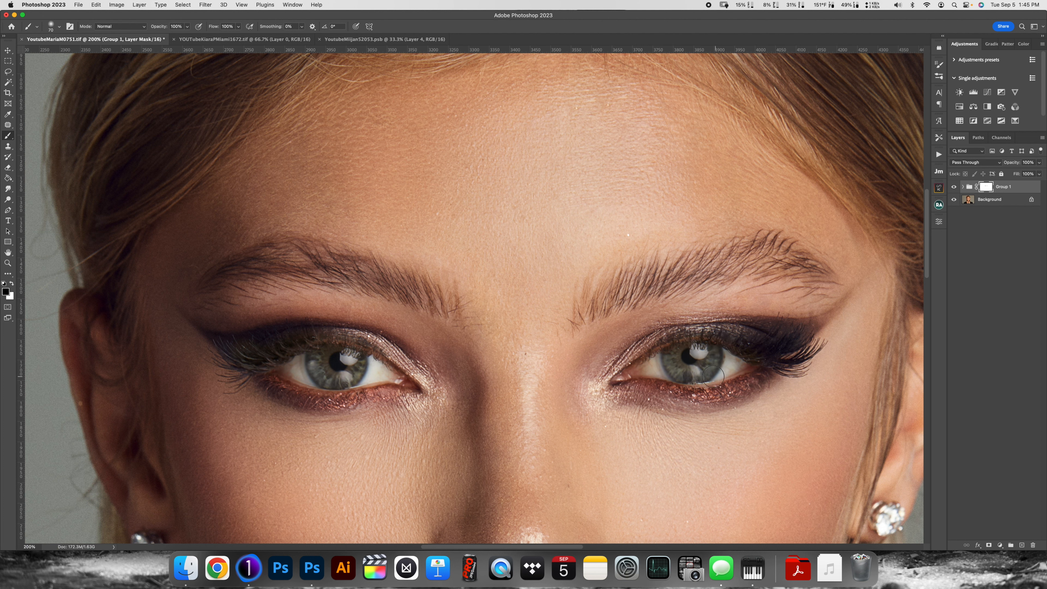
pyautogui.moveTo(667, 366)
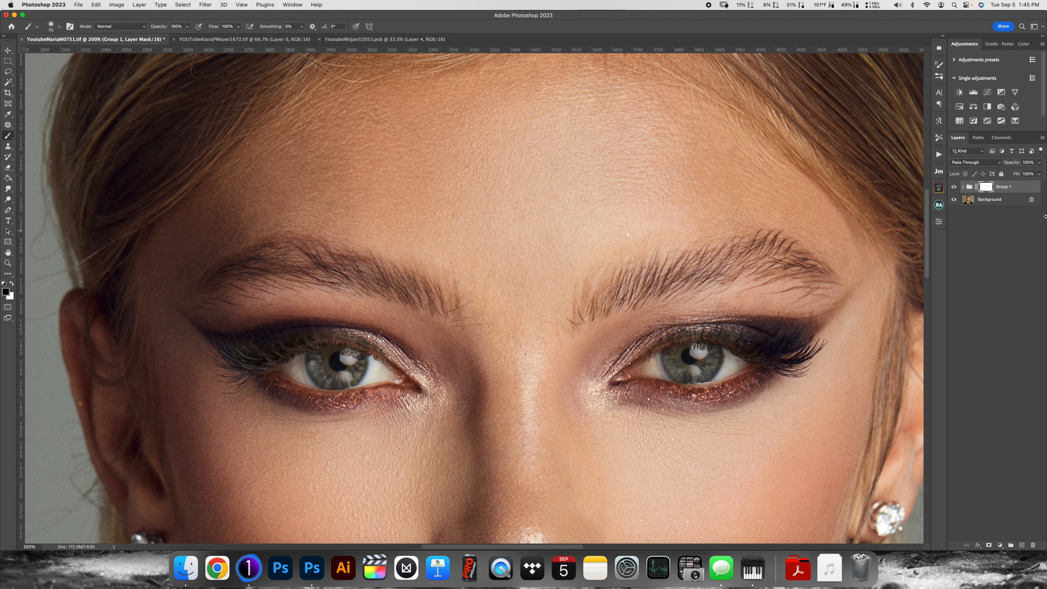
pyautogui.moveTo(672, 287)
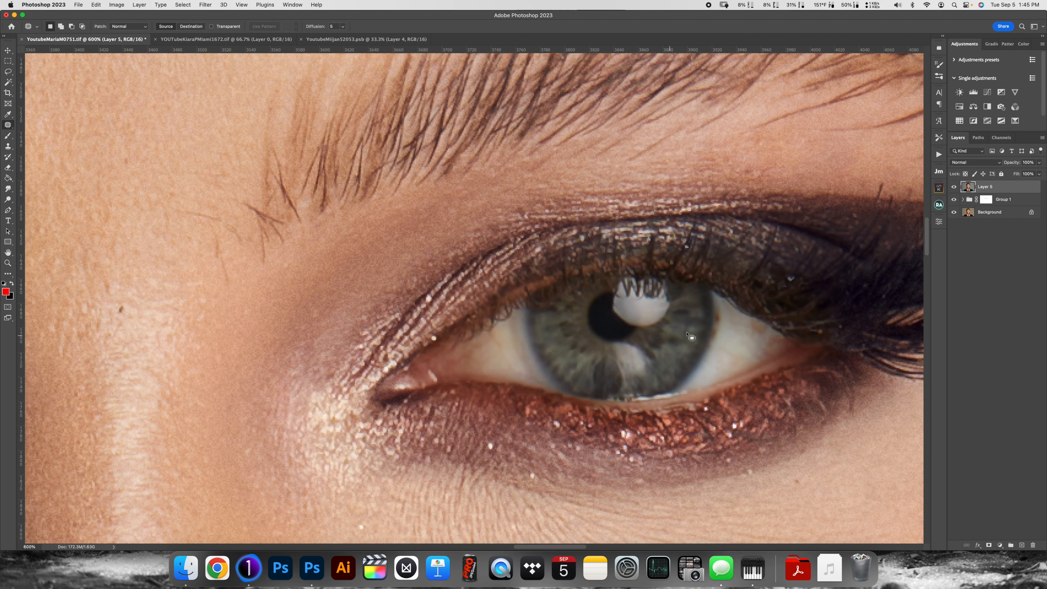
pyautogui.moveTo(734, 350)
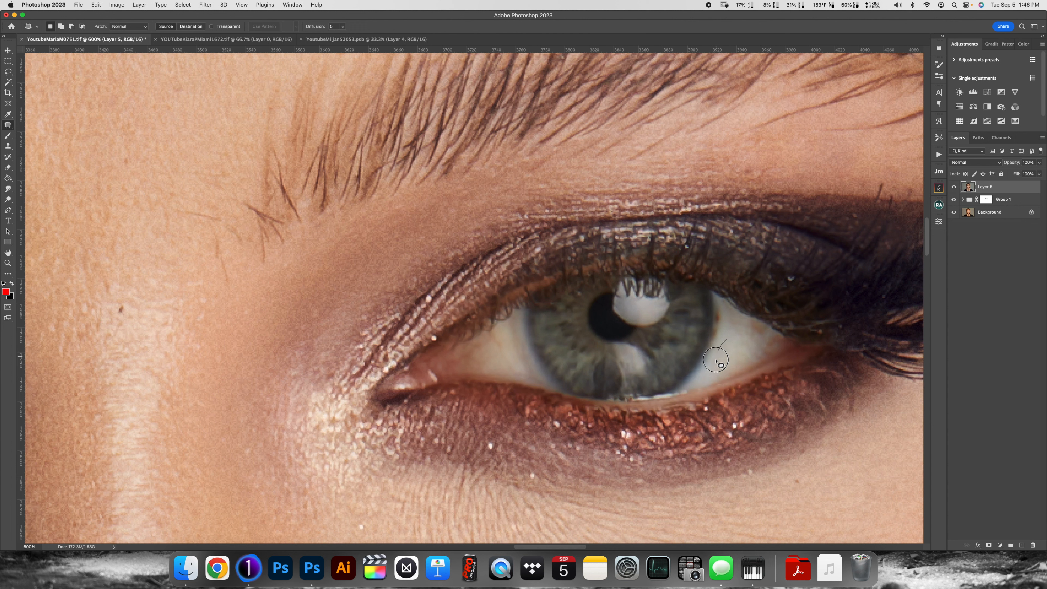
pyautogui.moveTo(734, 351)
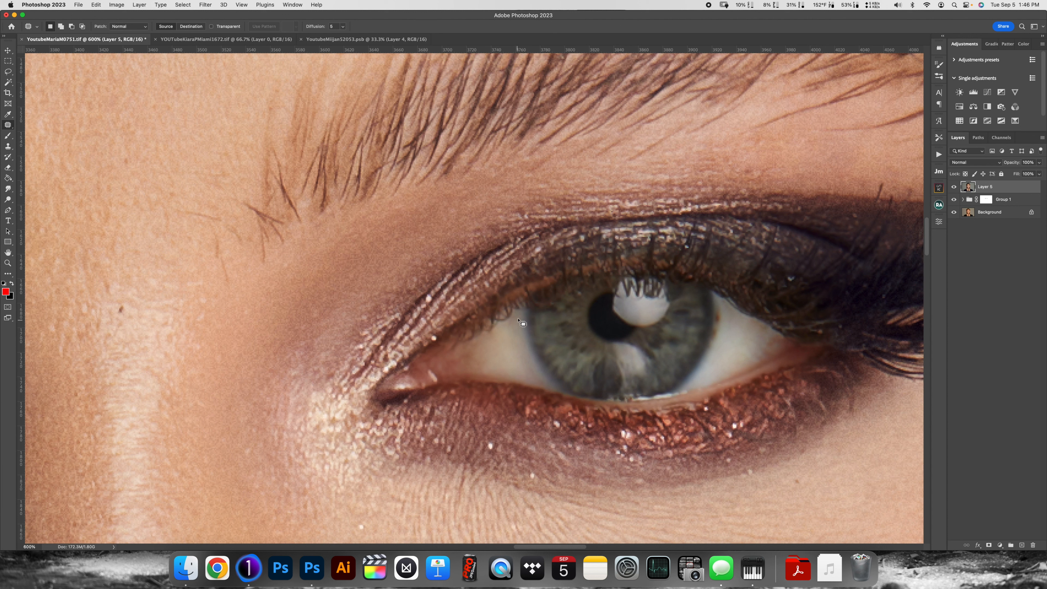
pyautogui.moveTo(500, 348)
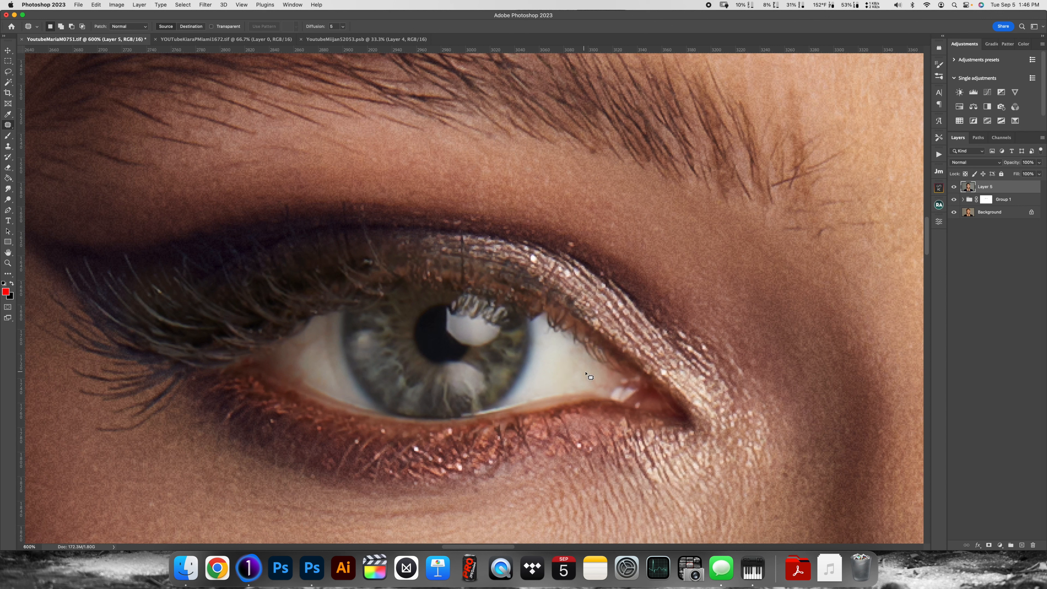
pyautogui.moveTo(531, 348)
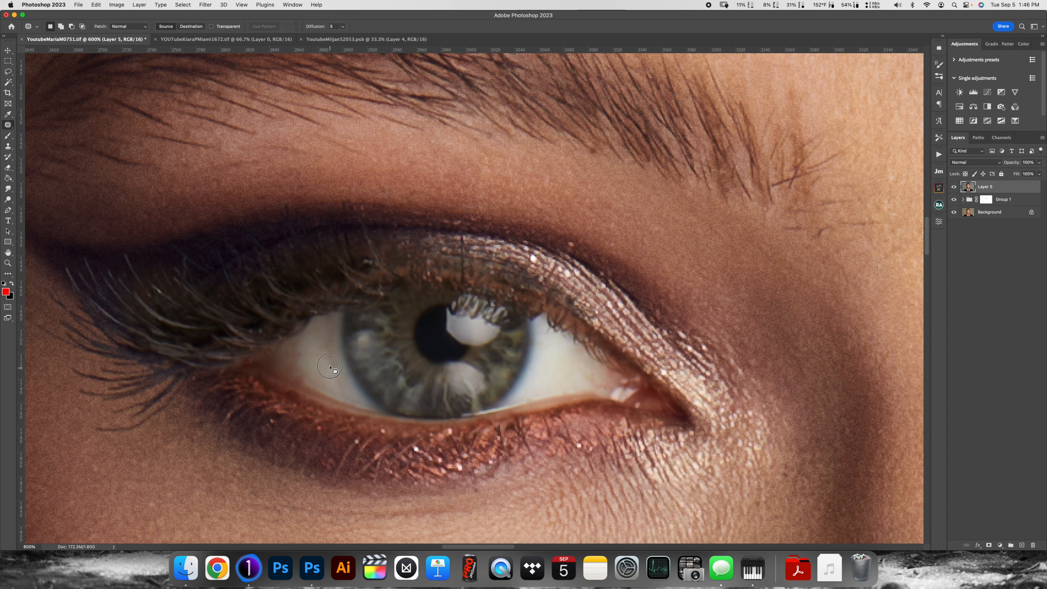
pyautogui.moveTo(328, 357)
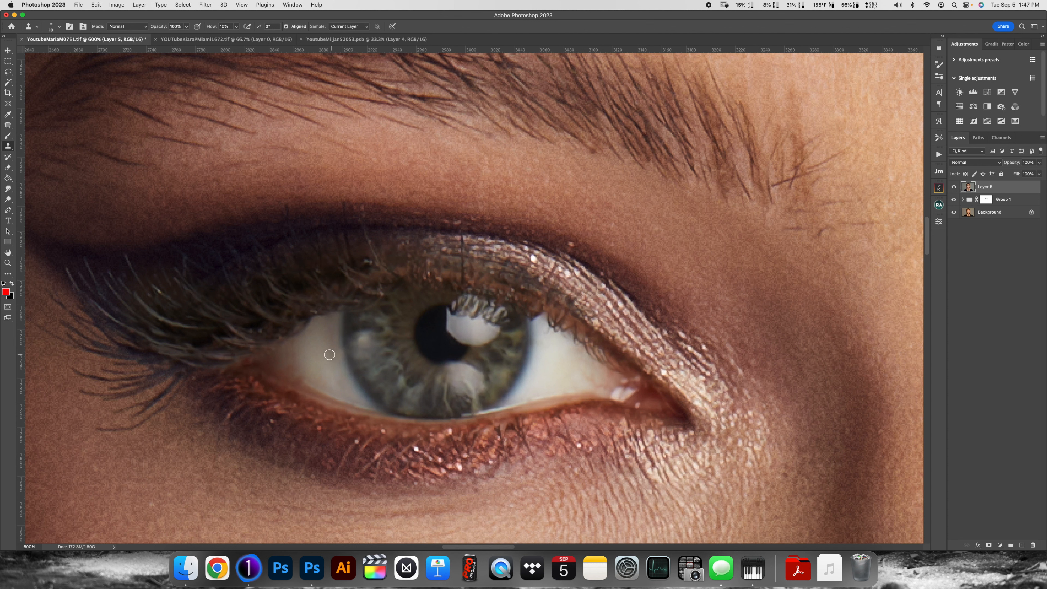
# Set the Clone Stamp blend mode to Lighten so cloning only brightens dark sclera patches
pyautogui.click(127, 26)
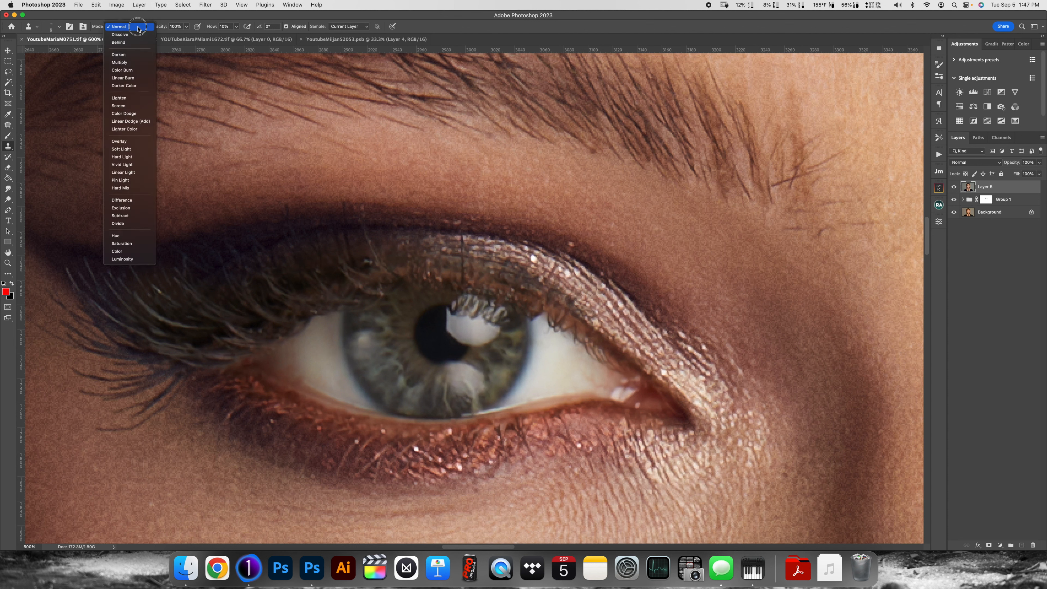
pyautogui.click(119, 98)
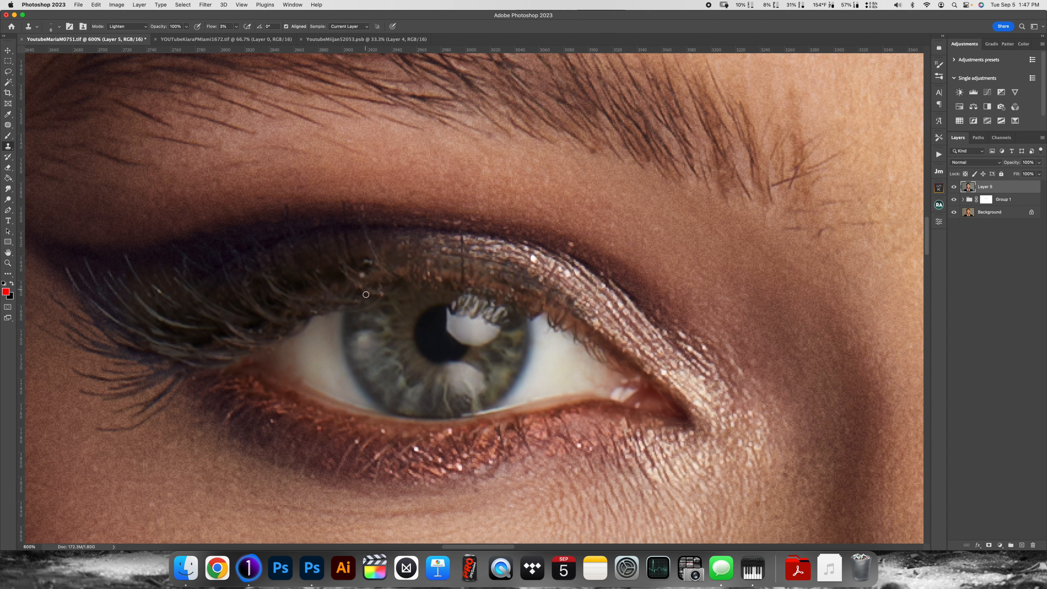
pyautogui.moveTo(326, 331)
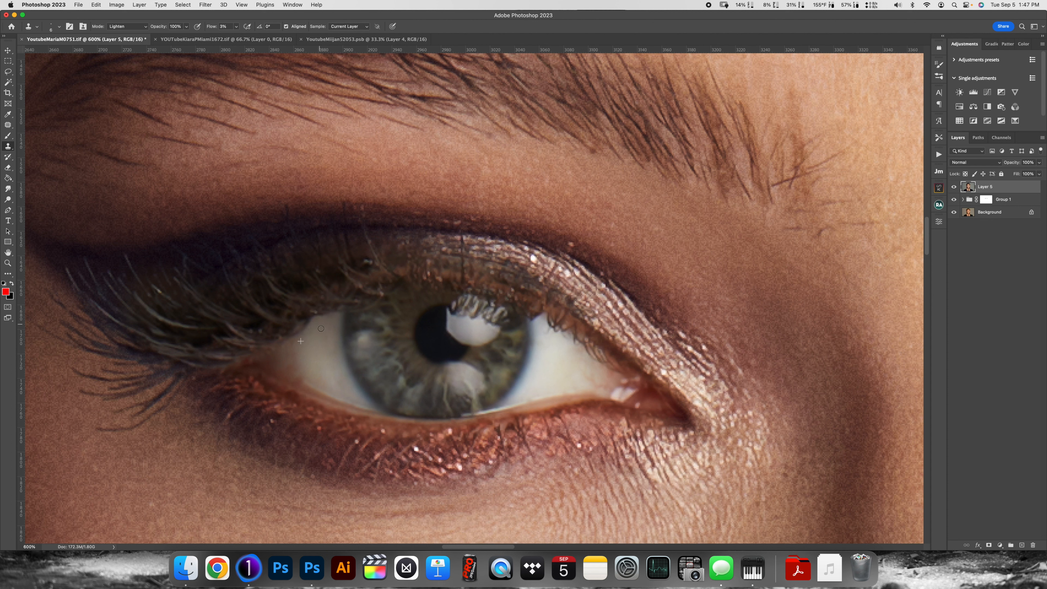
pyautogui.moveTo(328, 383)
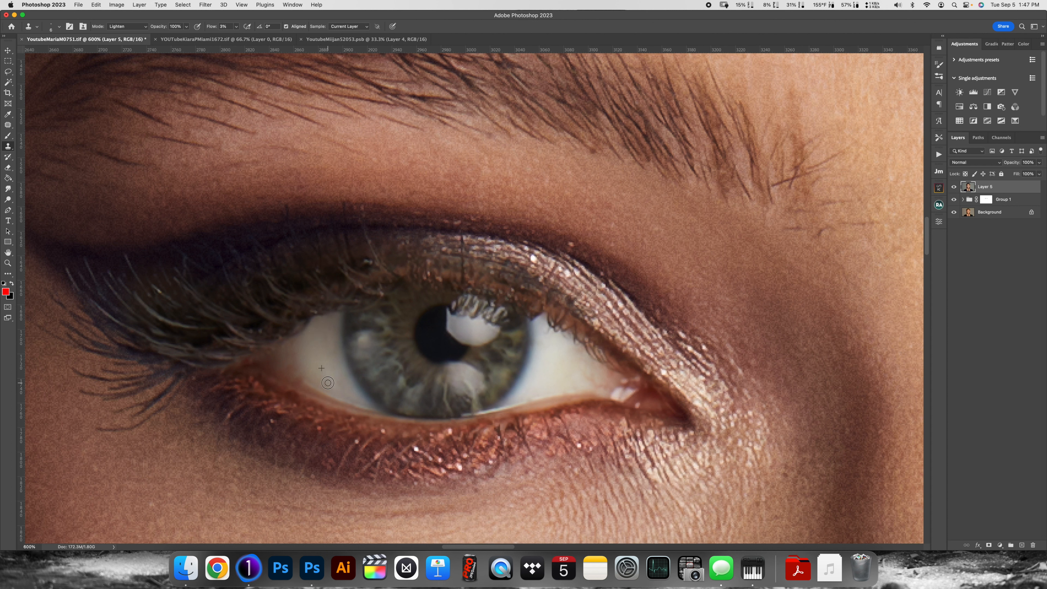
pyautogui.moveTo(327, 351)
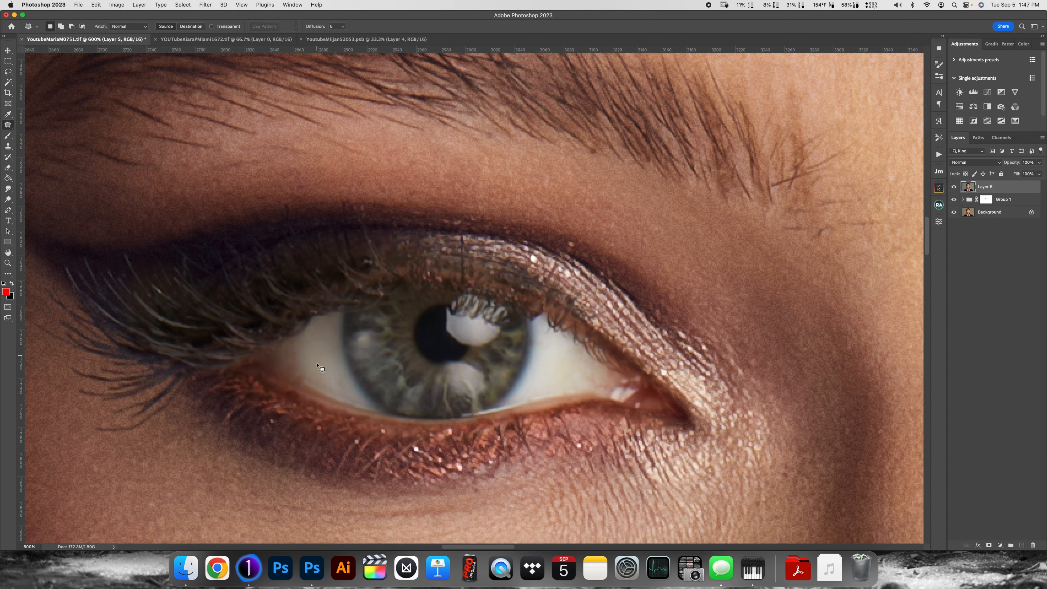
pyautogui.moveTo(327, 371)
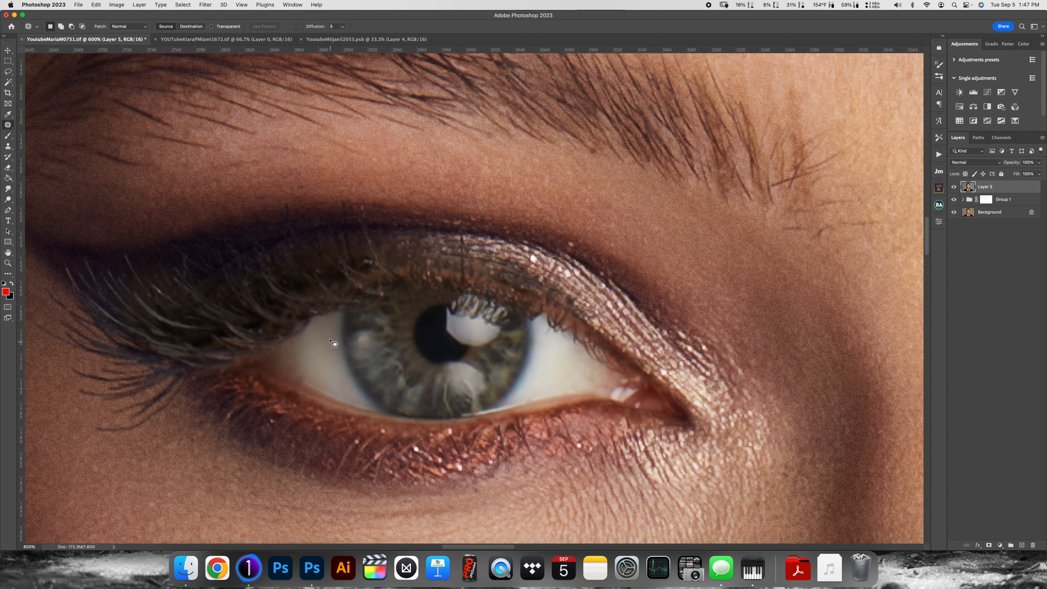
# Patch a mark and stamp away a remaining spot in the whites of the eyes
pyautogui.moveTo(330, 340); pyautogui.dragTo(319, 357)
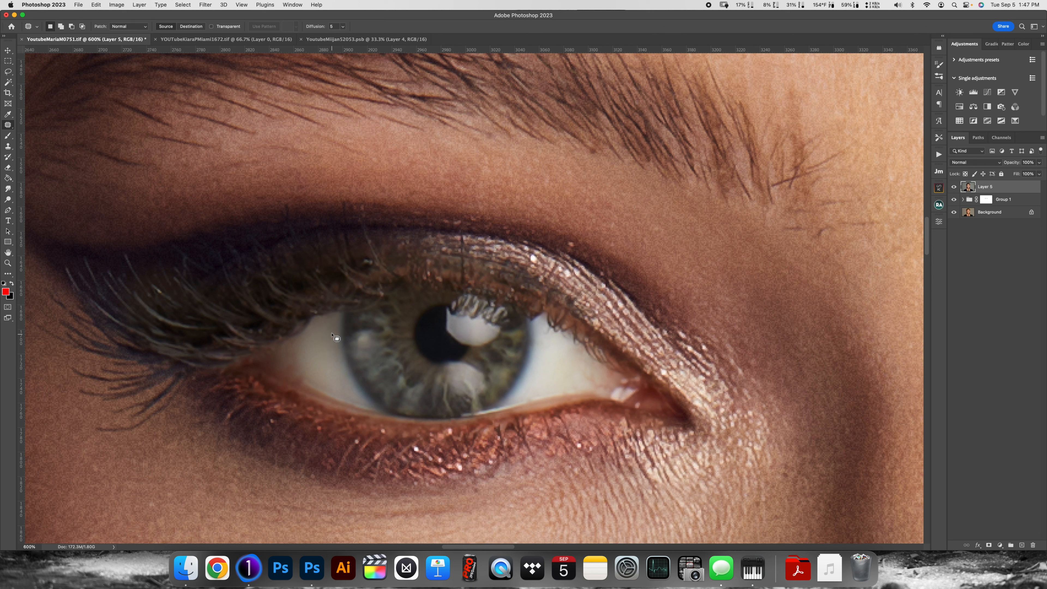
pyautogui.moveTo(352, 367)
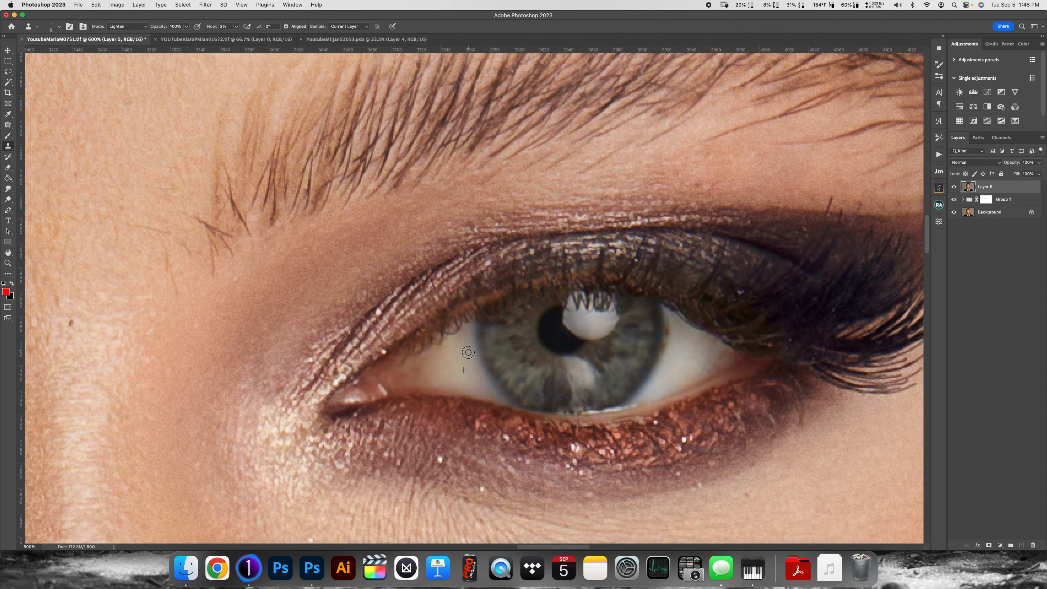
pyautogui.moveTo(474, 371)
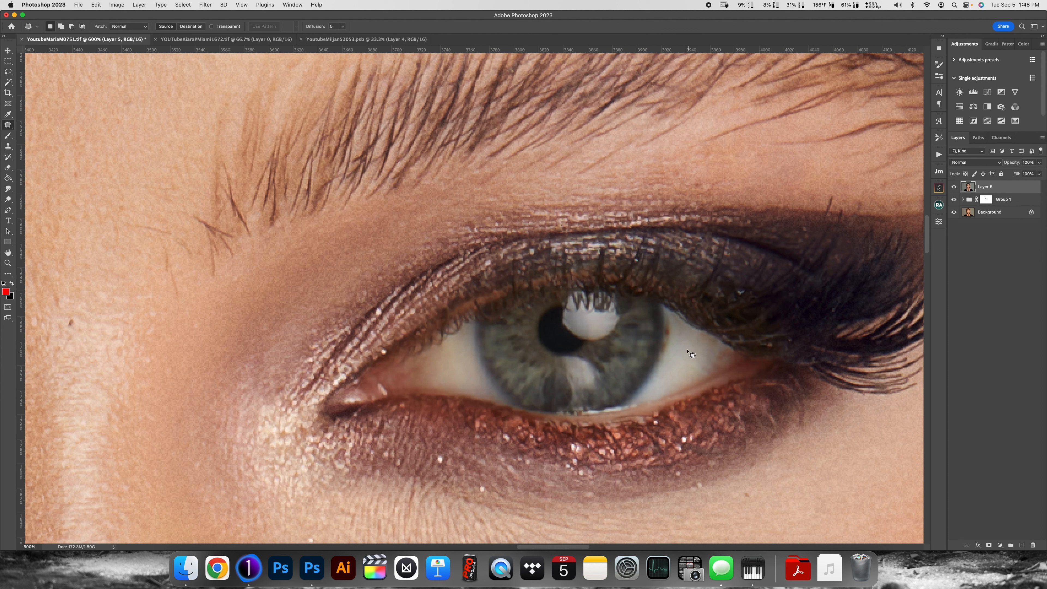
pyautogui.click(9, 146)
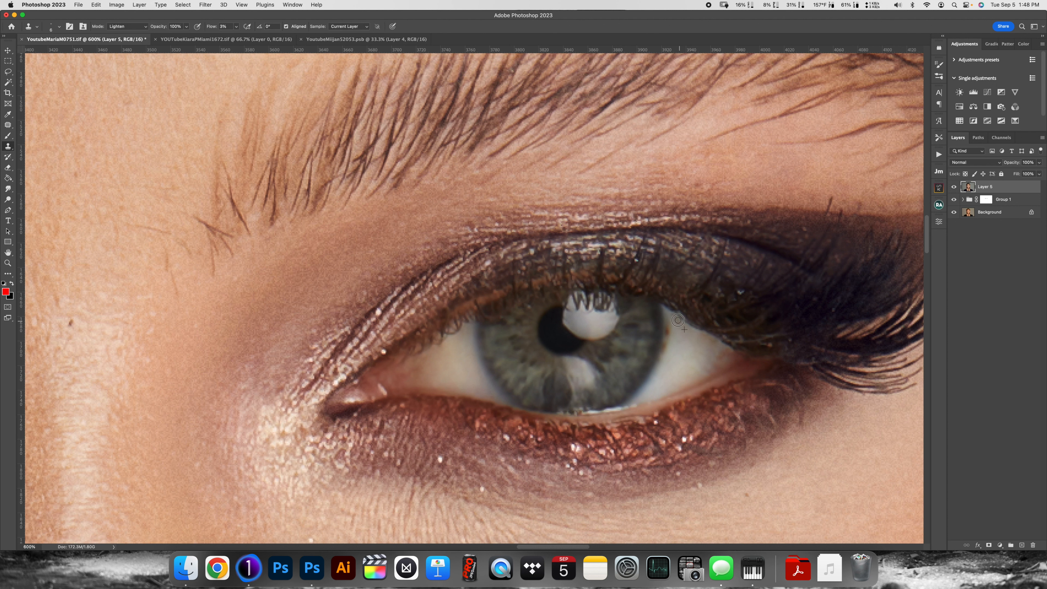
pyautogui.moveTo(681, 326)
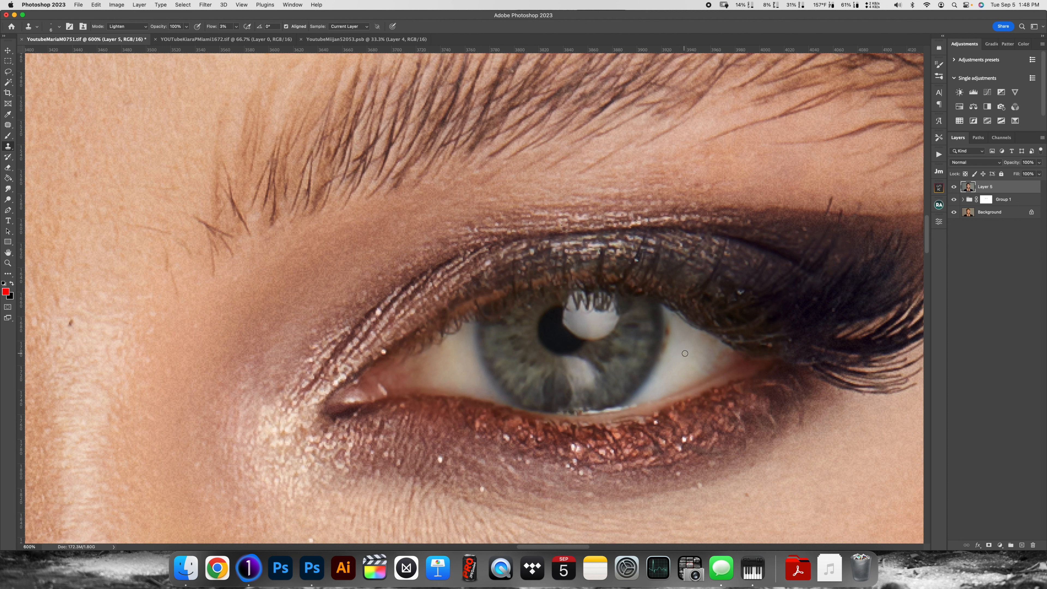
pyautogui.moveTo(601, 380)
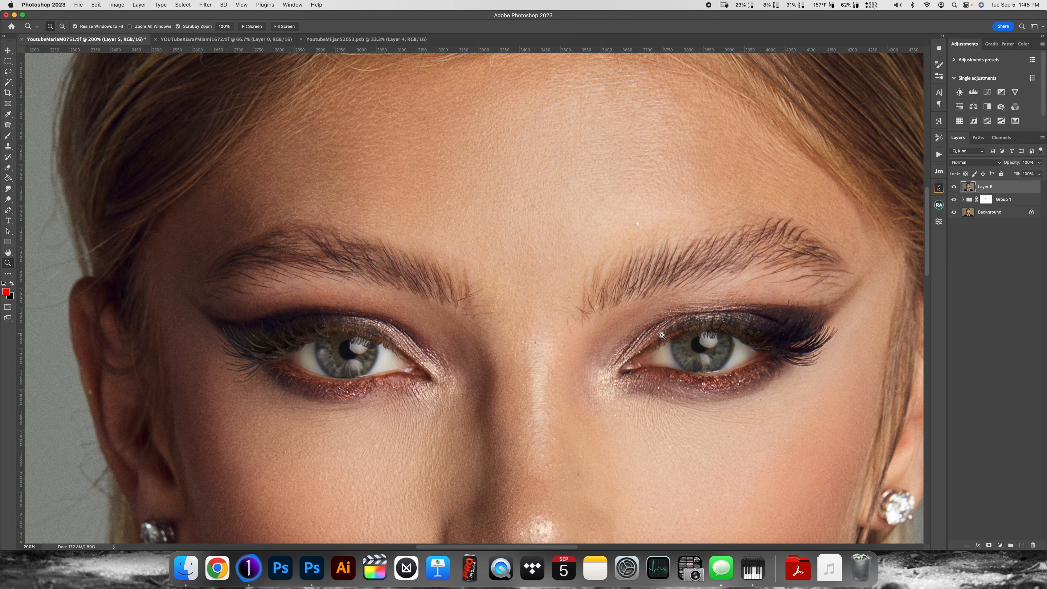
pyautogui.moveTo(358, 381)
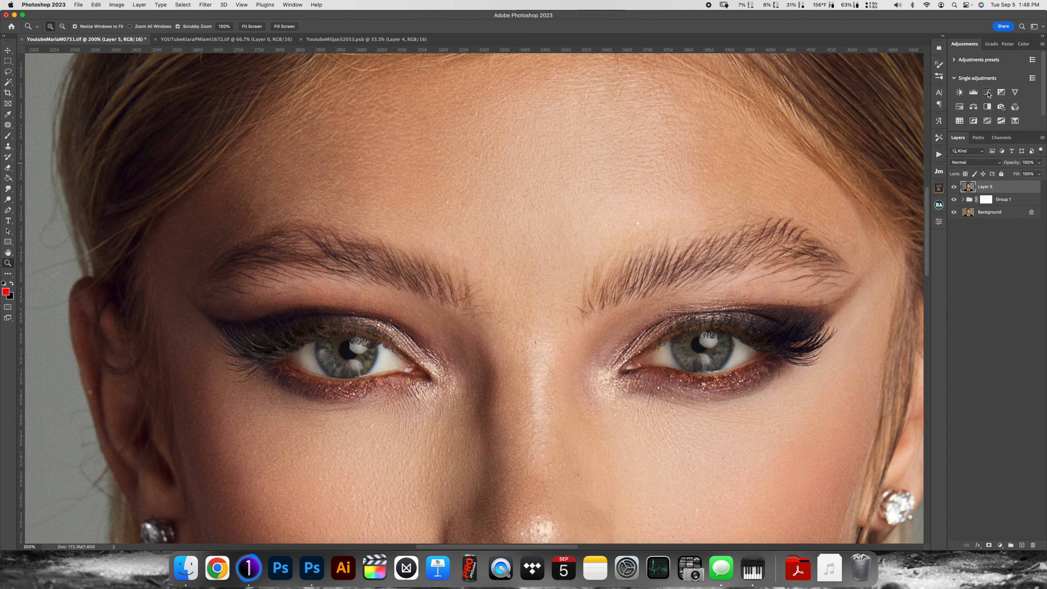
# Create the Curves 1 adjustment layer and adjust its curve in Properties
pyautogui.click(973, 93)
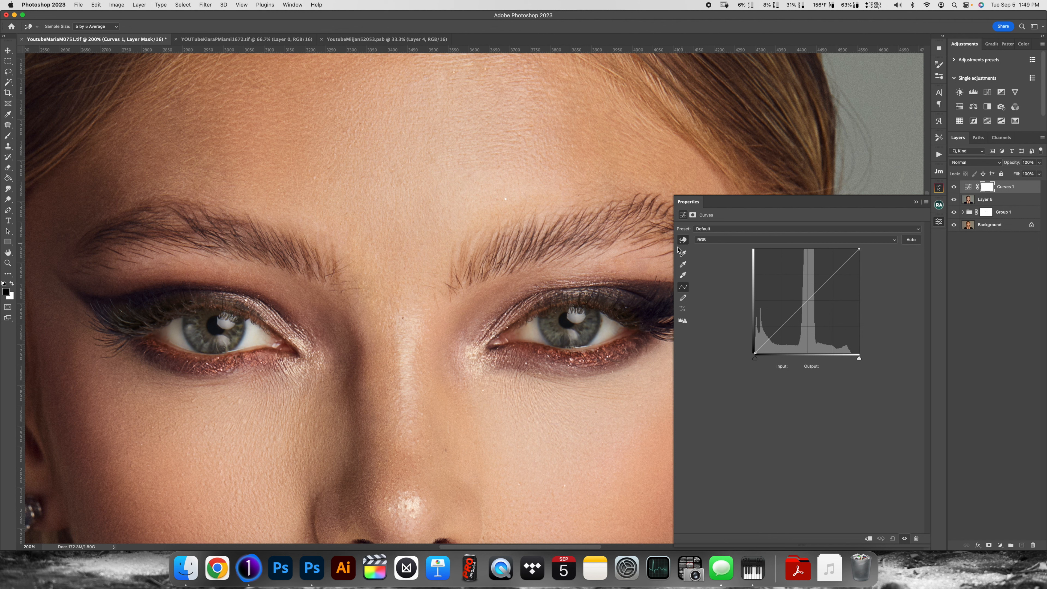
pyautogui.click(826, 281)
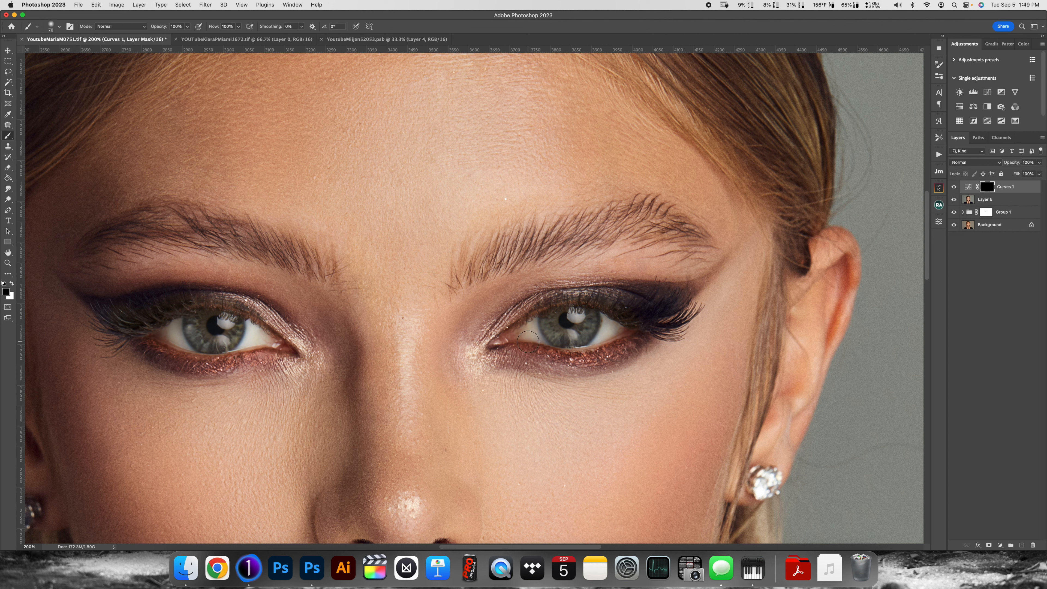
pyautogui.moveTo(249, 304)
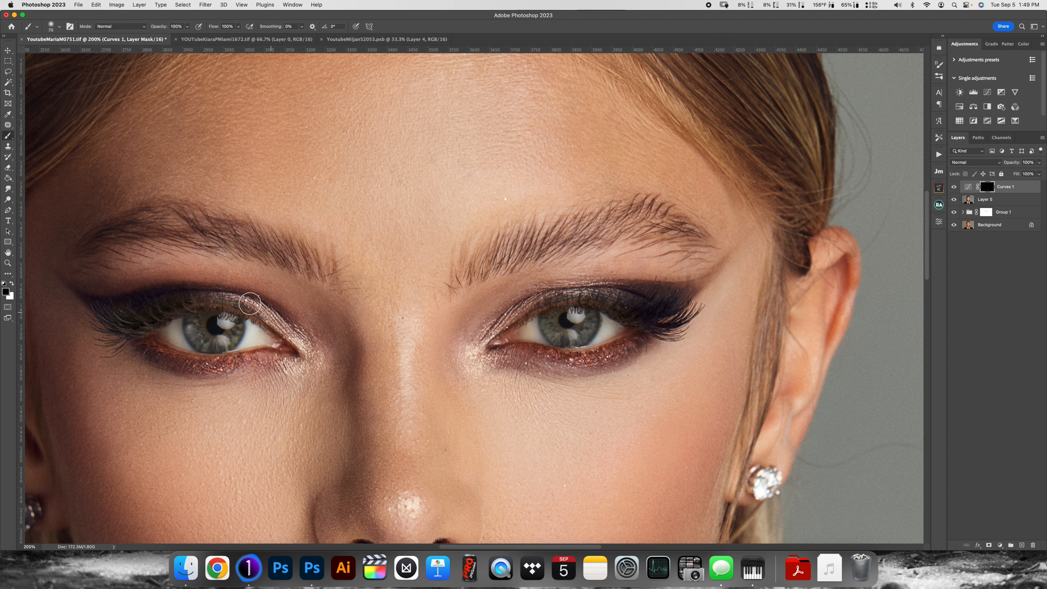
pyautogui.moveTo(257, 70)
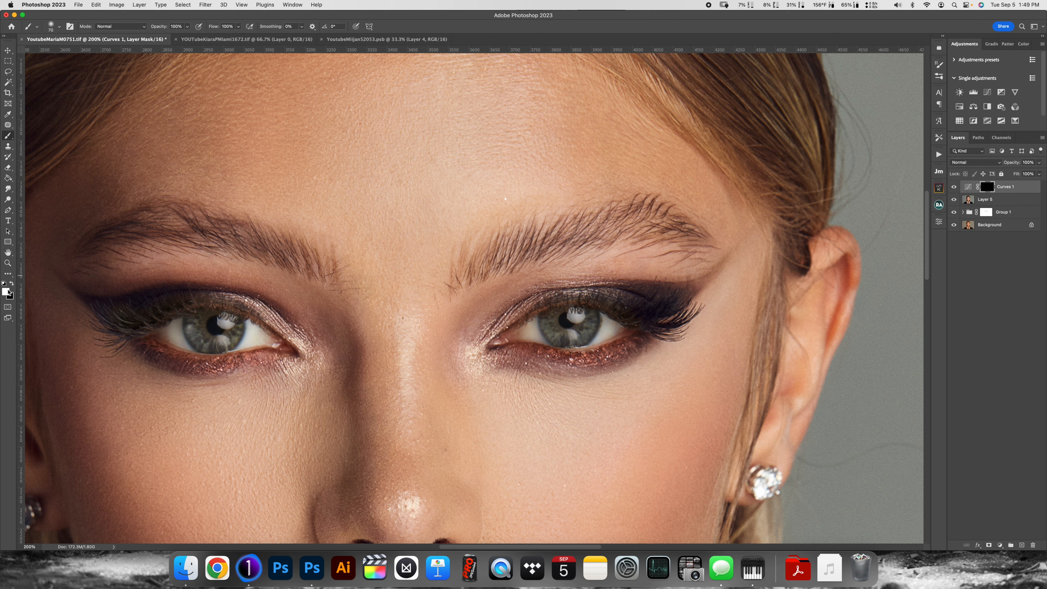
# Lower the brush flow to 4% for subtle painting on the Curves mask
pyautogui.click(9, 294)
pyautogui.write('11')
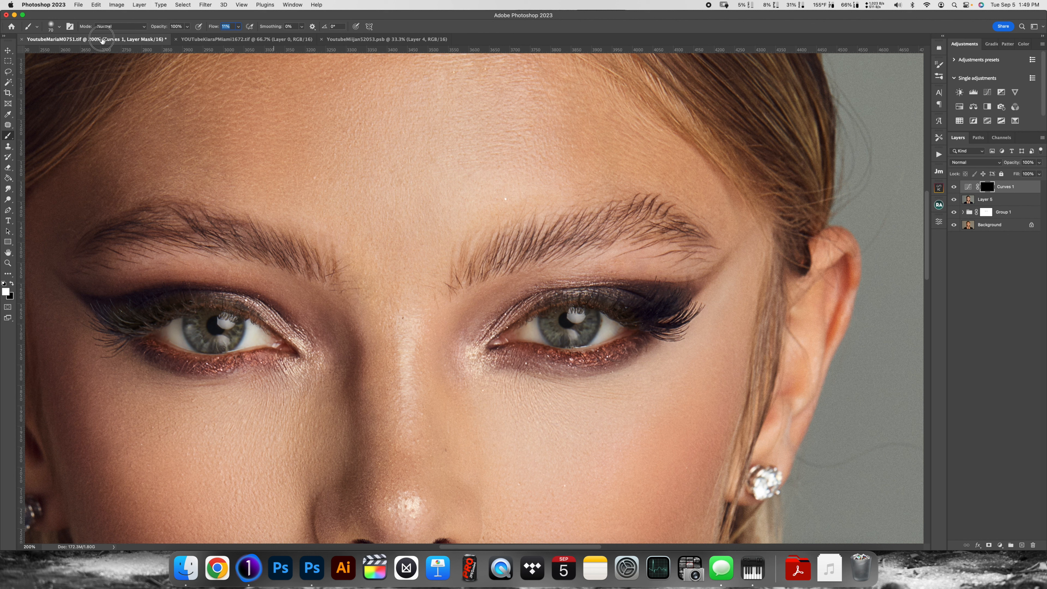
pyautogui.write('4%')
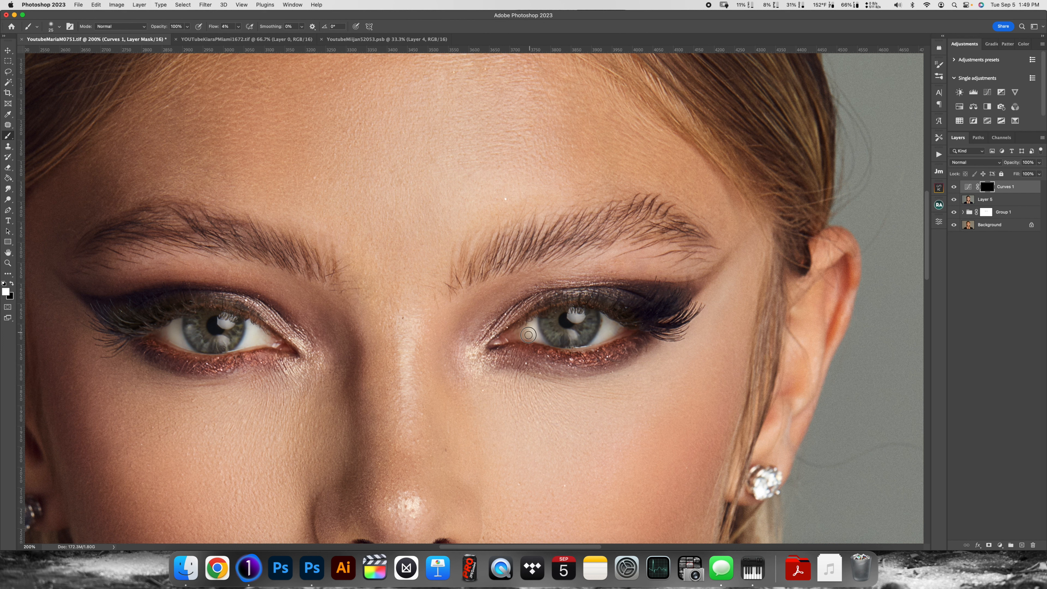
pyautogui.moveTo(529, 329)
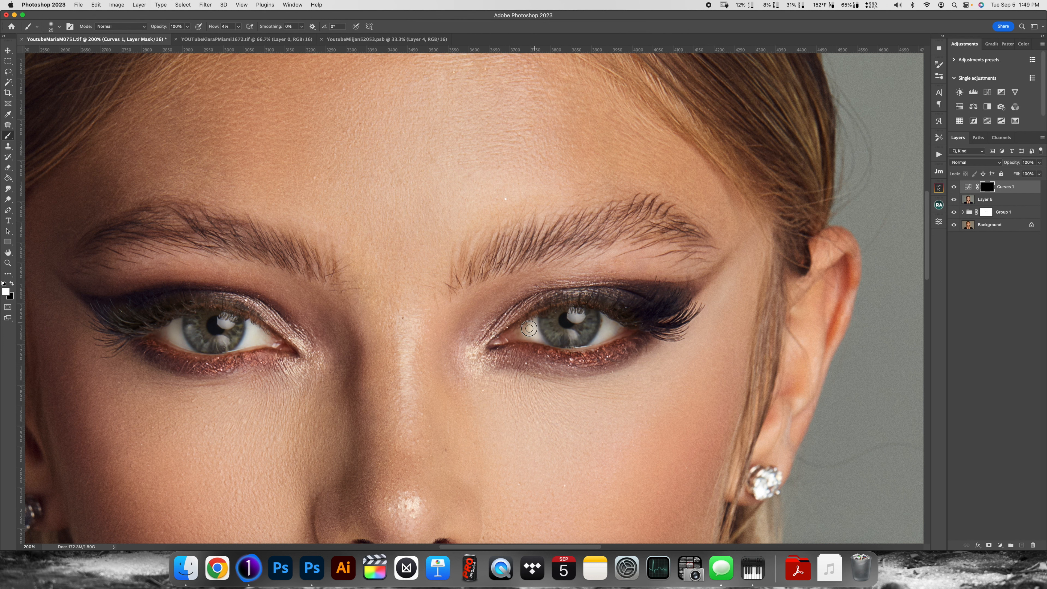
pyautogui.moveTo(538, 339)
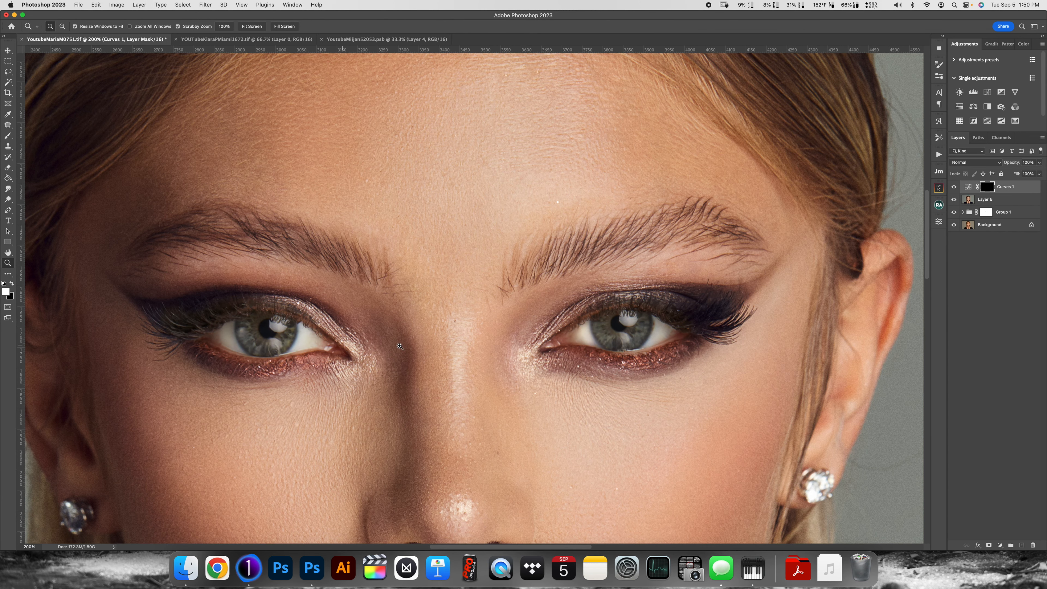
# Return to the Brush to continue painting brightening onto the Curves mask
pyautogui.click(9, 143)
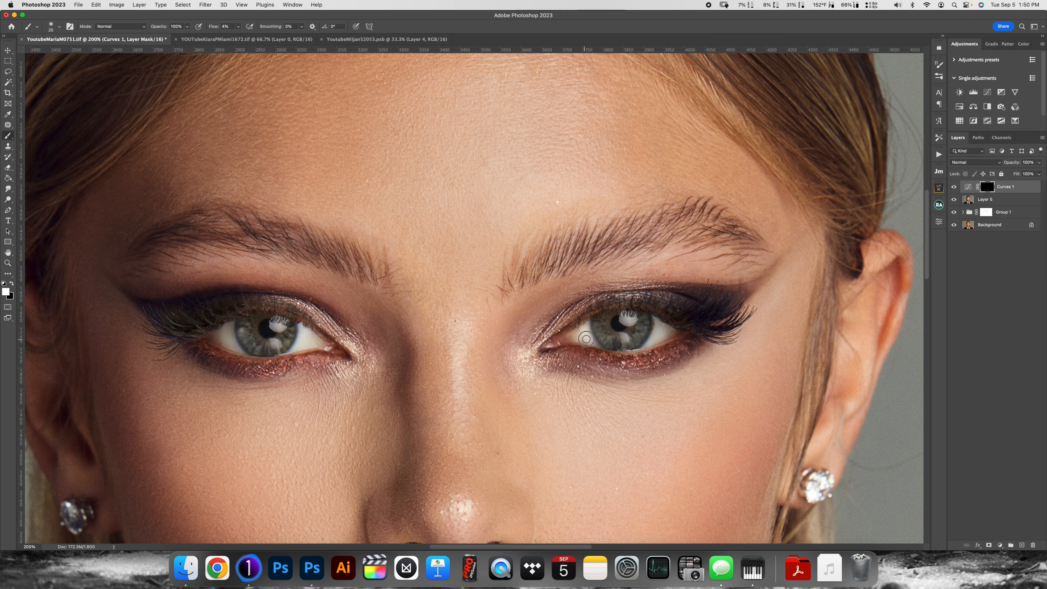
pyautogui.moveTo(571, 339)
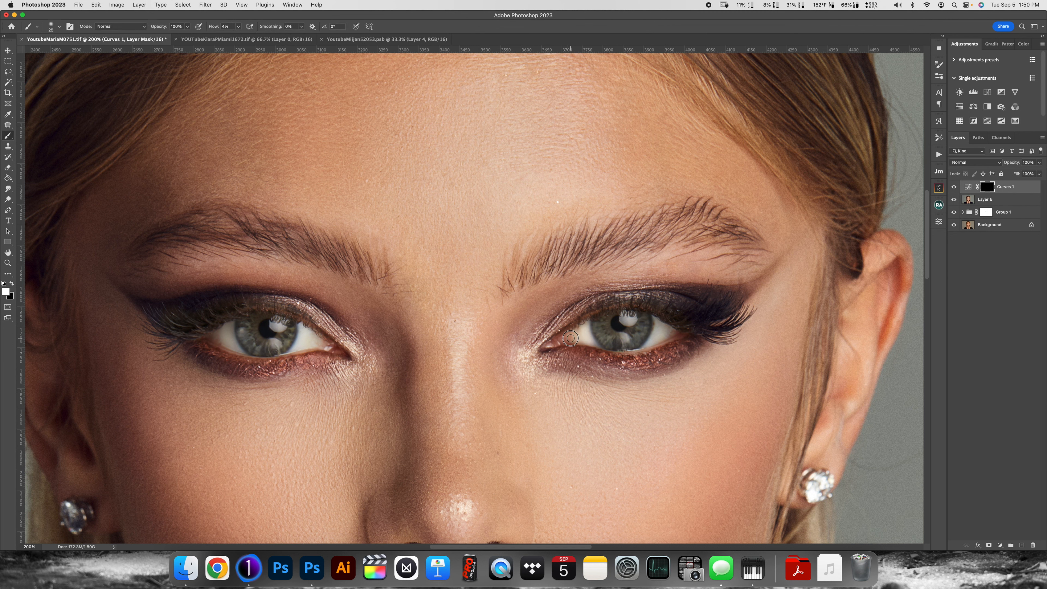
pyautogui.moveTo(582, 338)
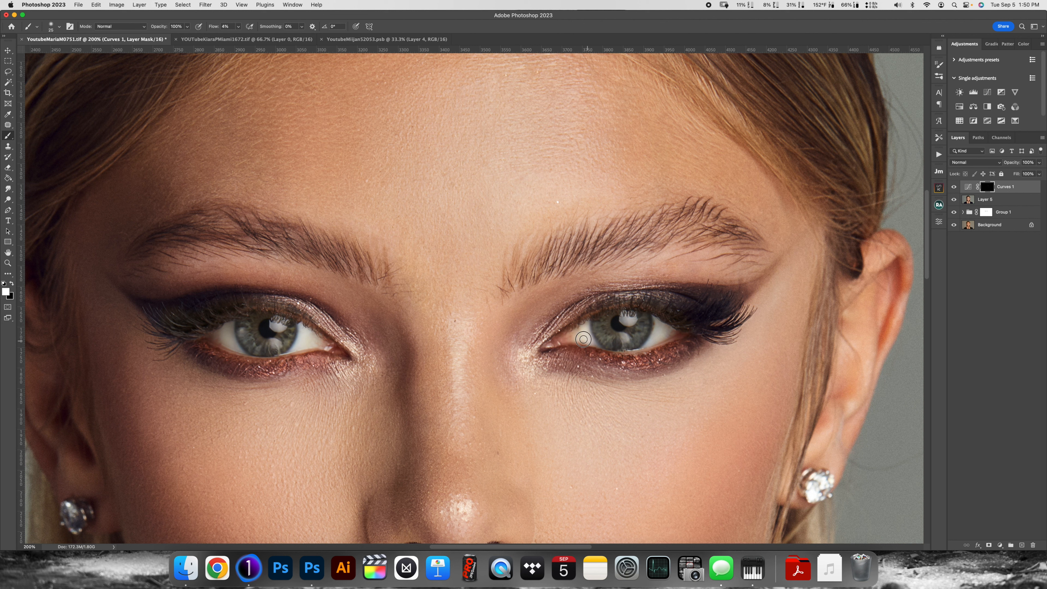
pyautogui.moveTo(649, 342)
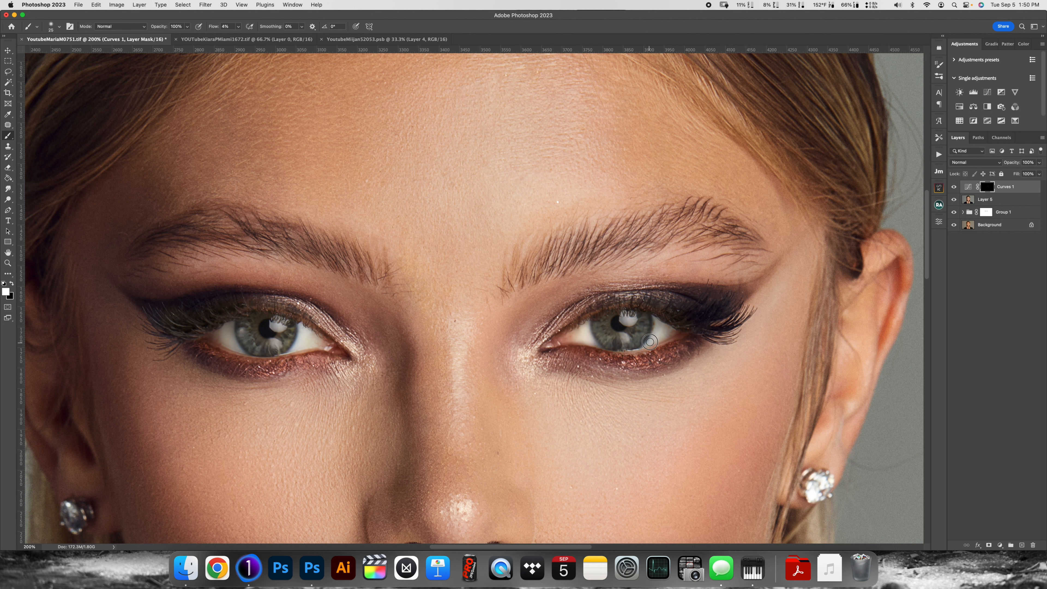
pyautogui.moveTo(660, 329)
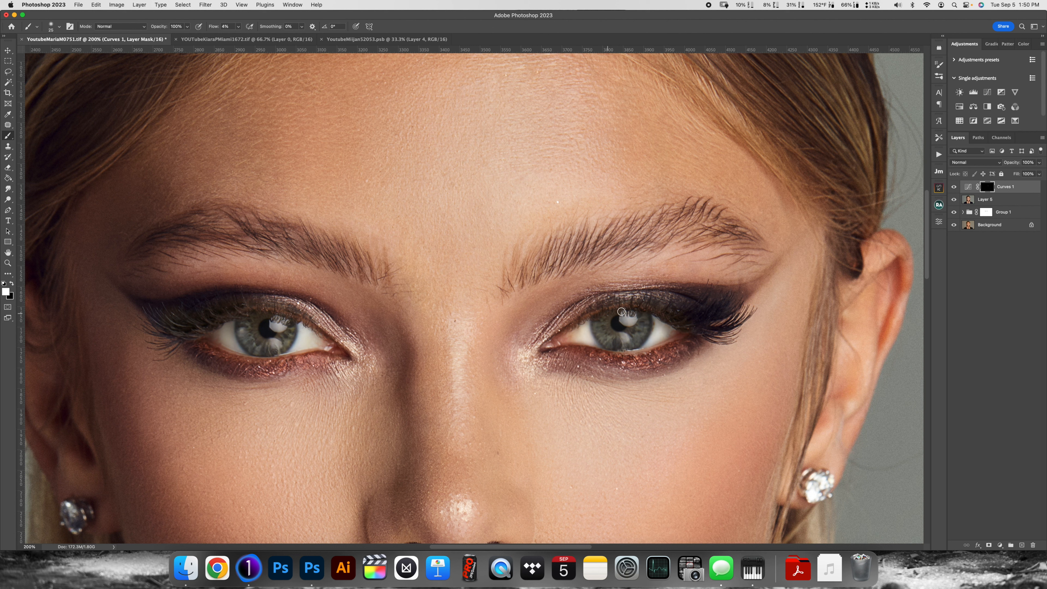
pyautogui.moveTo(641, 179)
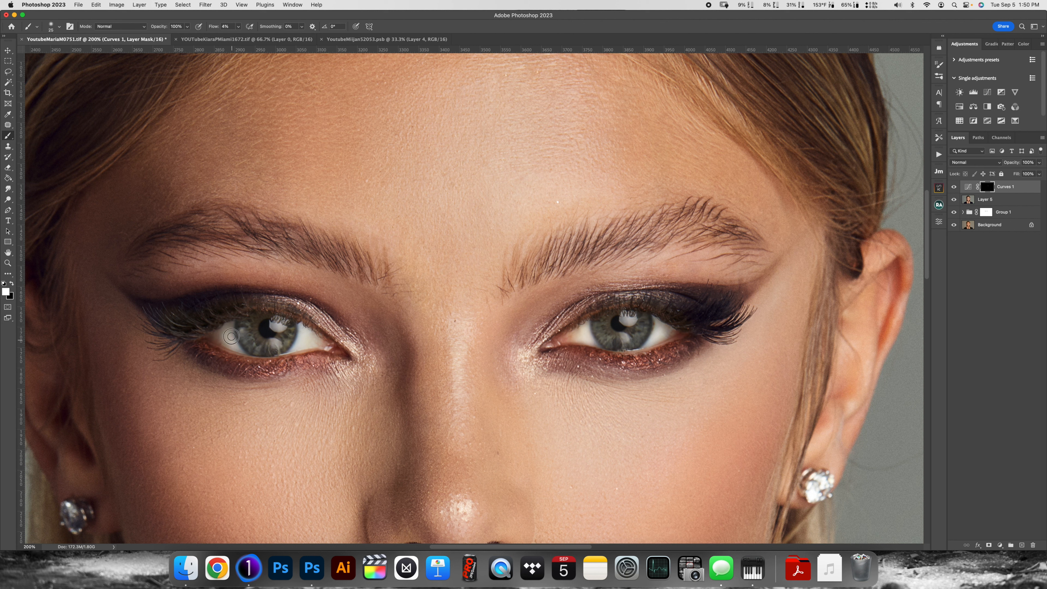
pyautogui.moveTo(332, 346)
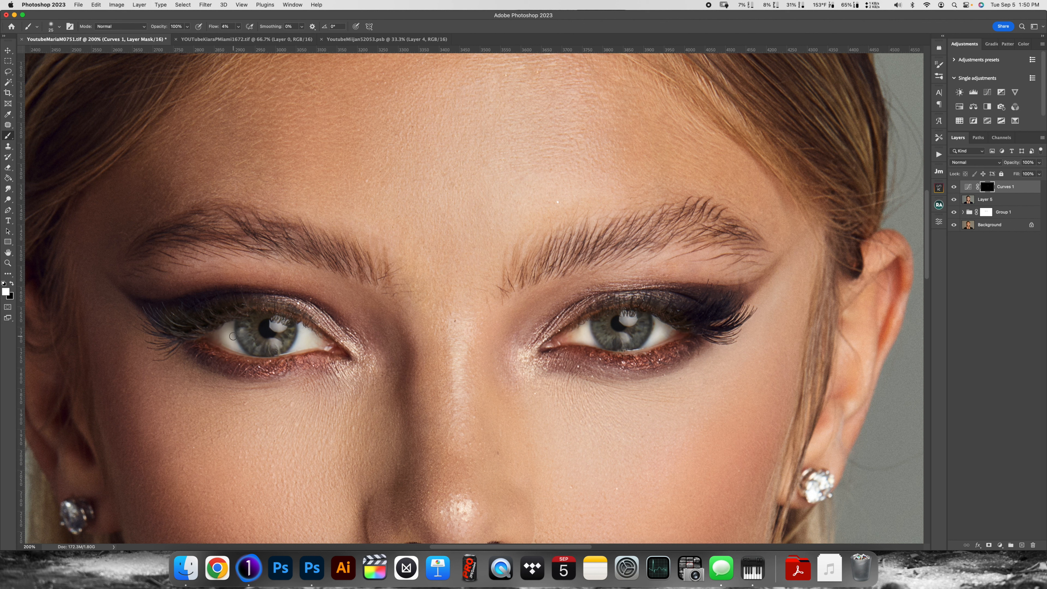
pyautogui.moveTo(457, 319)
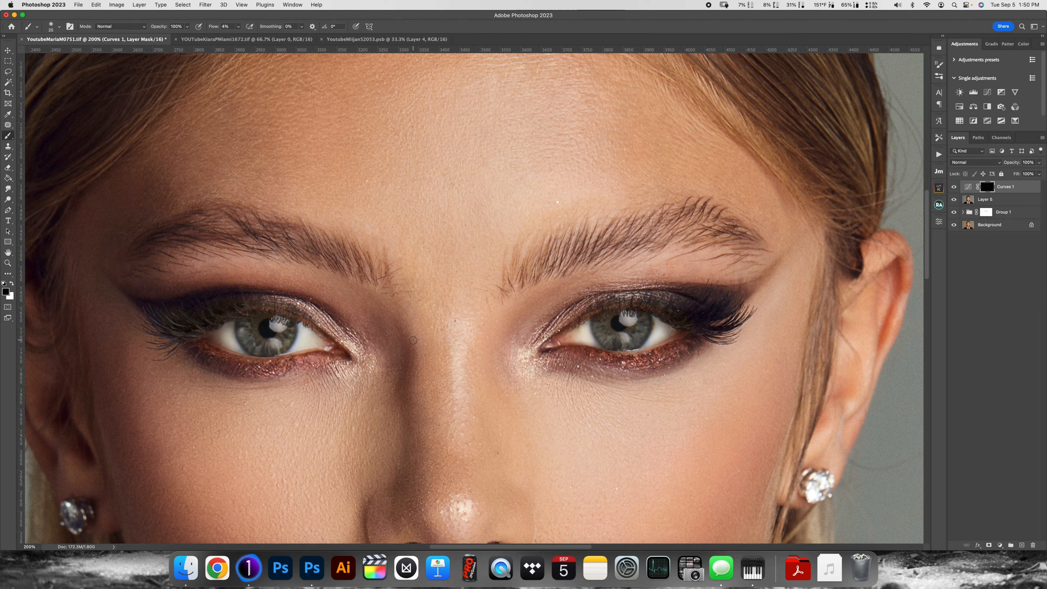
pyautogui.moveTo(408, 347)
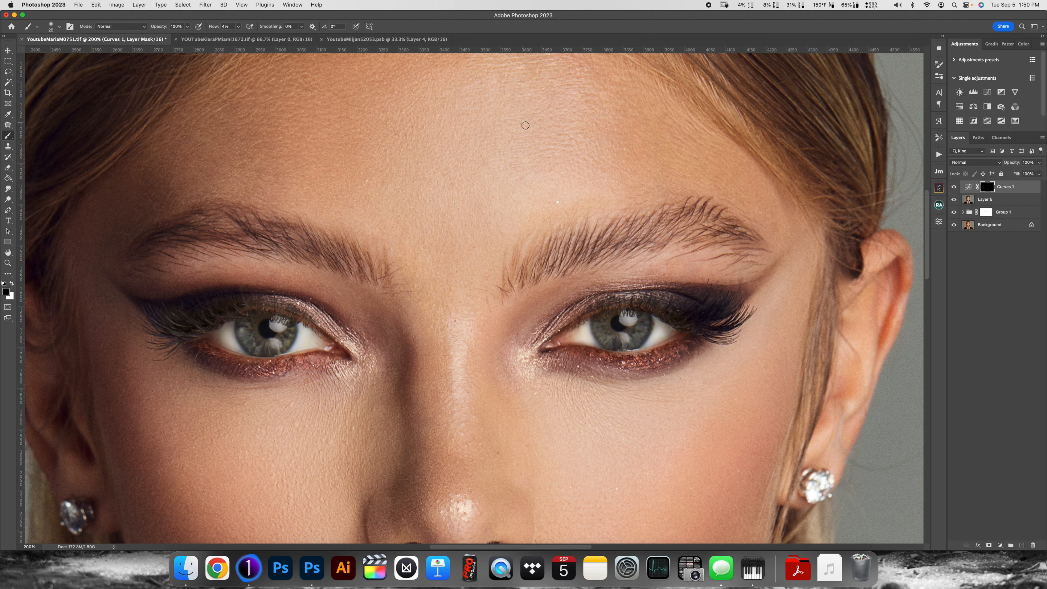
pyautogui.moveTo(306, 304)
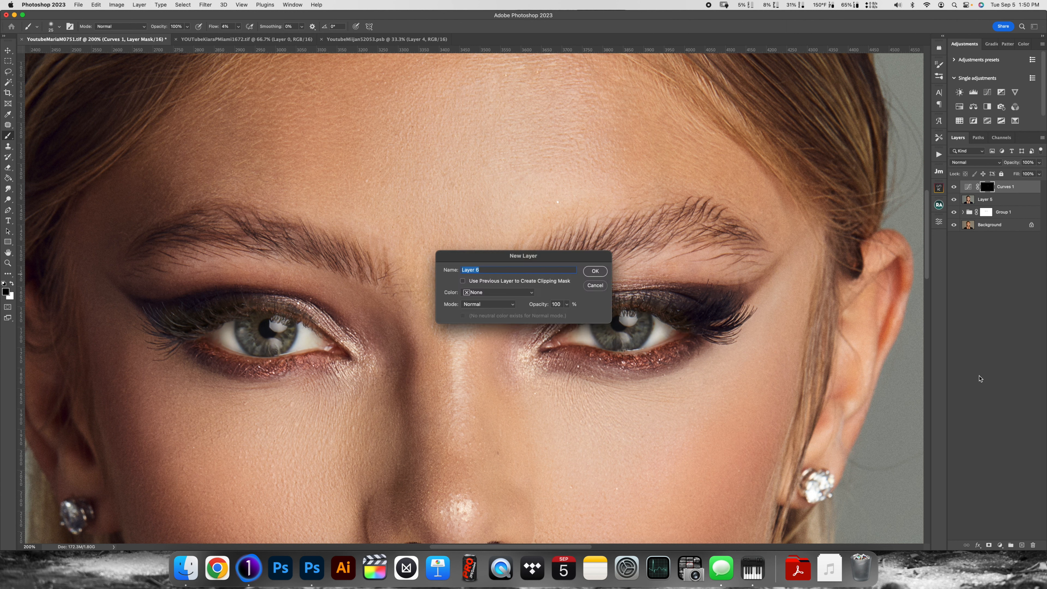
# Confirm the new layer, draw a red arrow toward the left eye, then discard the annotation layer
pyautogui.click(593, 270)
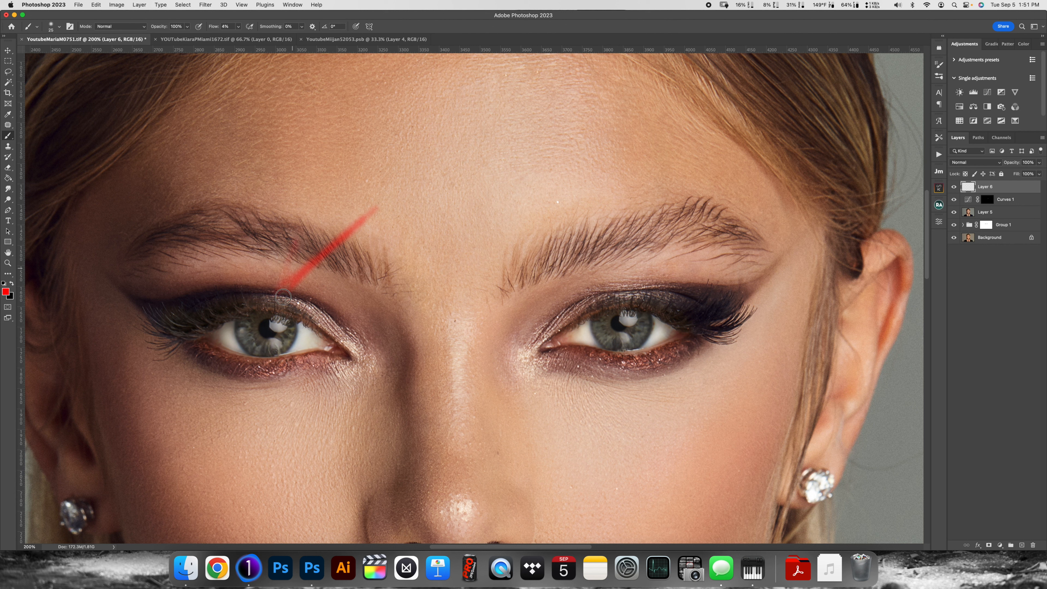
pyautogui.moveTo(351, 267); pyautogui.dragTo(289, 294)
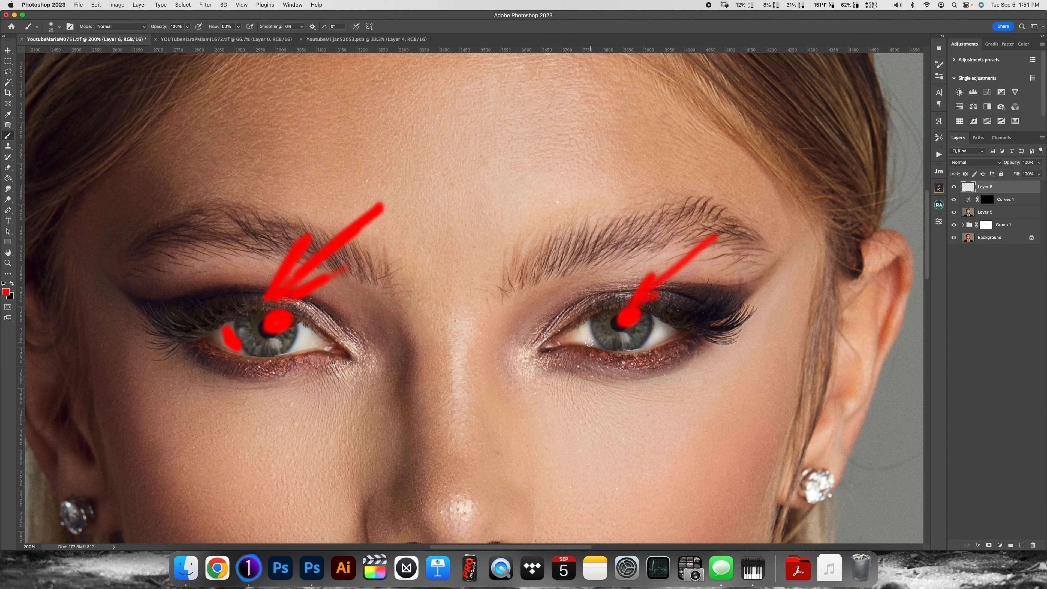
pyautogui.click(589, 342)
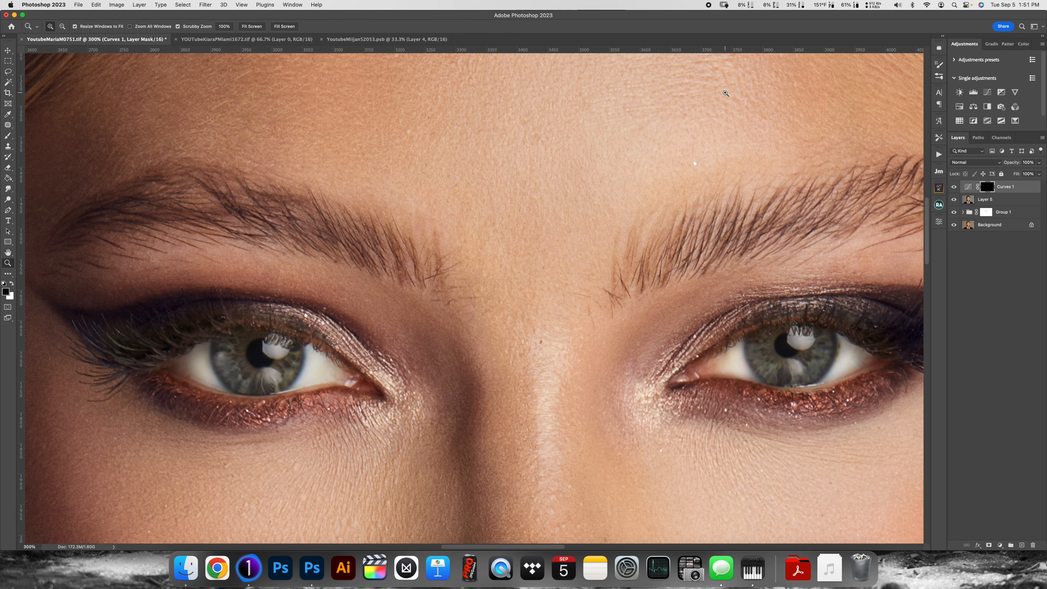
pyautogui.moveTo(791, 366)
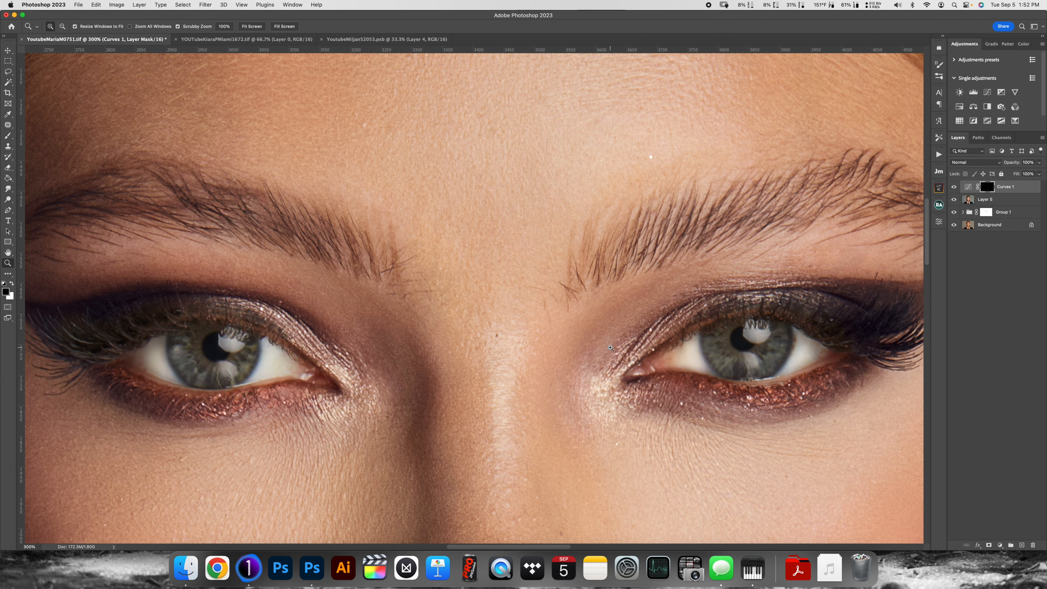
pyautogui.moveTo(517, 151)
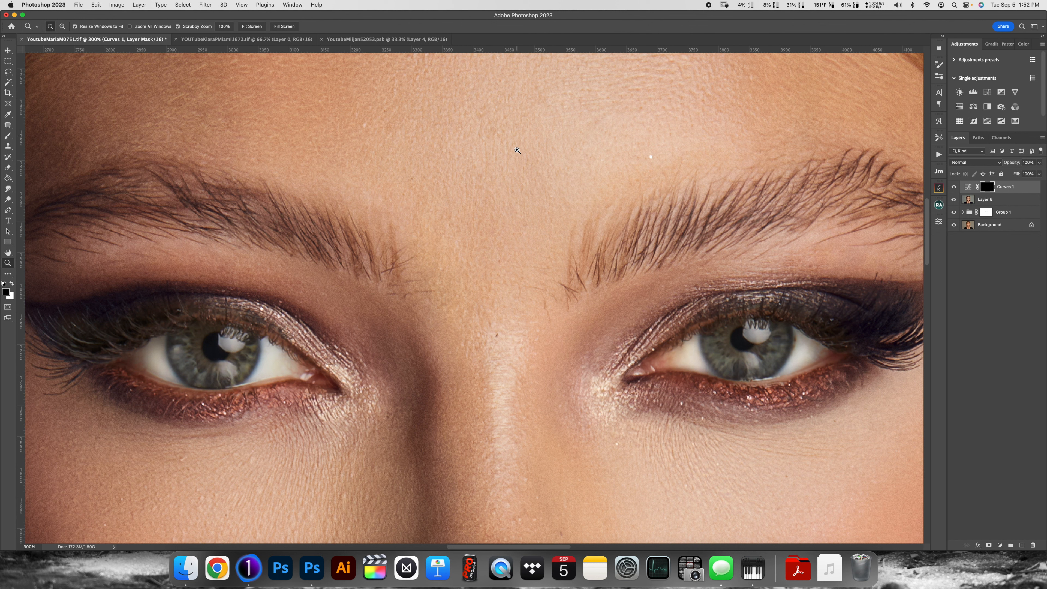
pyautogui.moveTo(166, 355)
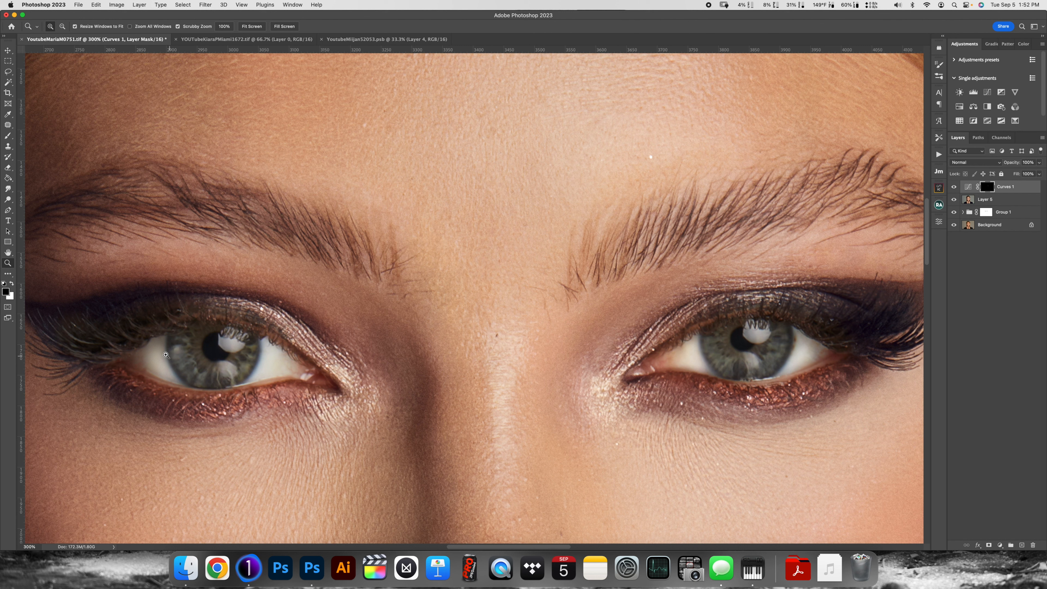
pyautogui.moveTo(959, 184)
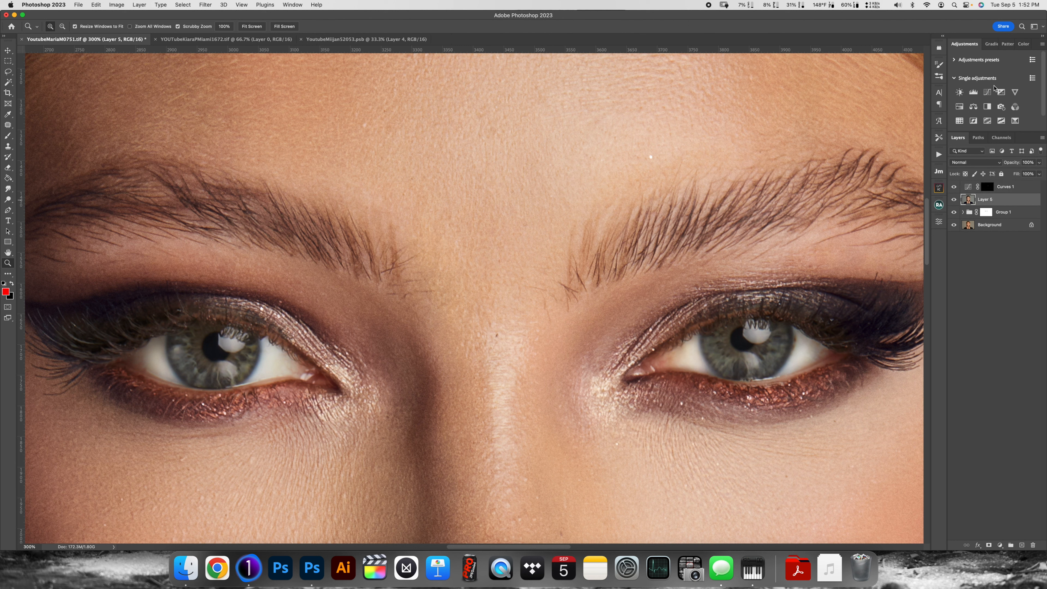
# Add a Curves adjustment bent upward to brighten and rename it 'dodge'
pyautogui.click(958, 92)
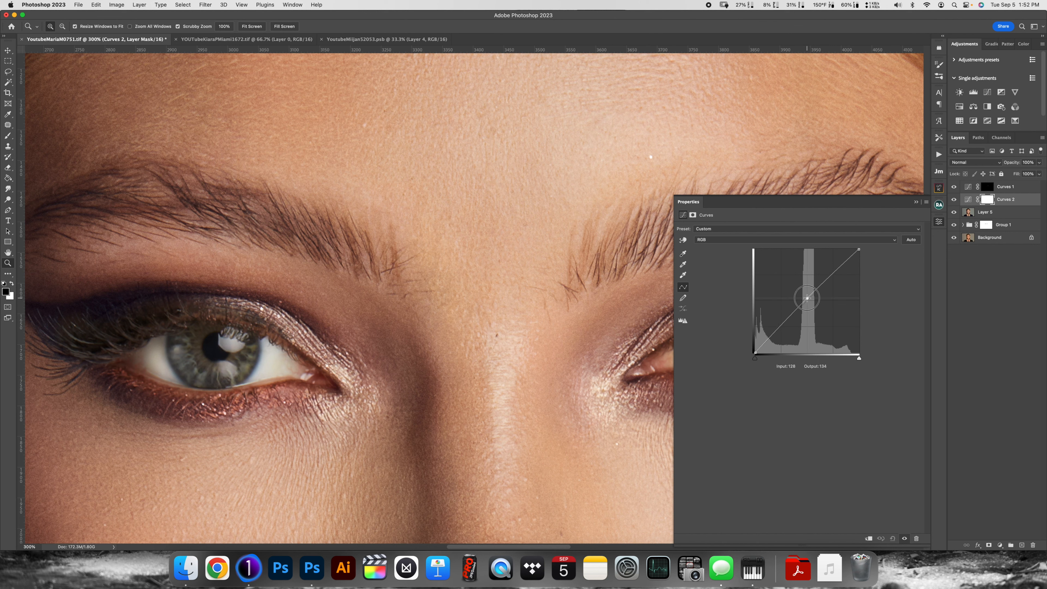
pyautogui.moveTo(806, 298); pyautogui.dragTo(803, 289)
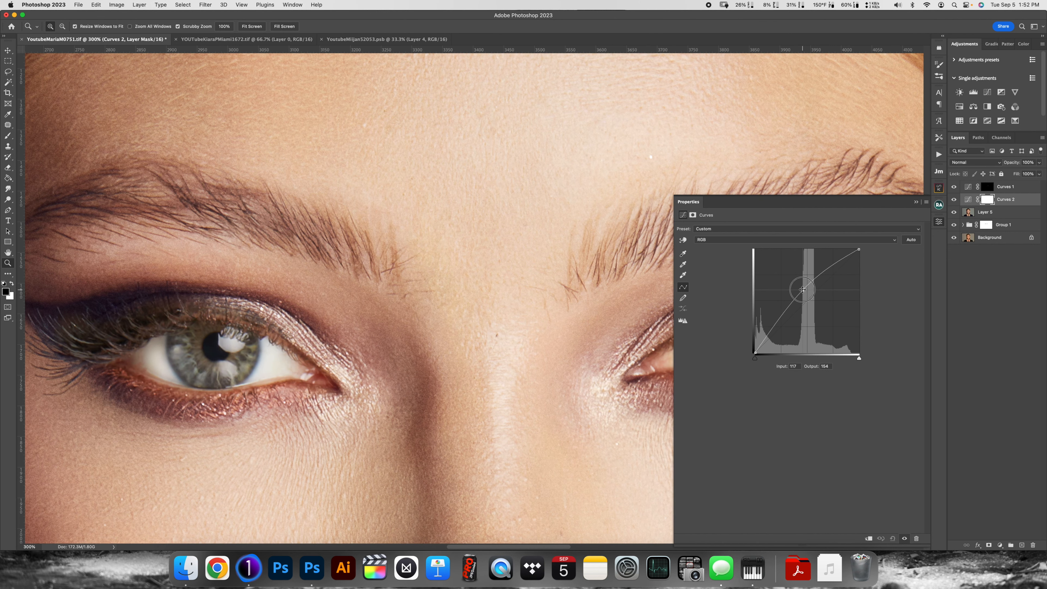
pyautogui.moveTo(804, 290); pyautogui.dragTo(796, 282)
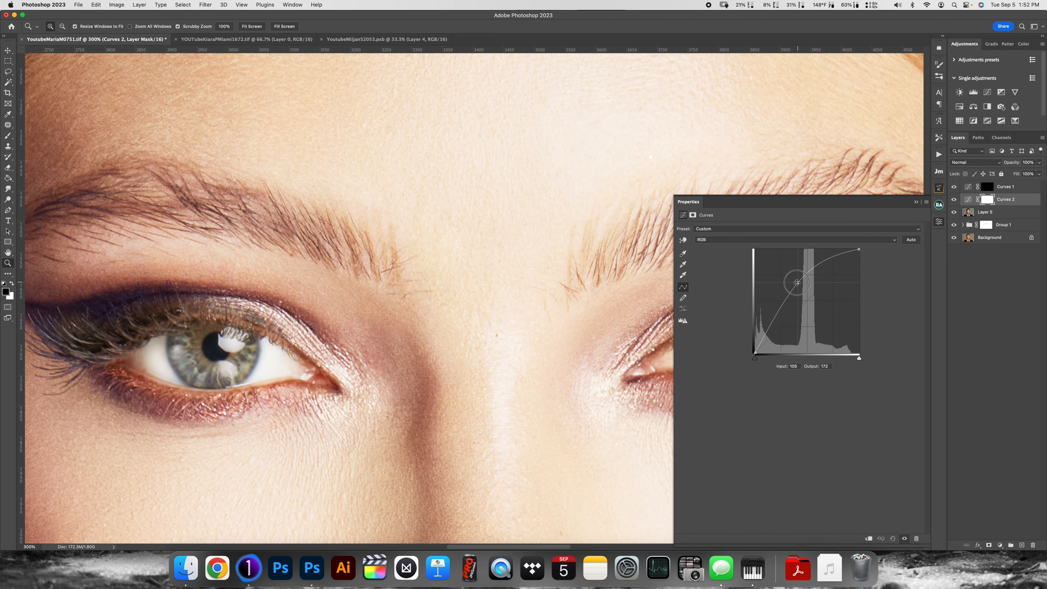
pyautogui.moveTo(797, 283); pyautogui.dragTo(796, 283)
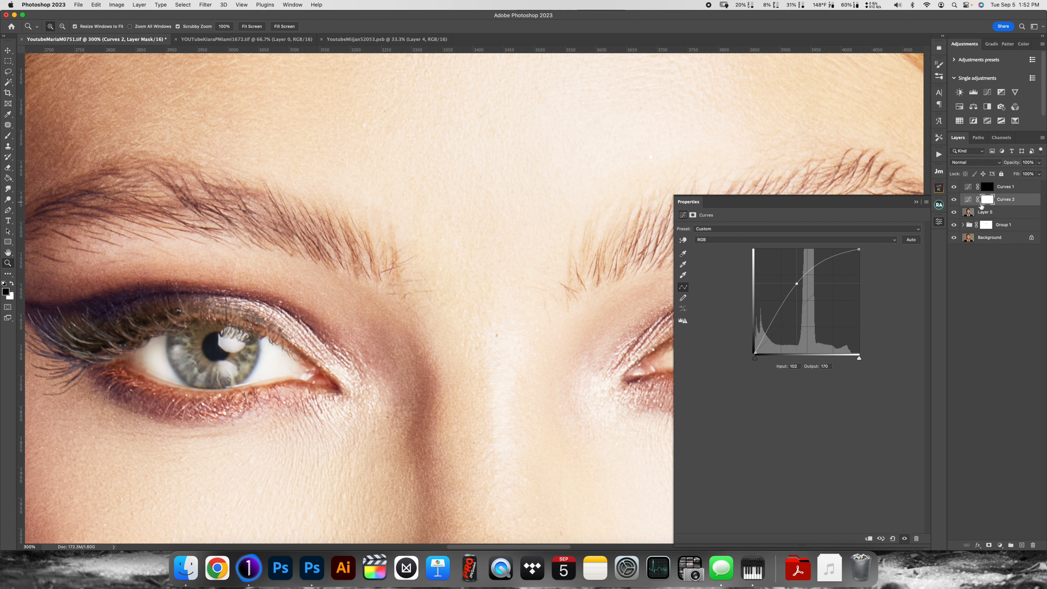
pyautogui.click(988, 199)
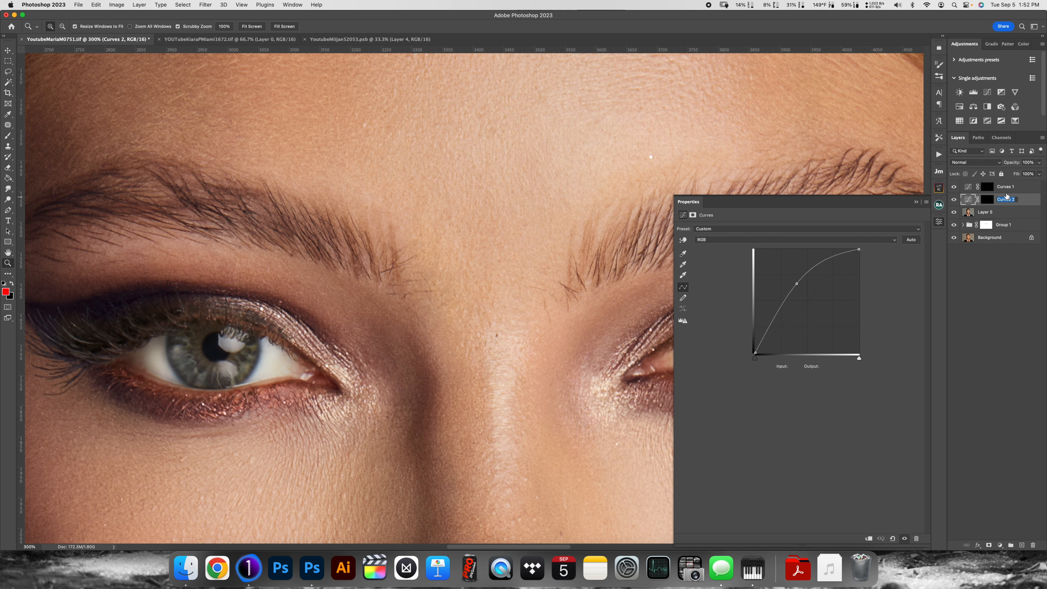
pyautogui.doubleClick(1004, 199)
pyautogui.write('dodge')
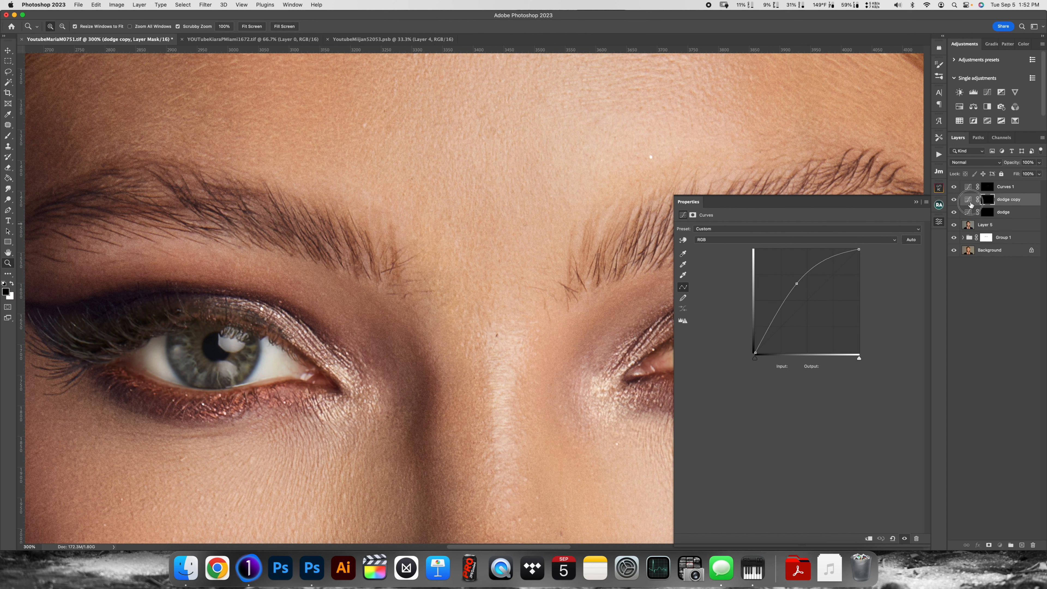
# Bend the copied curve downward so the 'burn' layer darkens
pyautogui.click(806, 298)
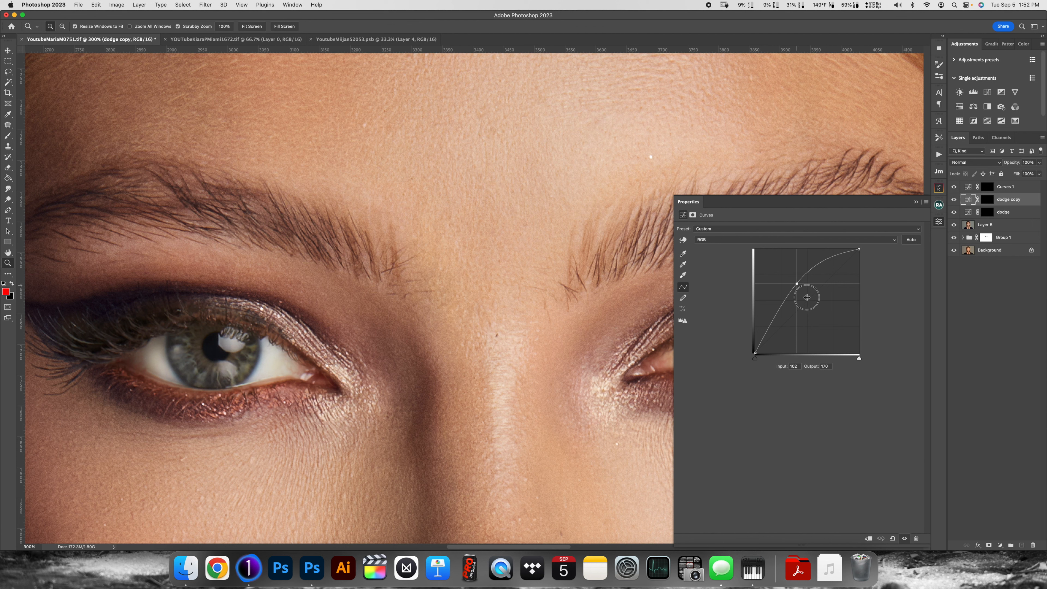
pyautogui.moveTo(806, 297); pyautogui.dragTo(812, 309)
pyautogui.write('burn')
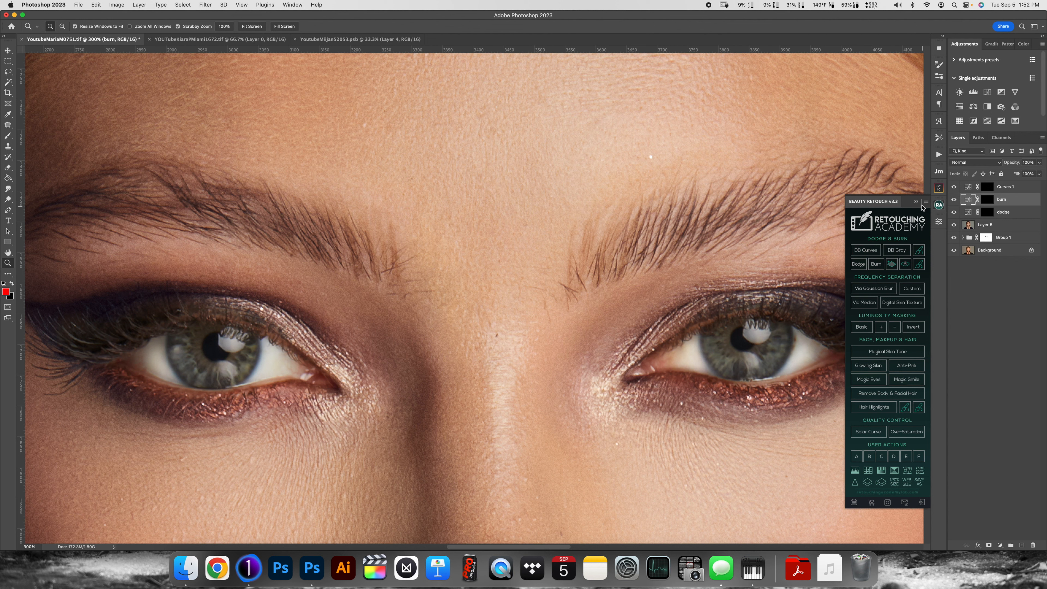
# Group the layers as 'dodge and burn', expand it and target the dodge layer mask
pyautogui.click(925, 200)
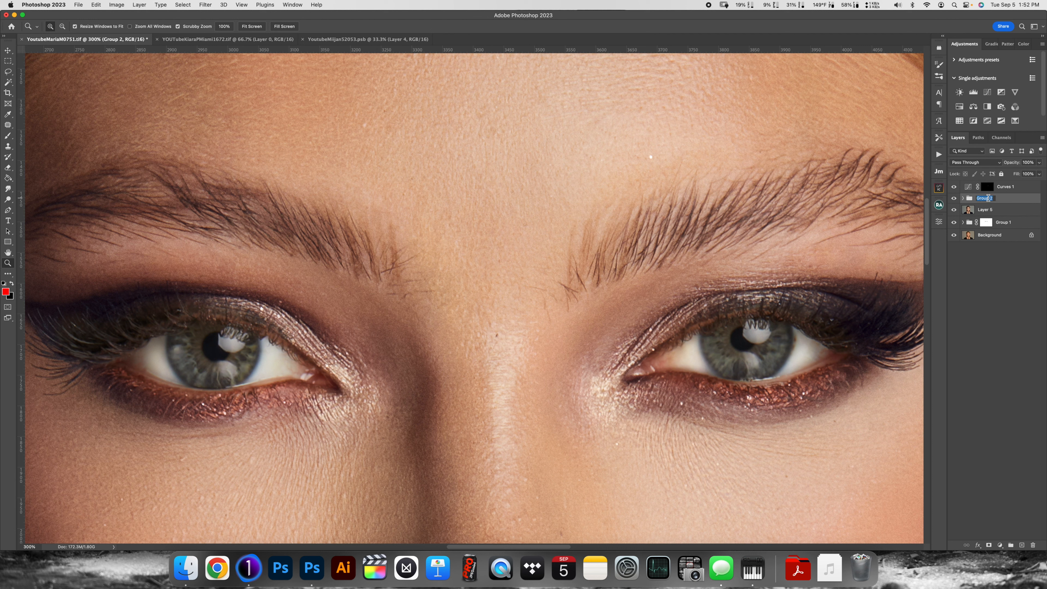
pyautogui.write('dodge and burn')
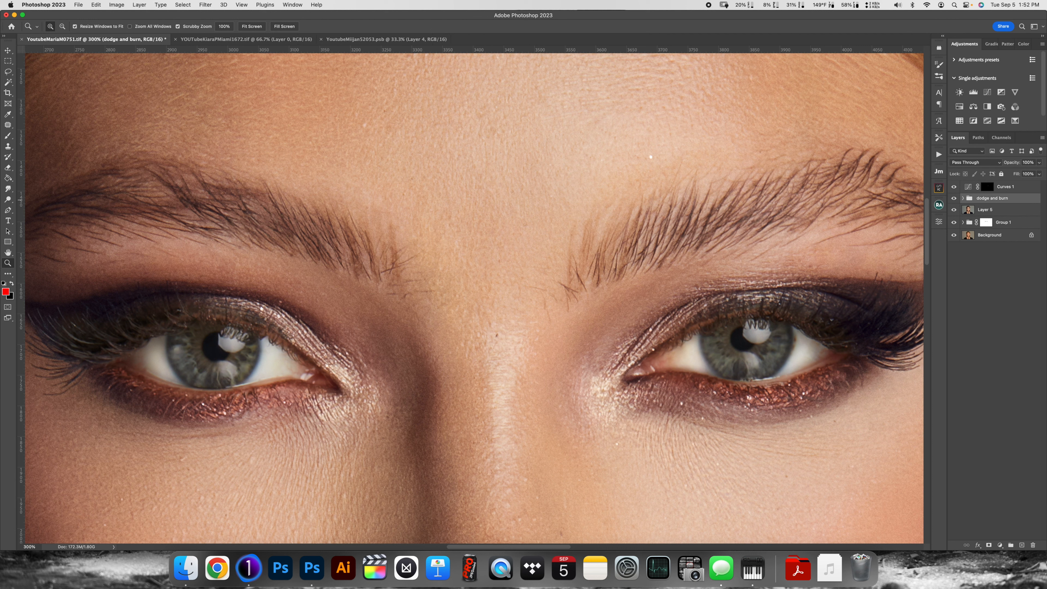
pyautogui.click(962, 198)
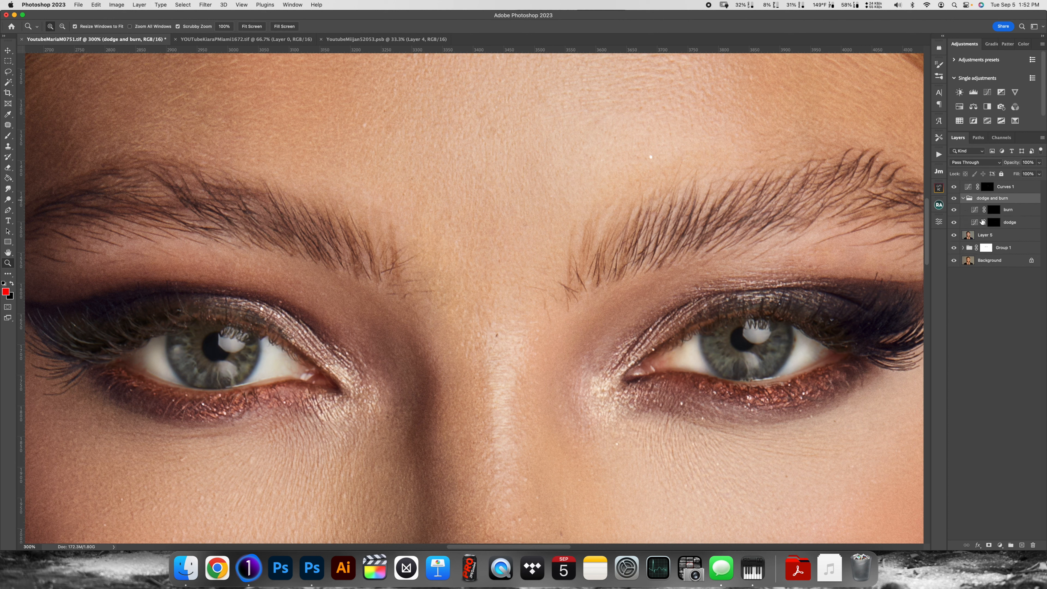
pyautogui.click(1009, 222)
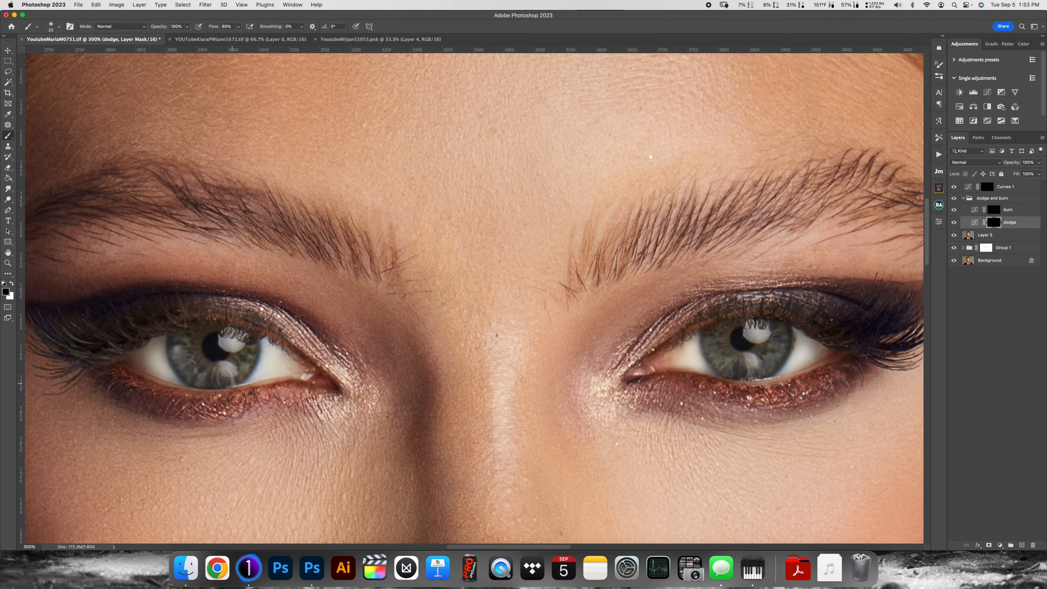
# Adjust the brush flow in the options bar for painting the iris streaks
pyautogui.click(226, 26)
pyautogui.write('10')
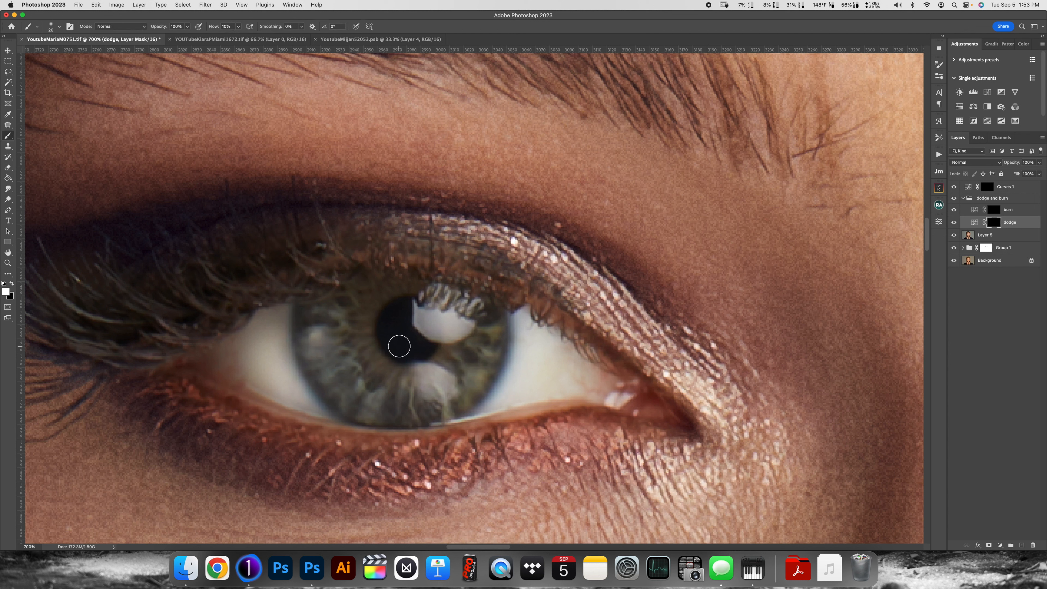
pyautogui.moveTo(365, 370)
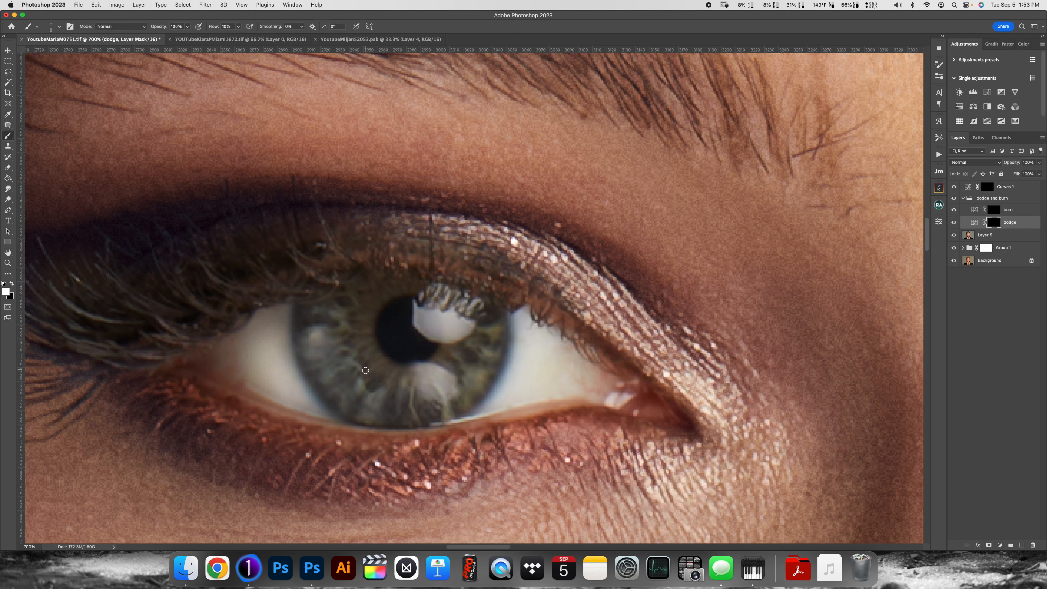
pyautogui.moveTo(399, 359)
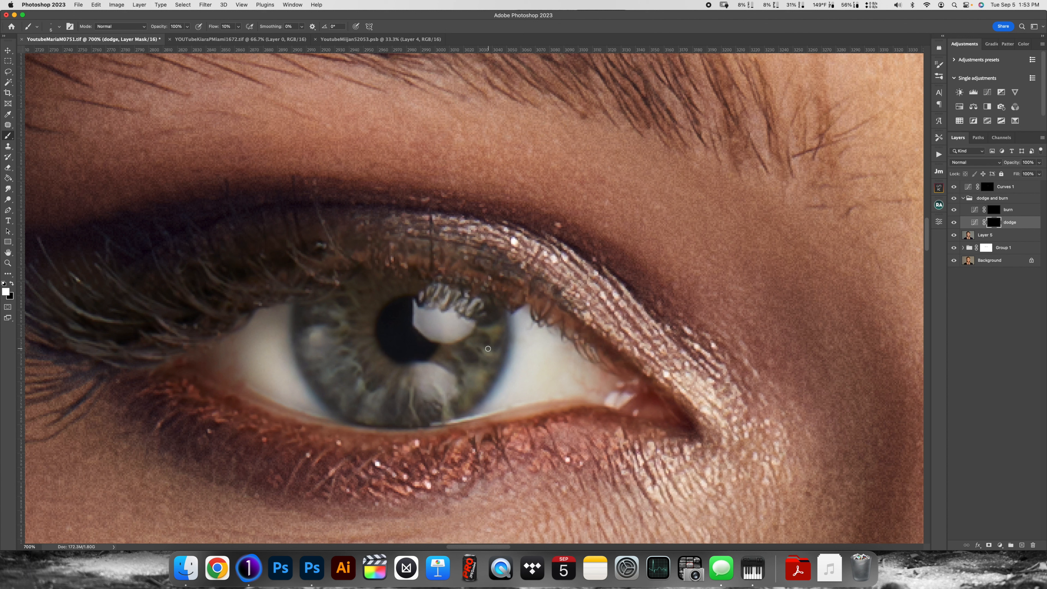
pyautogui.moveTo(485, 344)
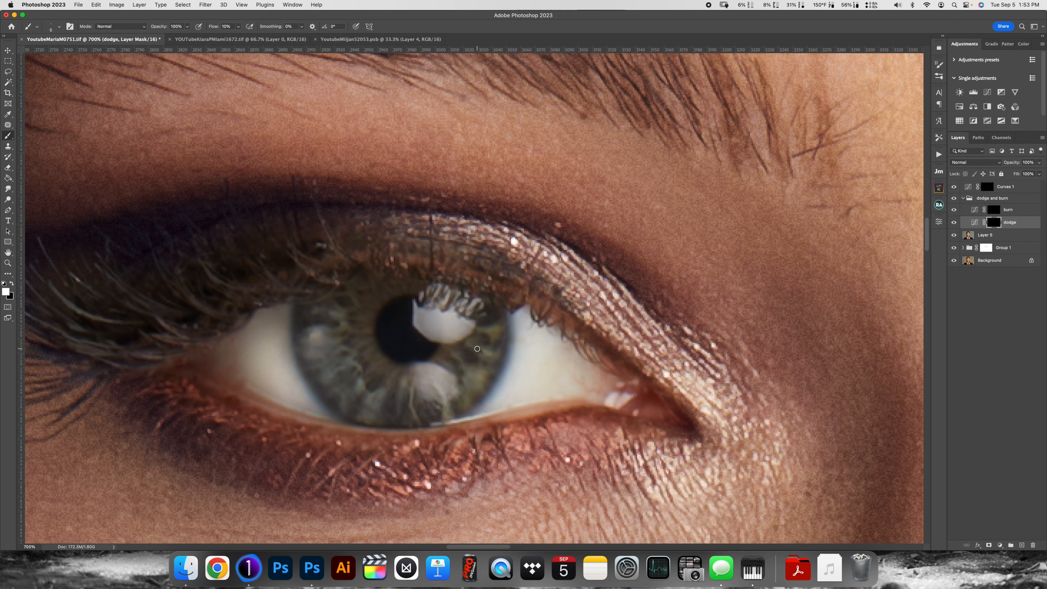
pyautogui.moveTo(457, 355)
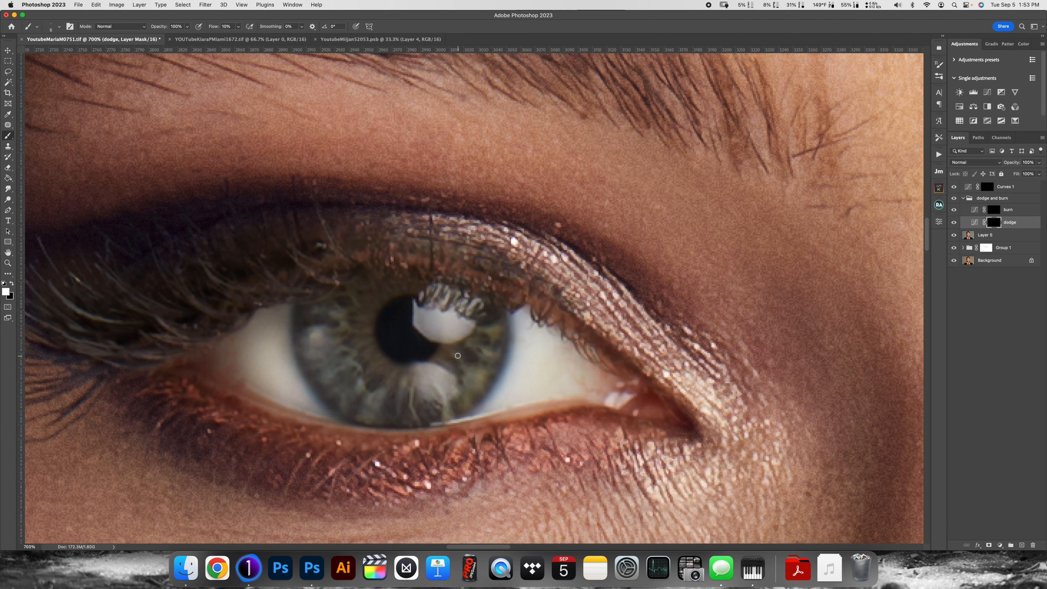
pyautogui.moveTo(399, 358)
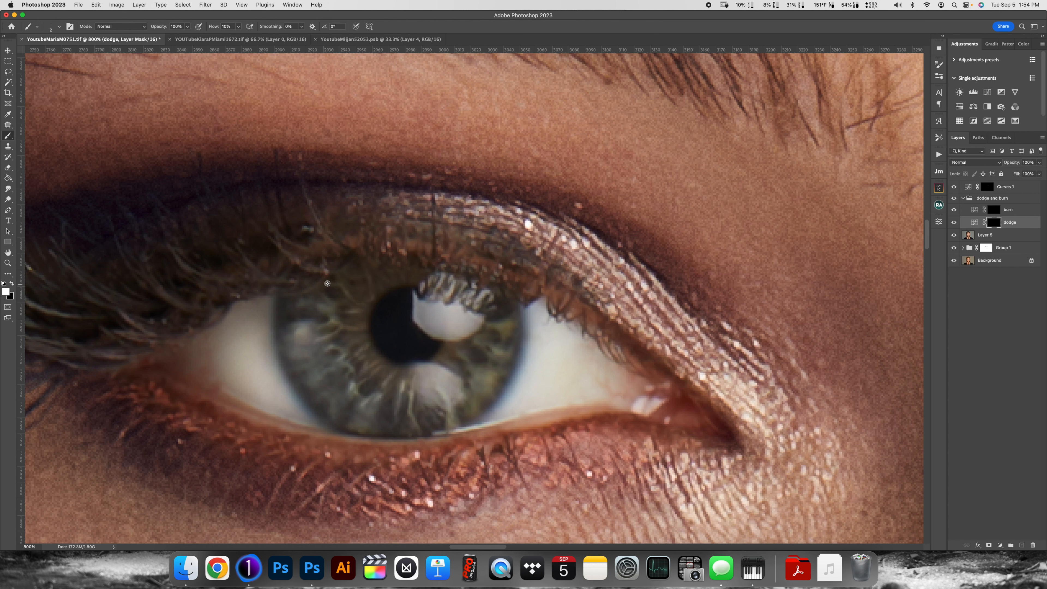
pyautogui.moveTo(312, 300)
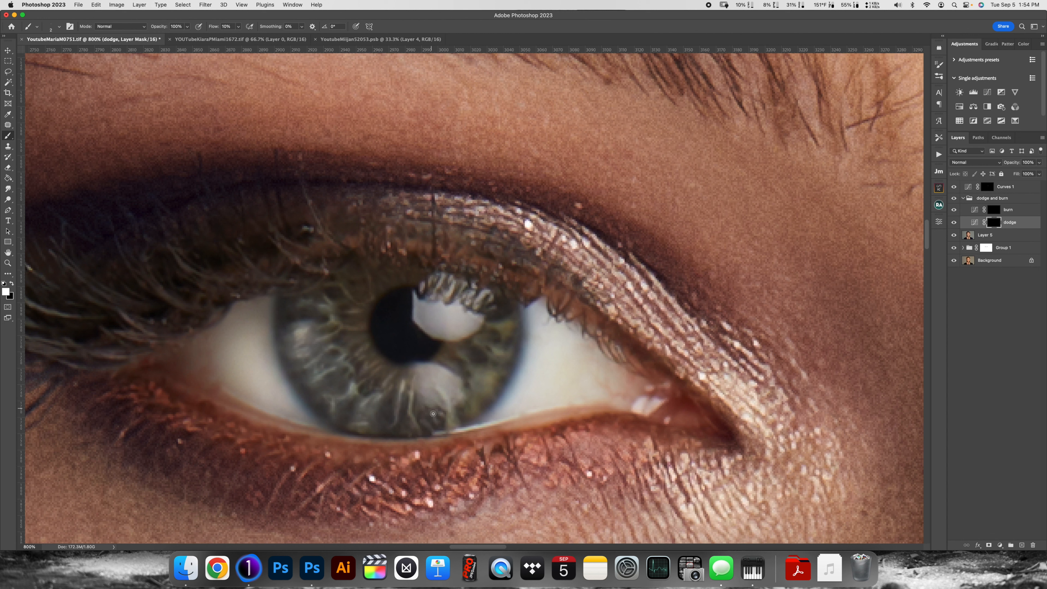
pyautogui.moveTo(426, 378)
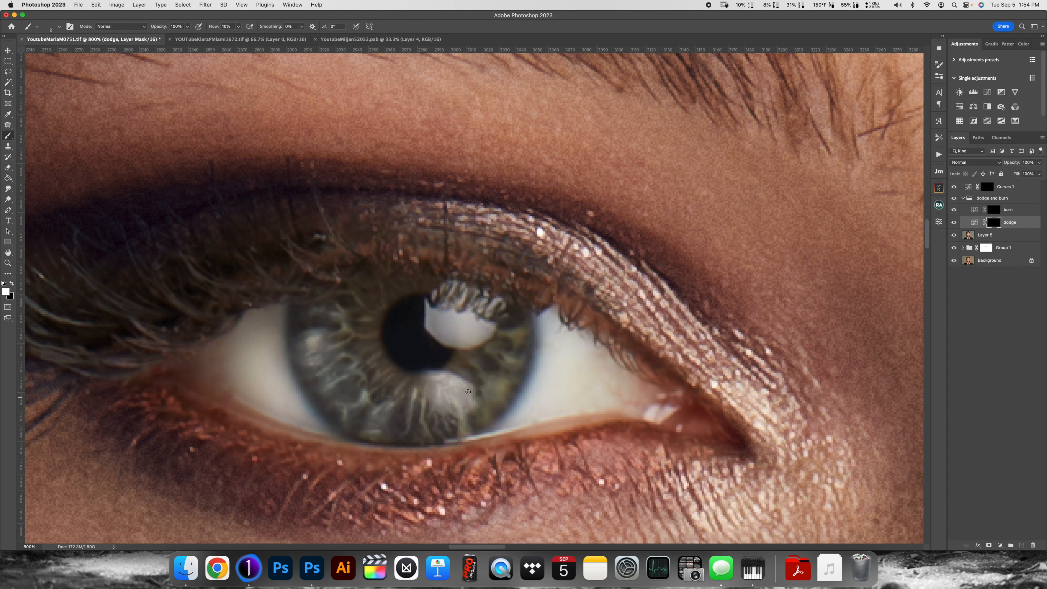
pyautogui.moveTo(453, 386)
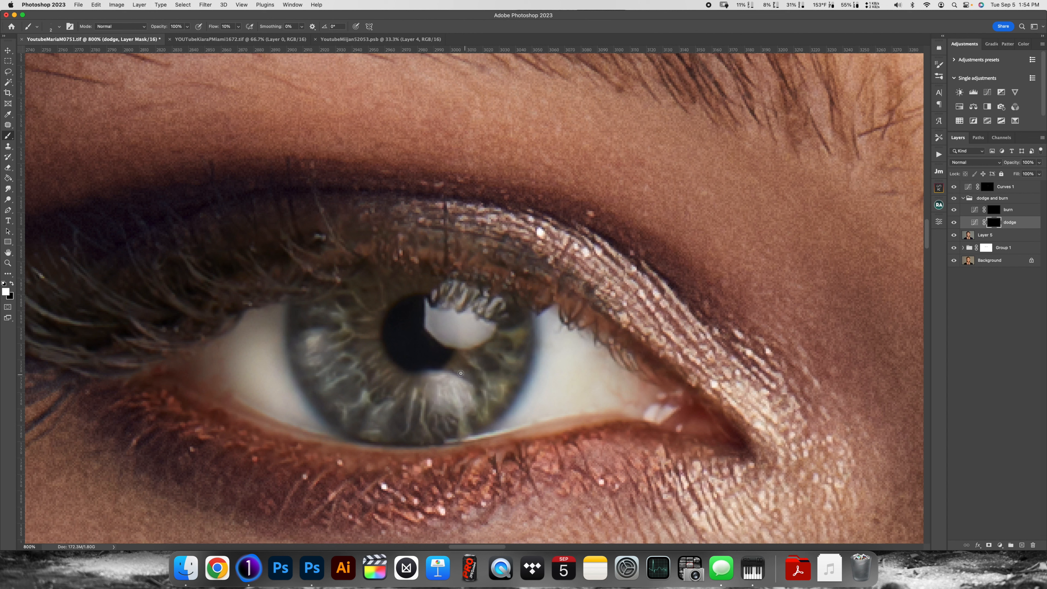
pyautogui.moveTo(508, 366)
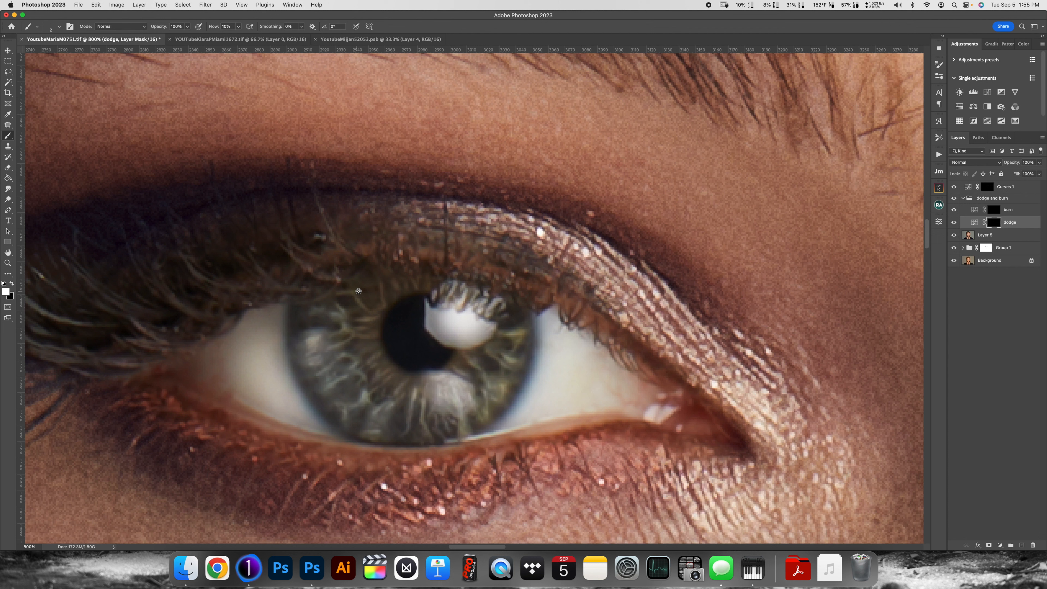
pyautogui.moveTo(368, 283)
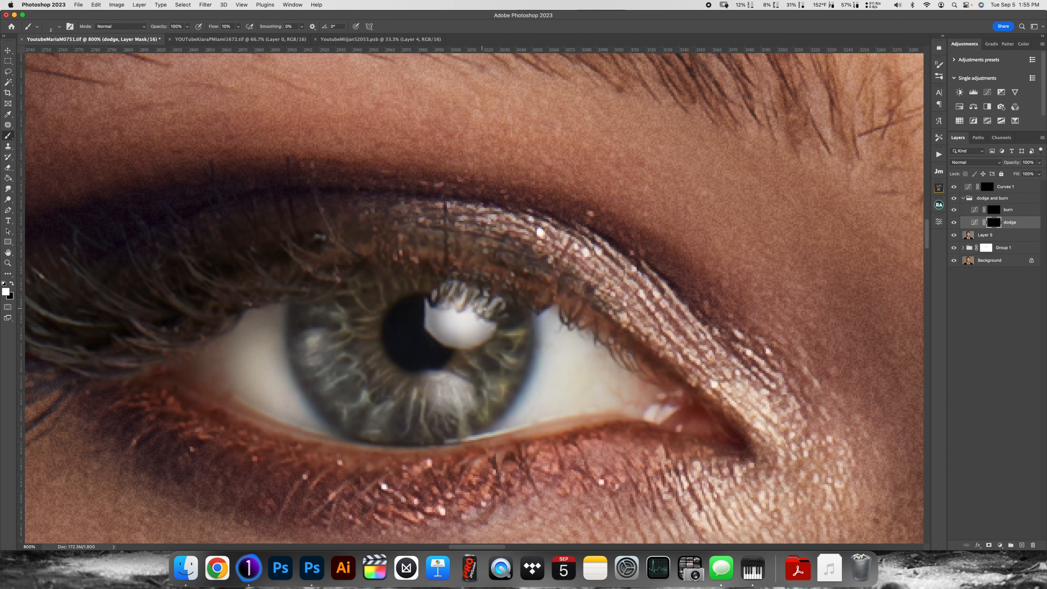
pyautogui.moveTo(483, 314)
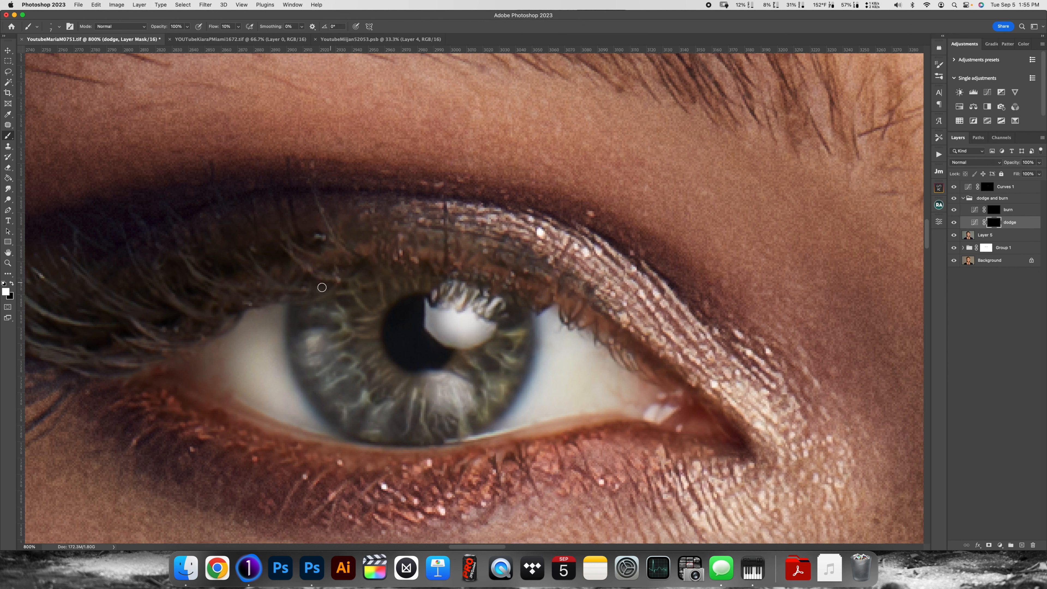
pyautogui.moveTo(488, 343)
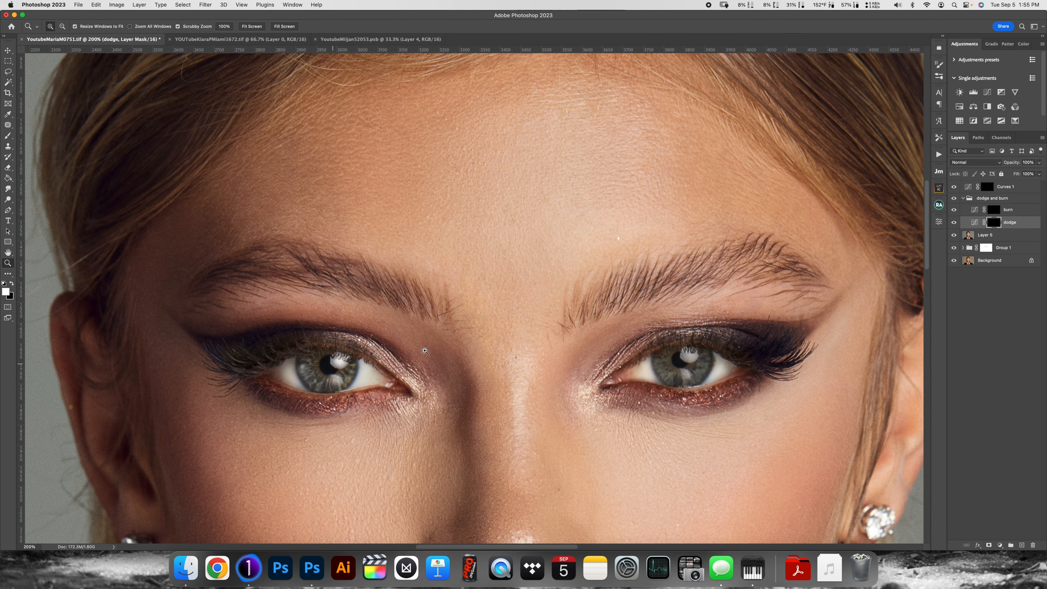
pyautogui.moveTo(569, 303)
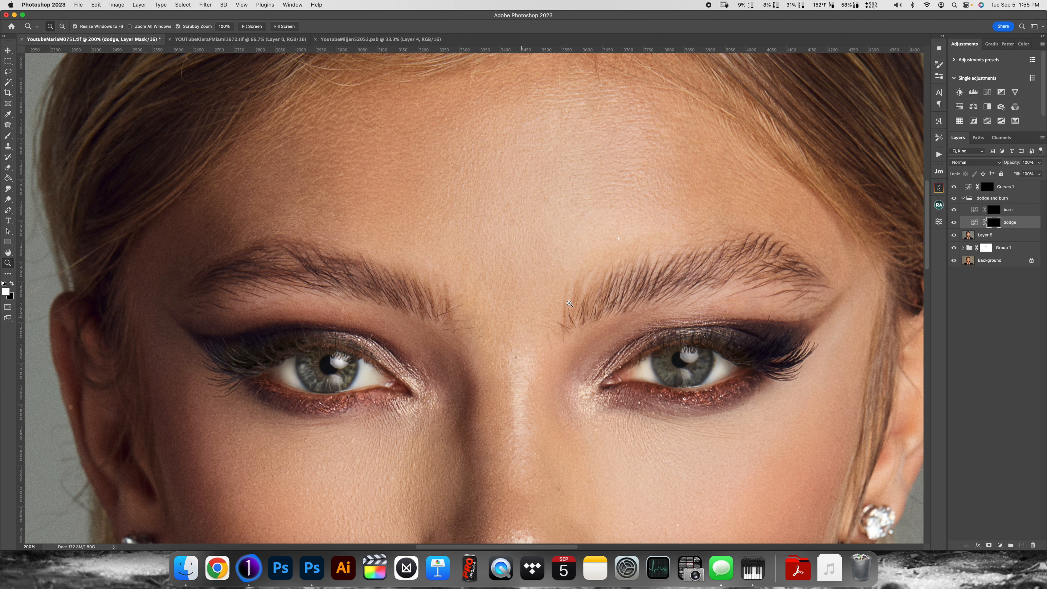
pyautogui.moveTo(293, 350)
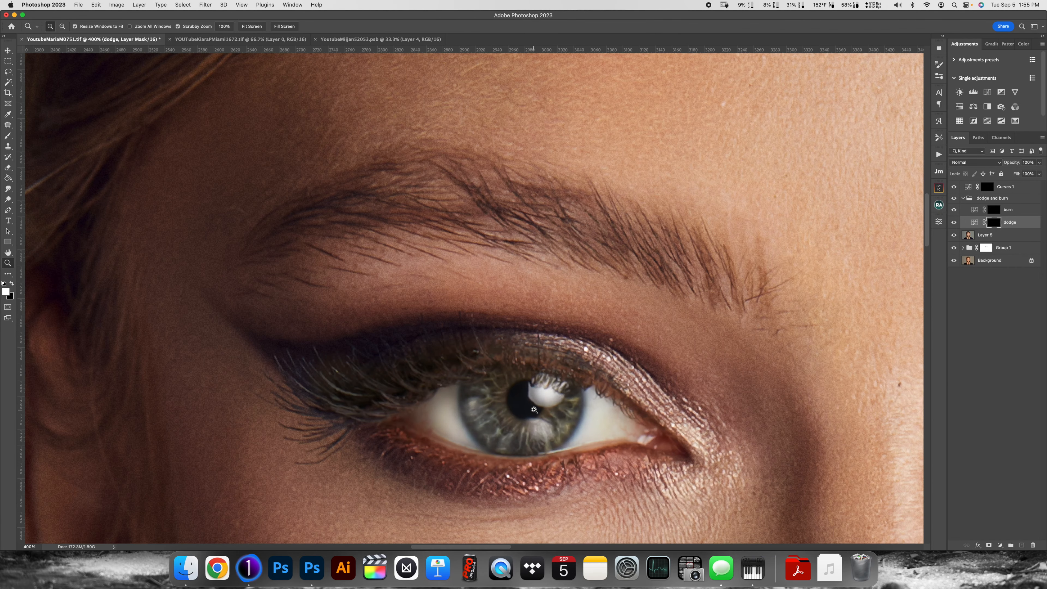
# Switch painting to the 'burn' layer mask to darken the iris rim and lid
pyautogui.click(995, 209)
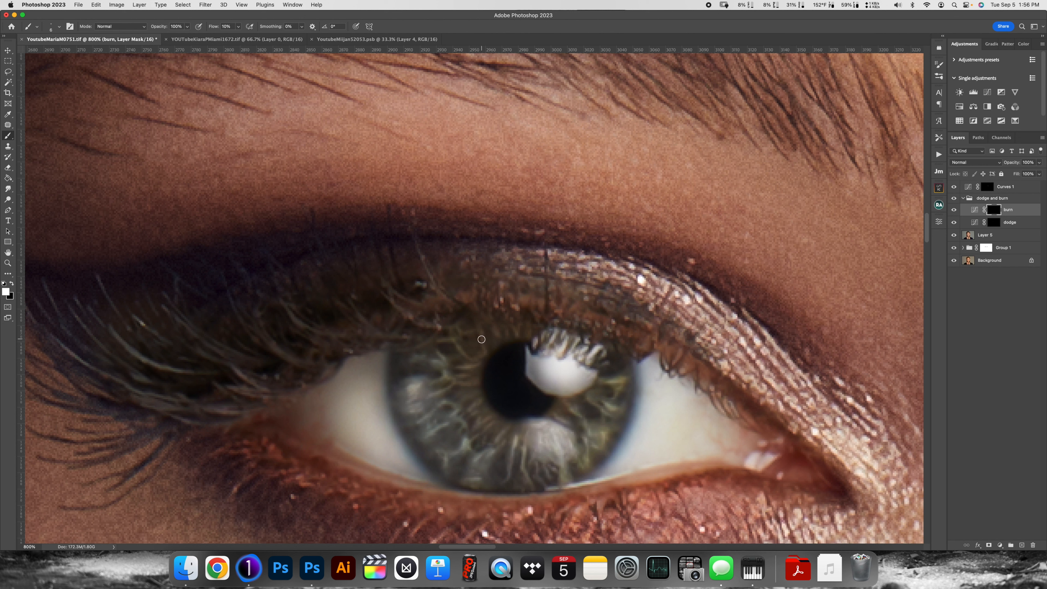
pyautogui.moveTo(479, 344)
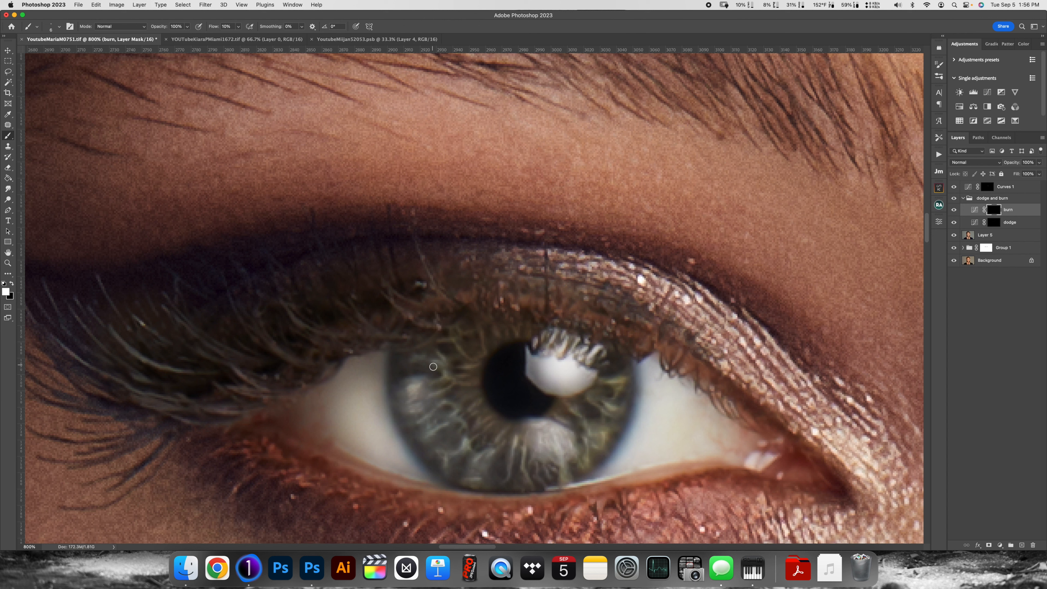
pyautogui.moveTo(453, 386)
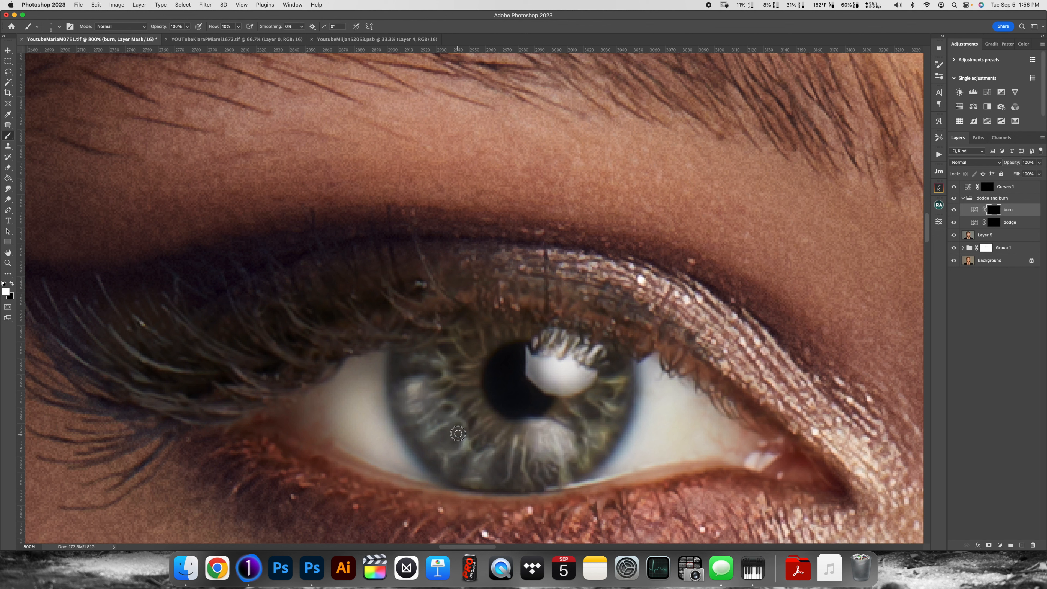
pyautogui.moveTo(481, 422)
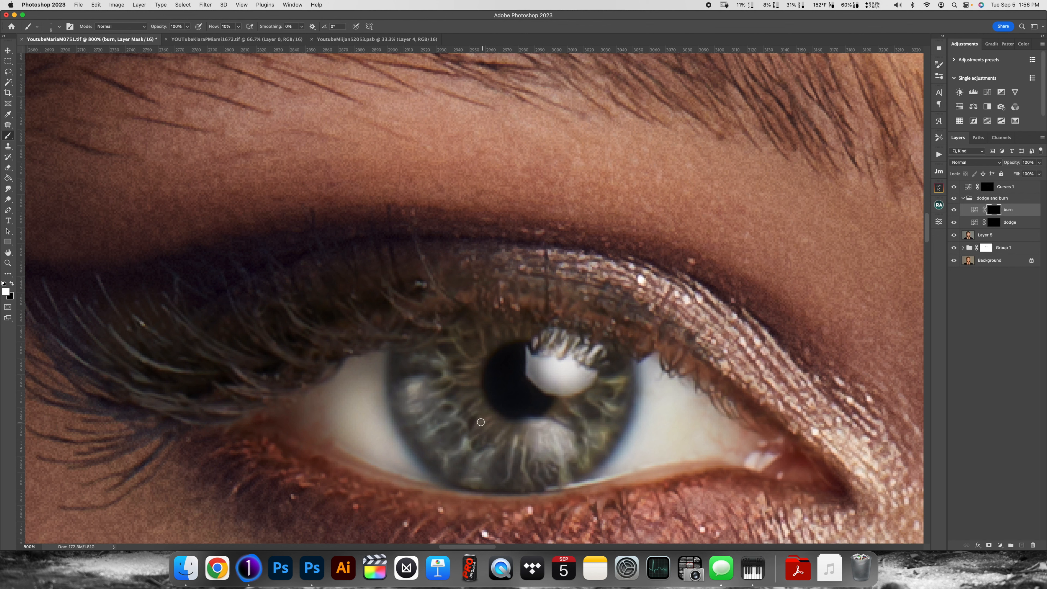
pyautogui.moveTo(466, 390)
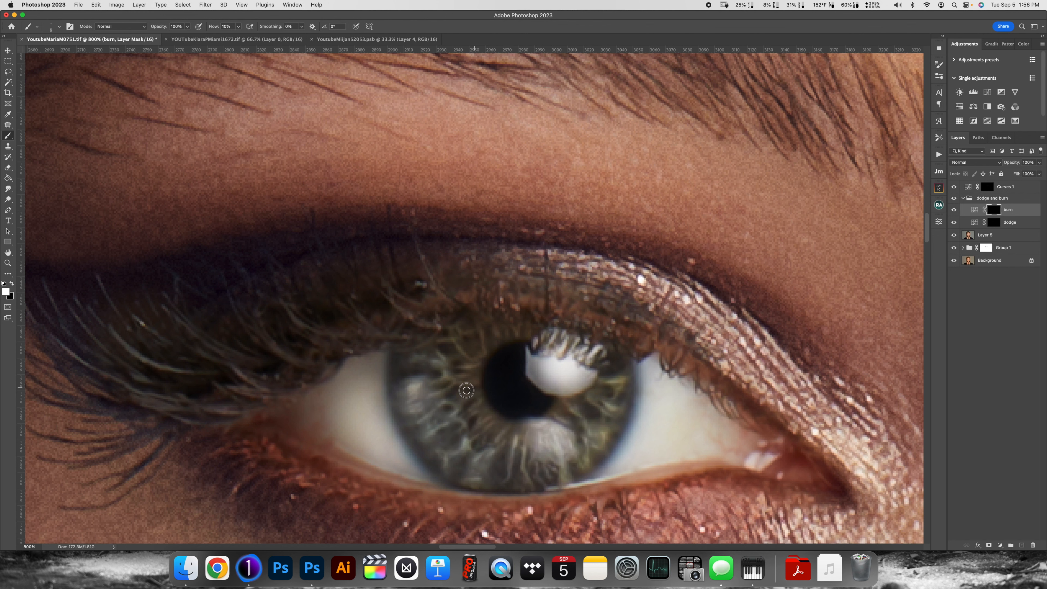
pyautogui.moveTo(505, 439)
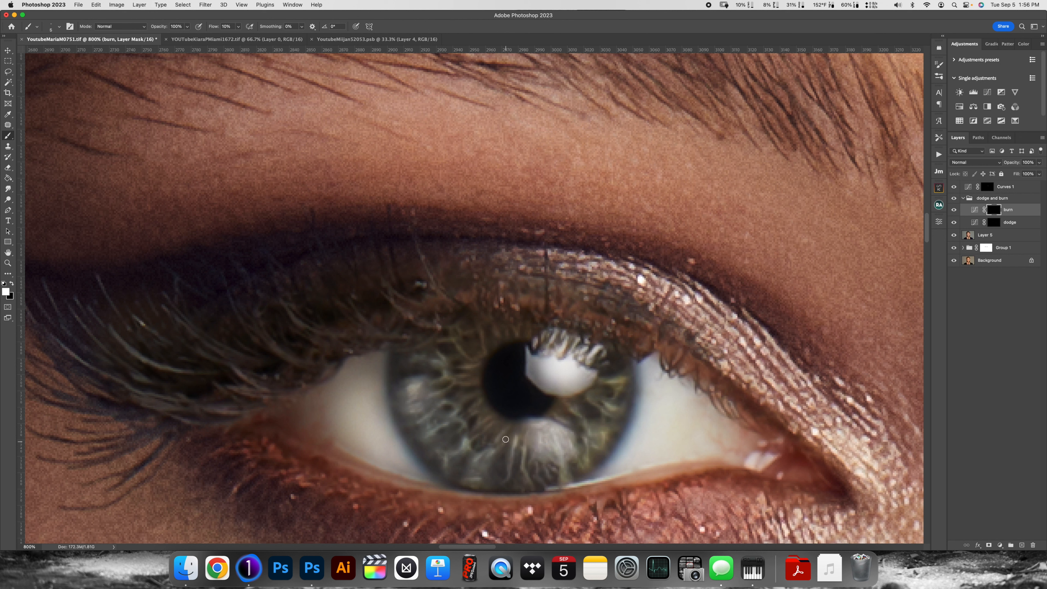
pyautogui.moveTo(490, 437)
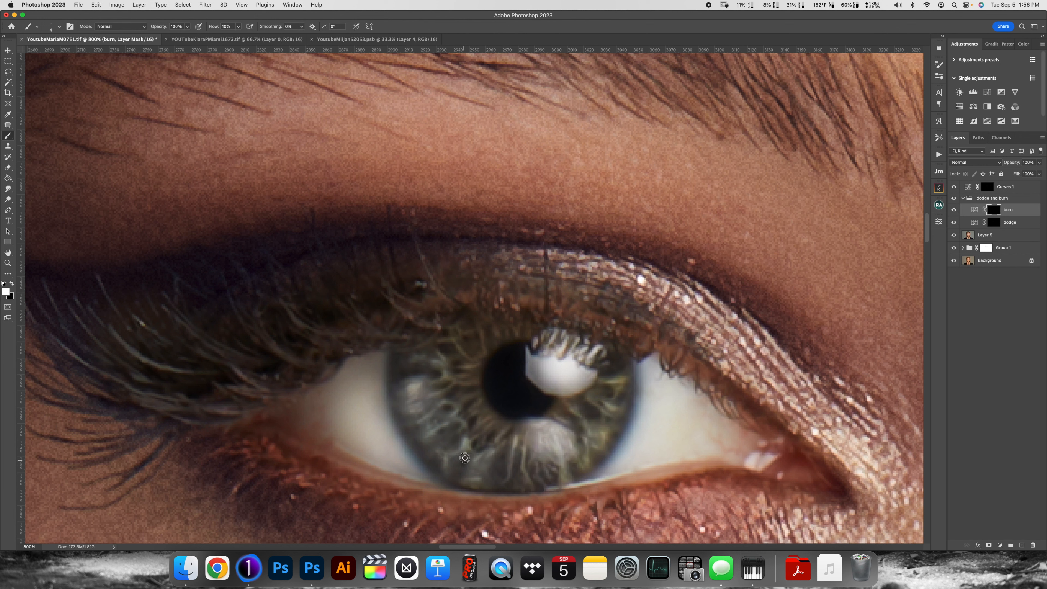
pyautogui.moveTo(452, 442)
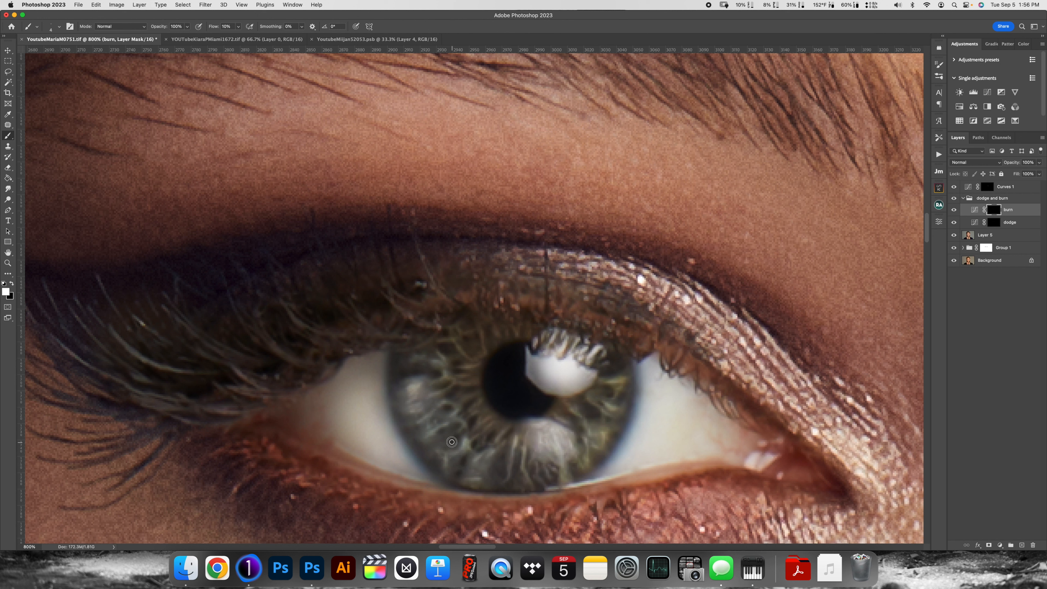
pyautogui.moveTo(501, 457)
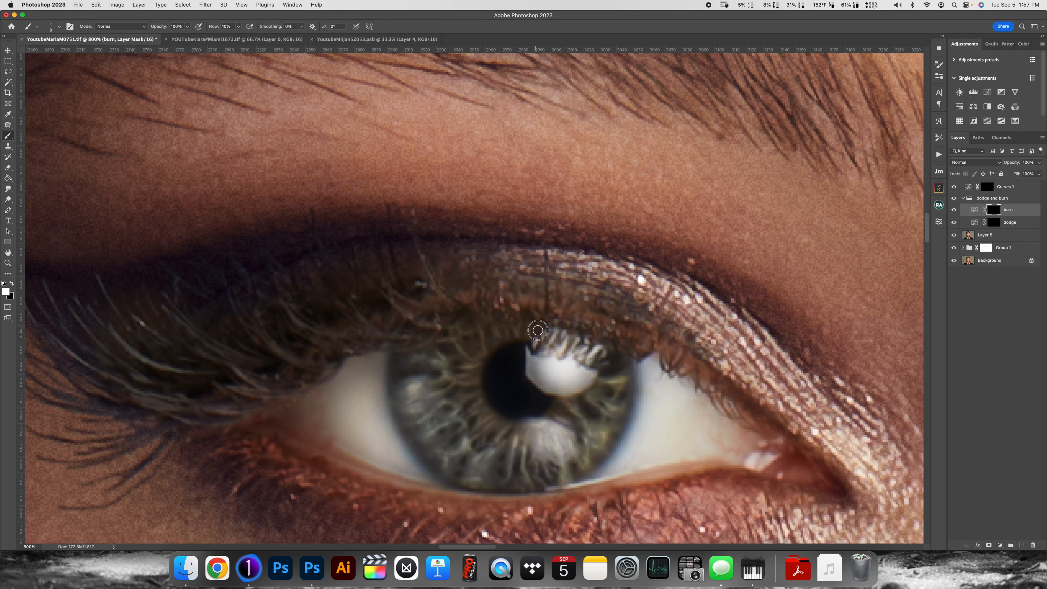
pyautogui.moveTo(542, 344)
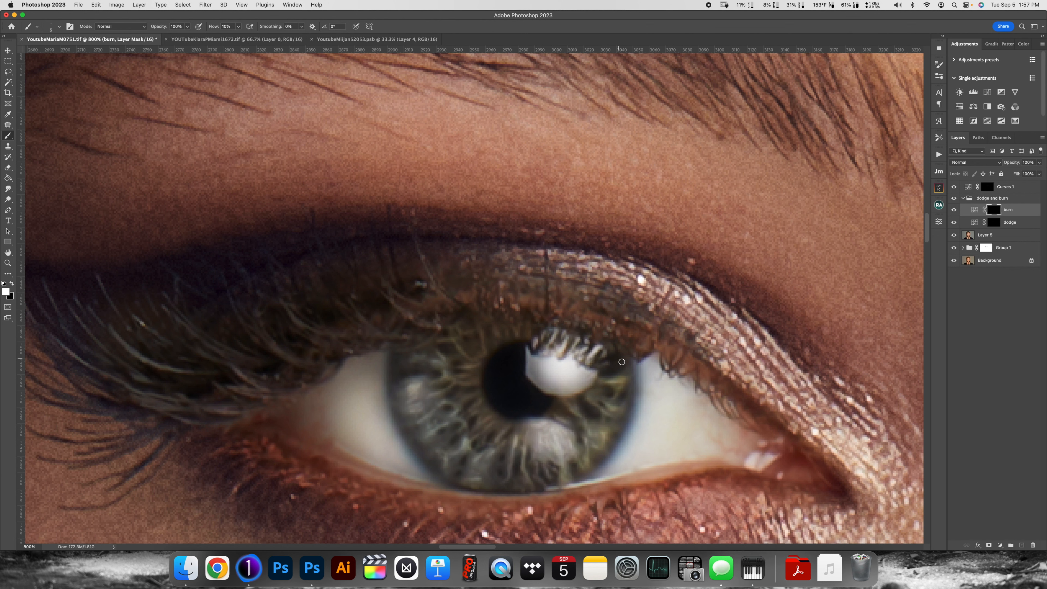
pyautogui.moveTo(597, 408)
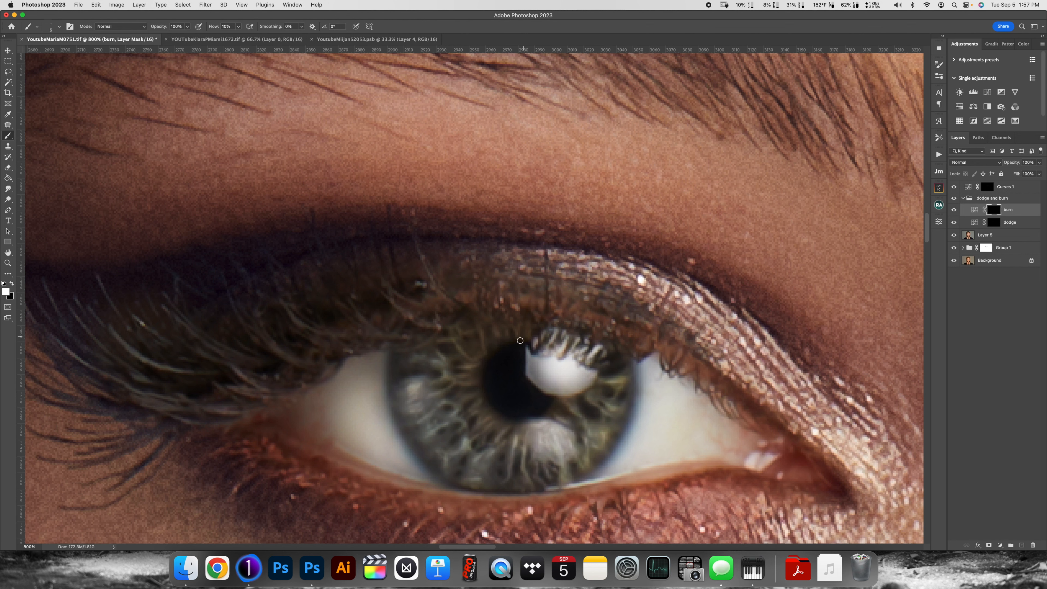
pyautogui.moveTo(466, 337)
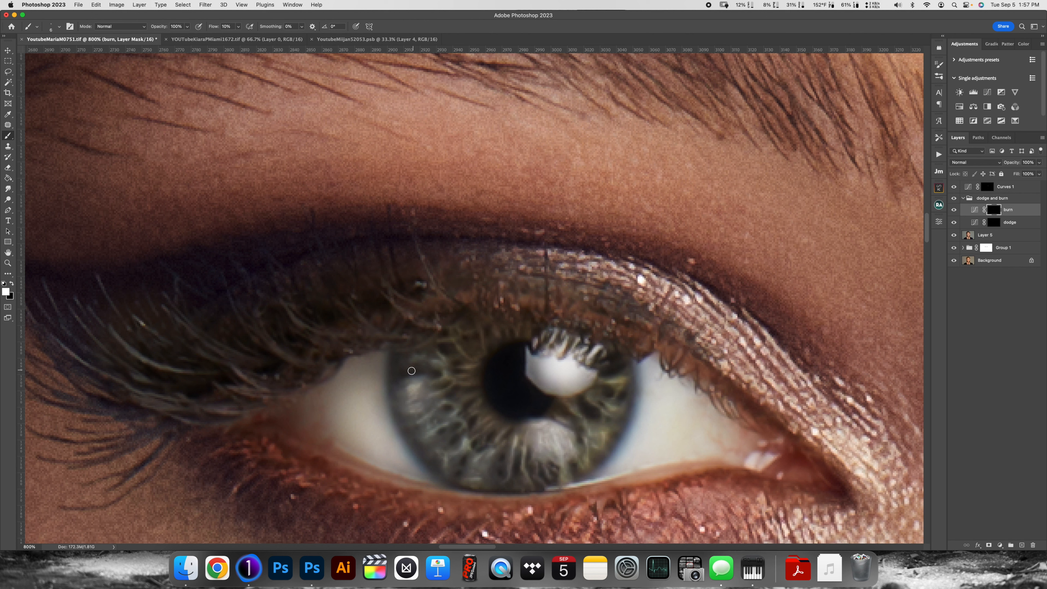
pyautogui.moveTo(412, 359)
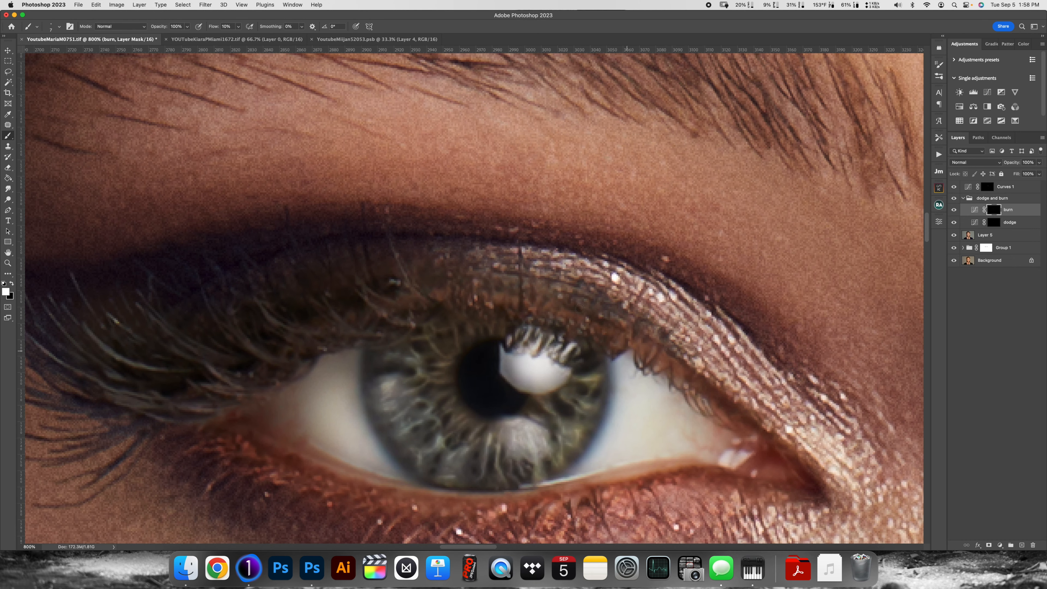
pyautogui.moveTo(411, 437)
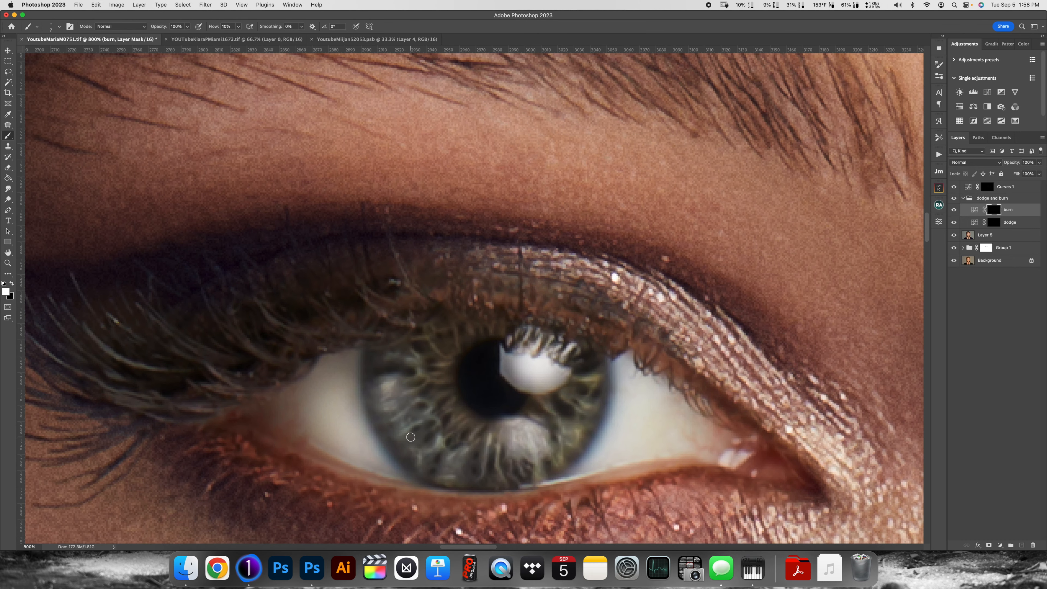
pyautogui.moveTo(431, 412)
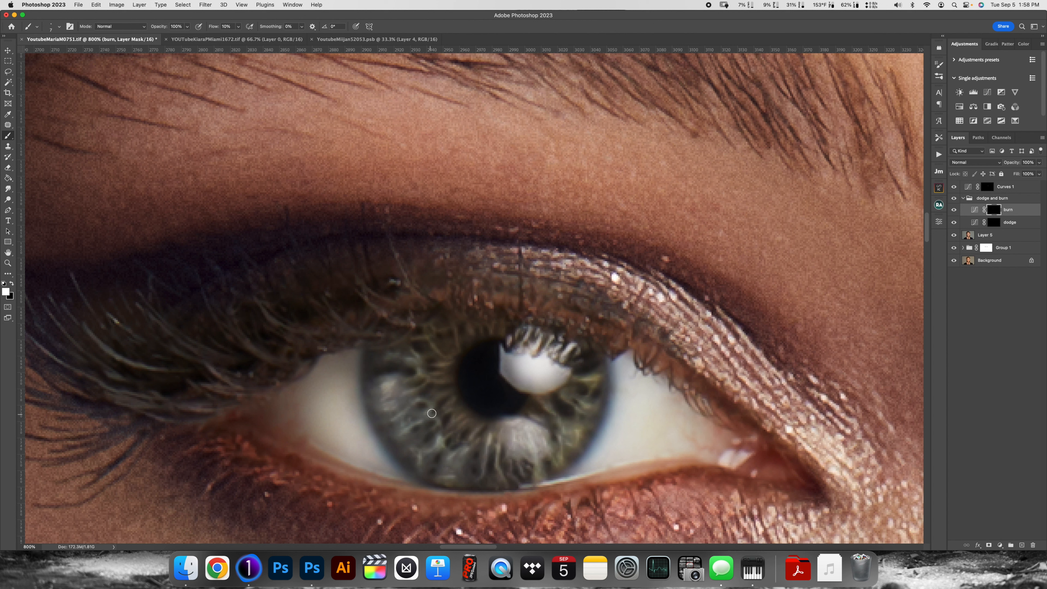
pyautogui.moveTo(473, 264)
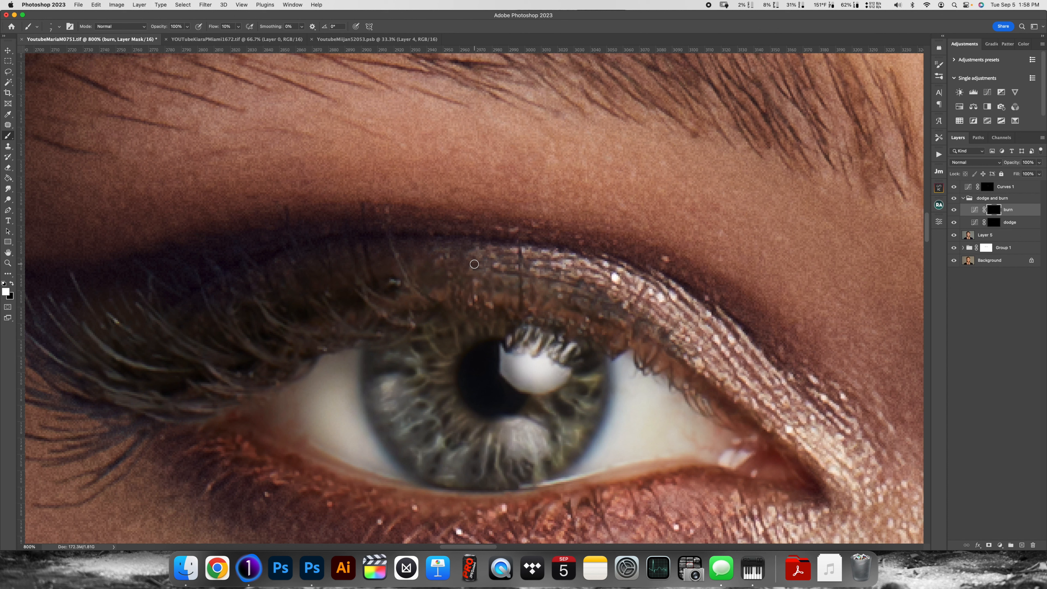
pyautogui.moveTo(367, 362)
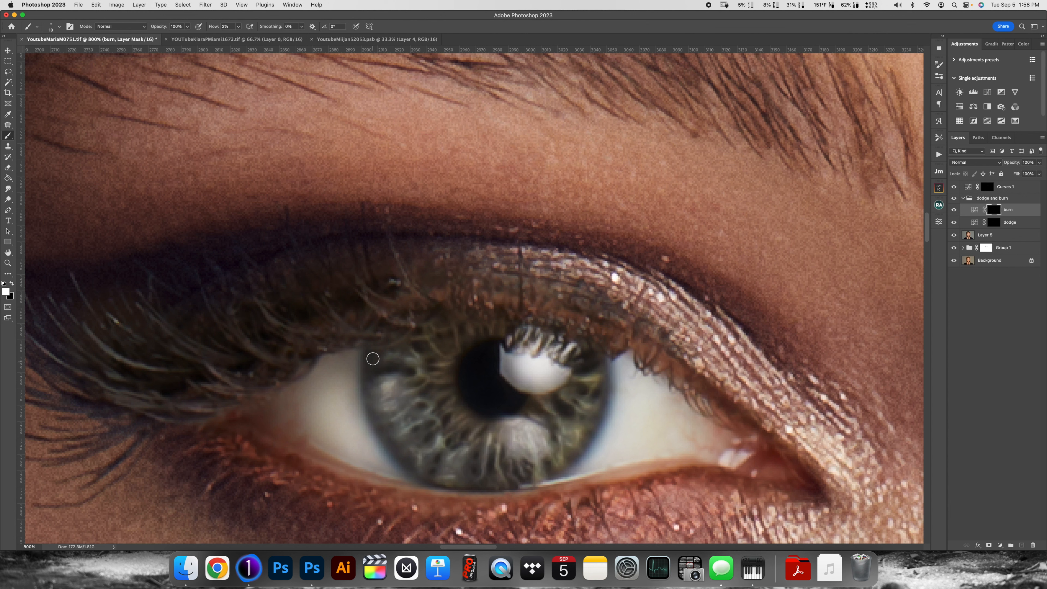
pyautogui.moveTo(362, 409)
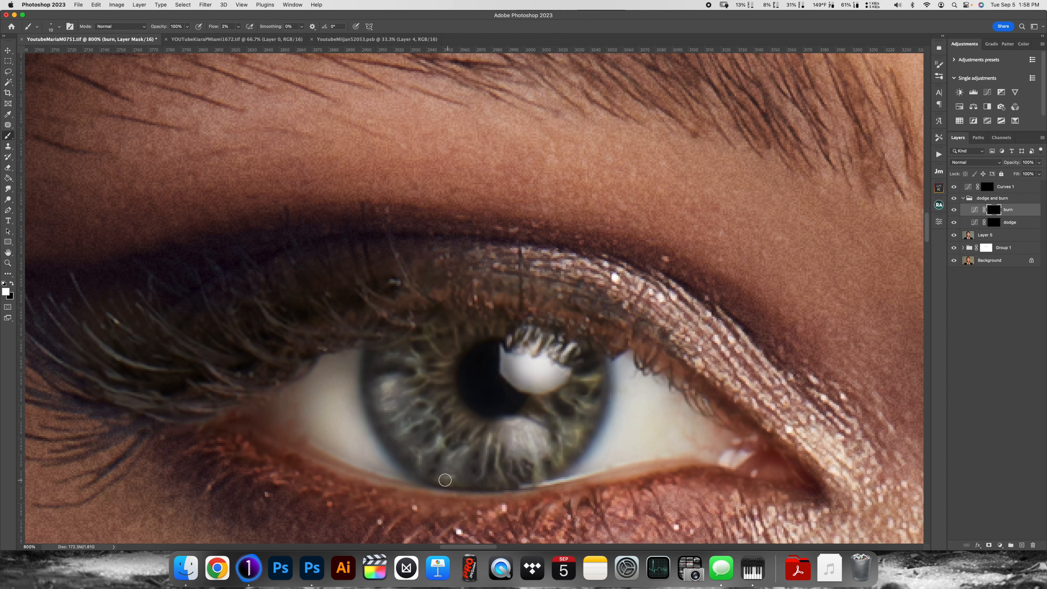
pyautogui.moveTo(577, 455)
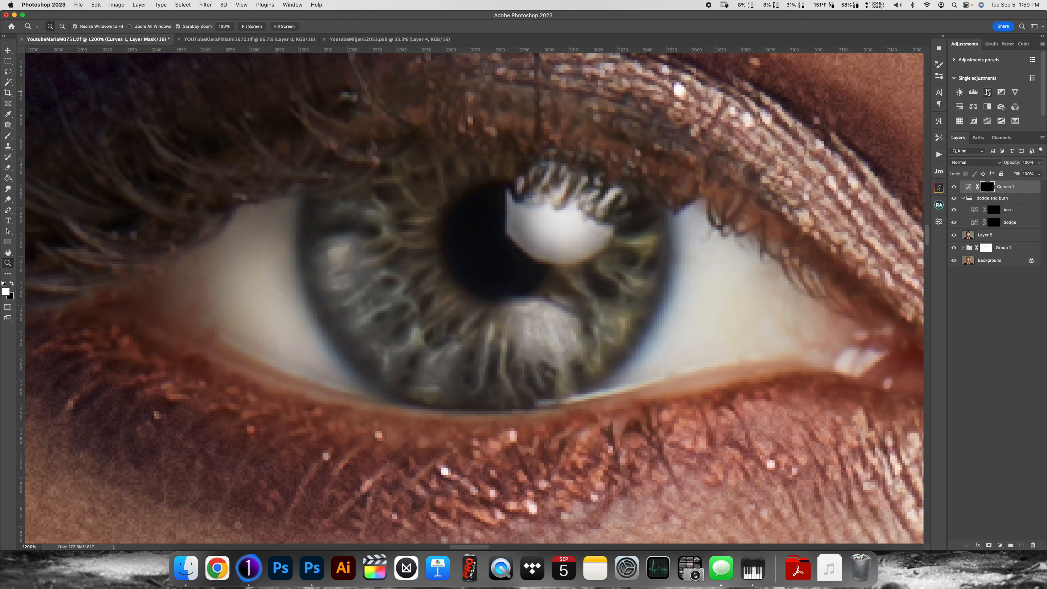
# Add a new Curves adjustment above Curves 1 with an upward brightening bend and rename it 'dodge two highlights'
pyautogui.click(987, 91)
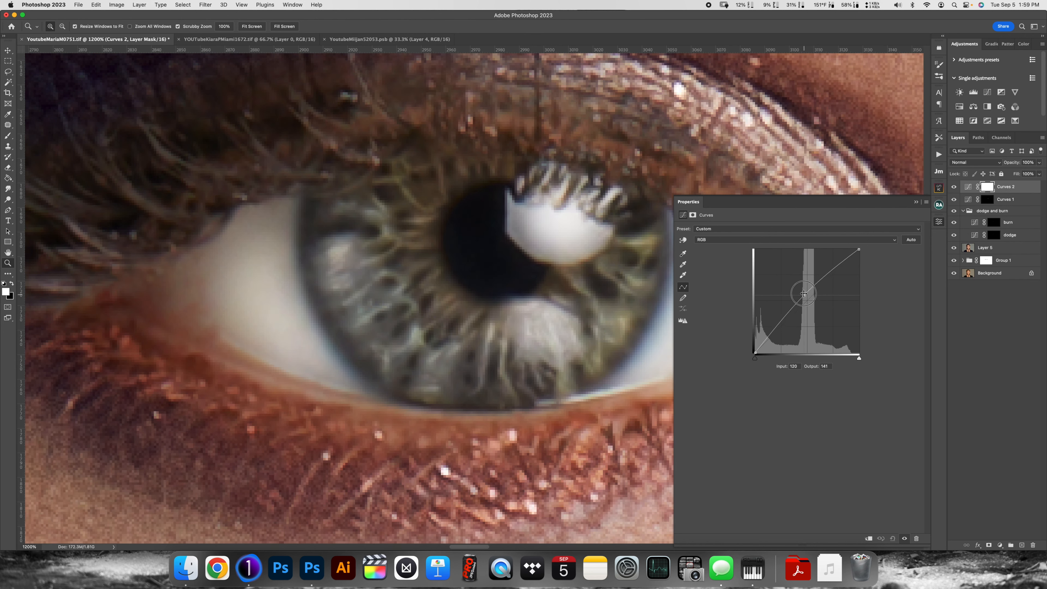
pyautogui.moveTo(803, 293); pyautogui.dragTo(804, 292)
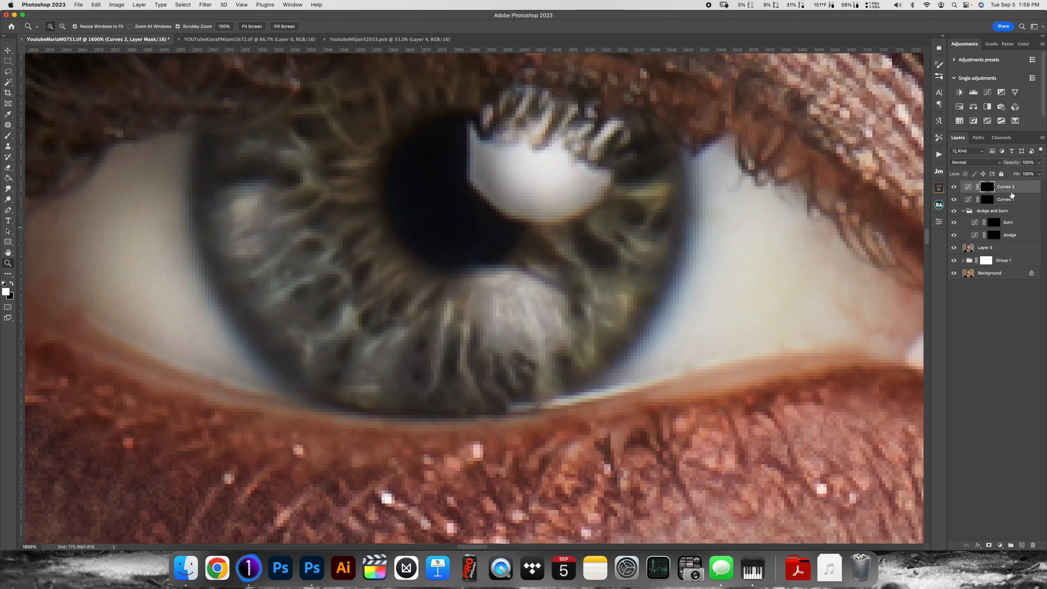
pyautogui.moveTo(1015, 229)
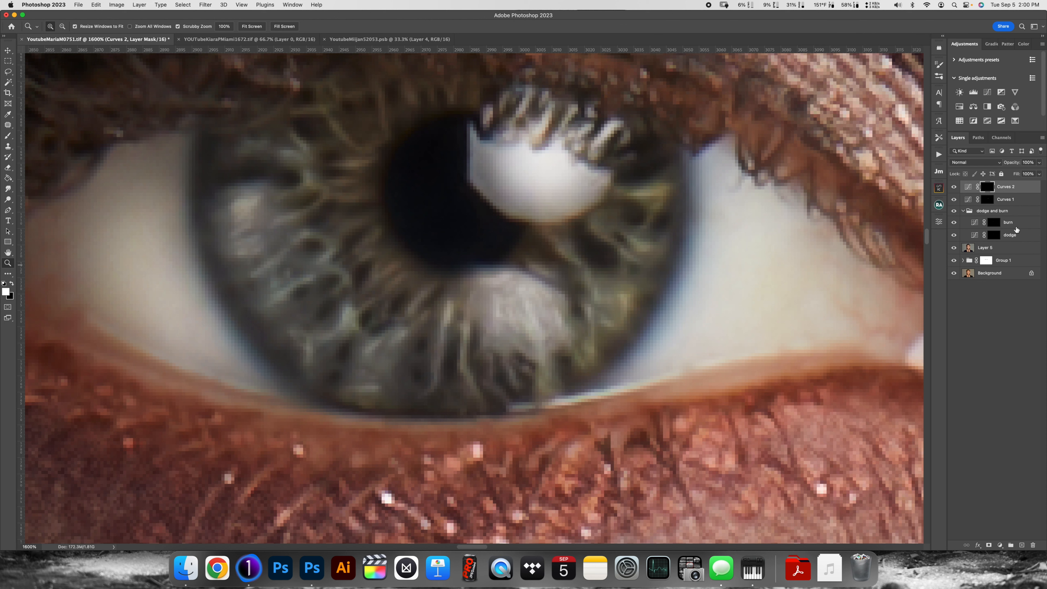
pyautogui.doubleClick(1005, 187)
pyautogui.write('dodge two highlights')
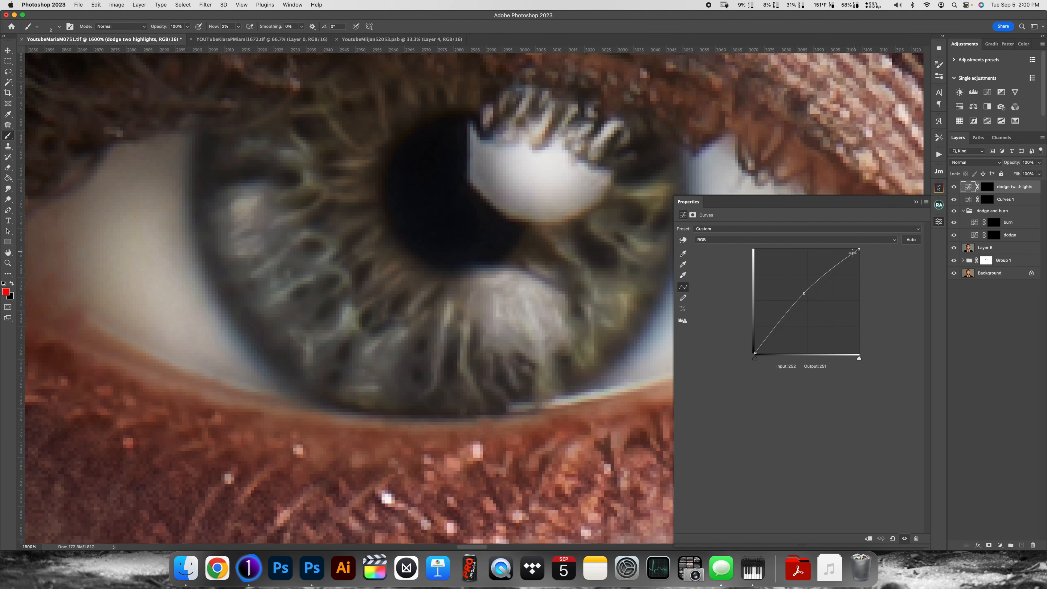
# Push the curve higher for the highlights, refine its shape, and return to the layer with Properties closed
pyautogui.moveTo(853, 253); pyautogui.dragTo(848, 248)
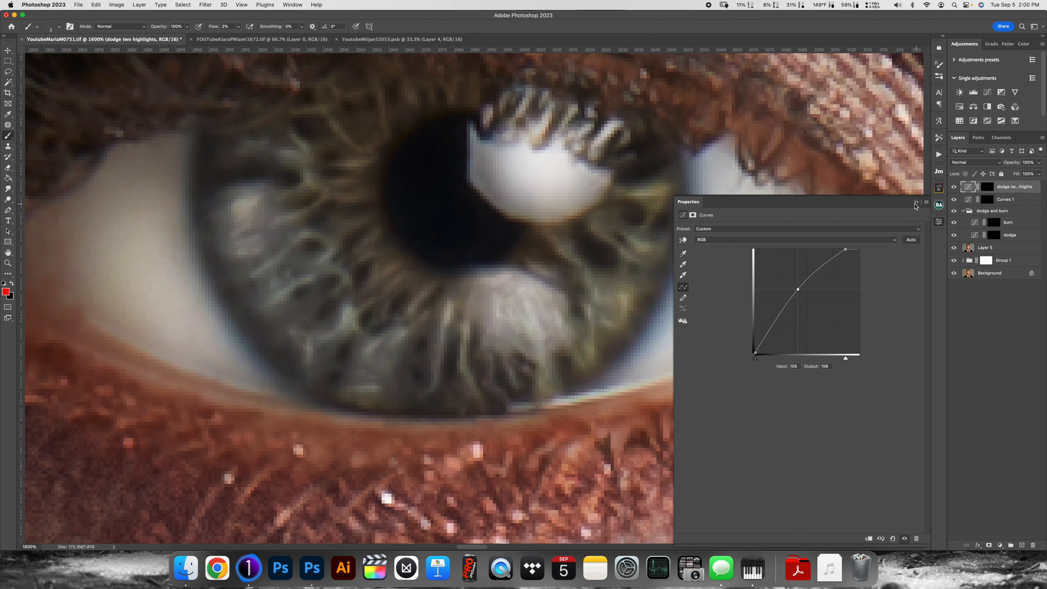
pyautogui.moveTo(798, 288); pyautogui.dragTo(823, 263)
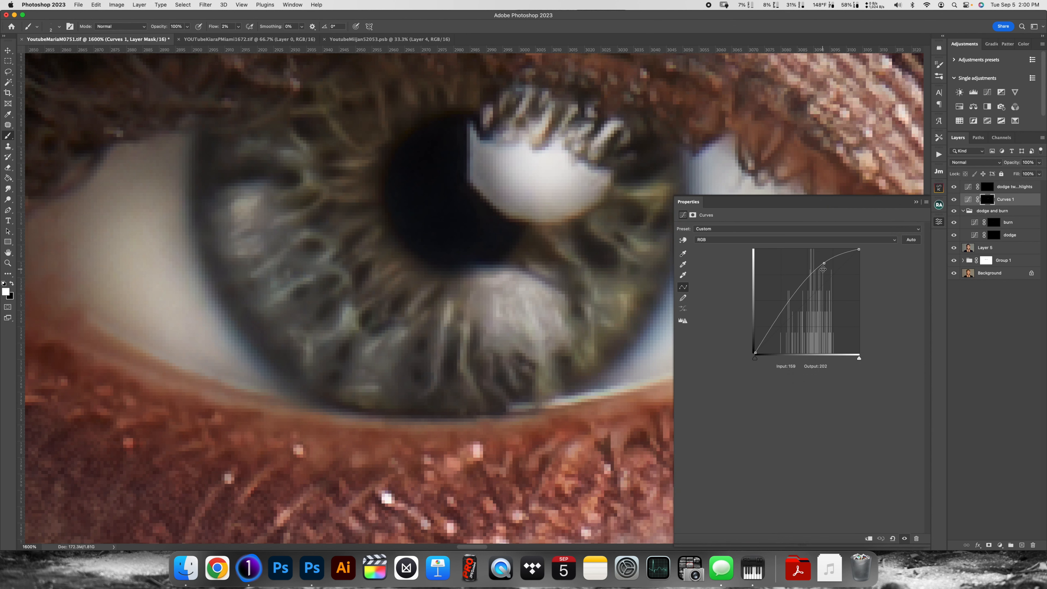
pyautogui.click(1006, 187)
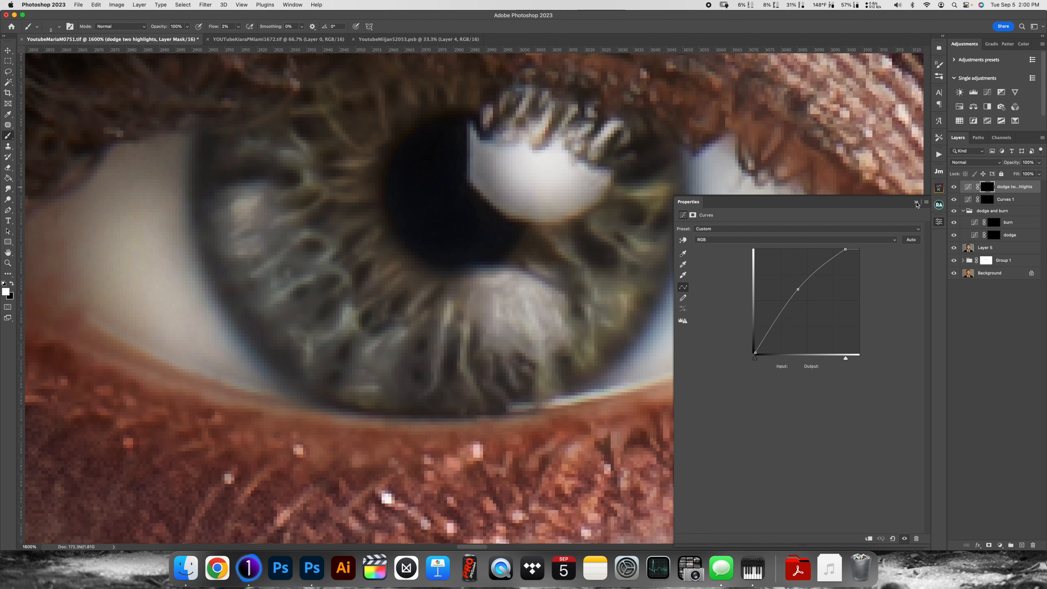
pyautogui.click(917, 202)
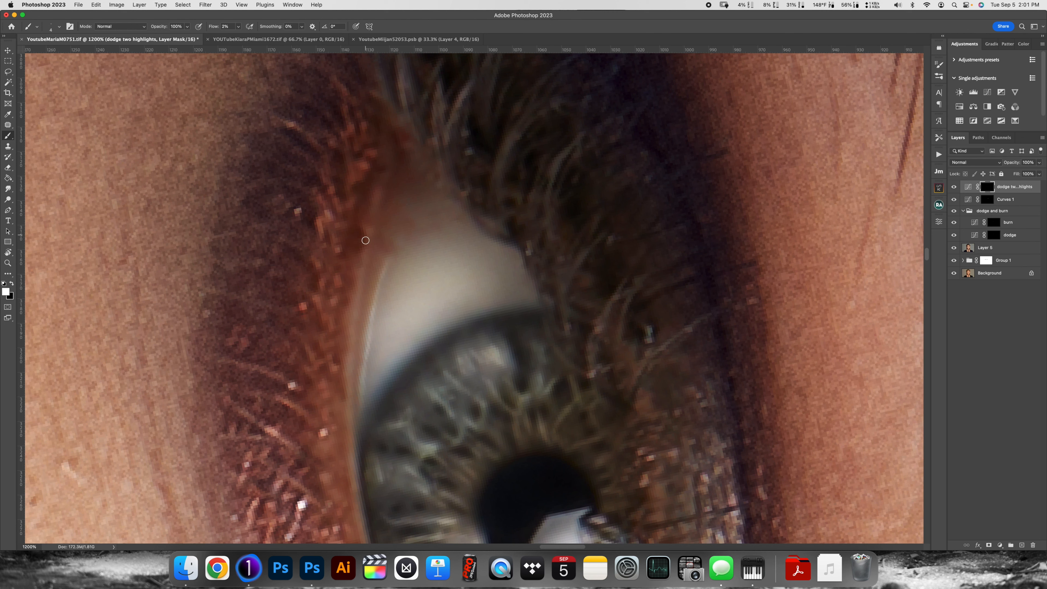
pyautogui.moveTo(361, 282)
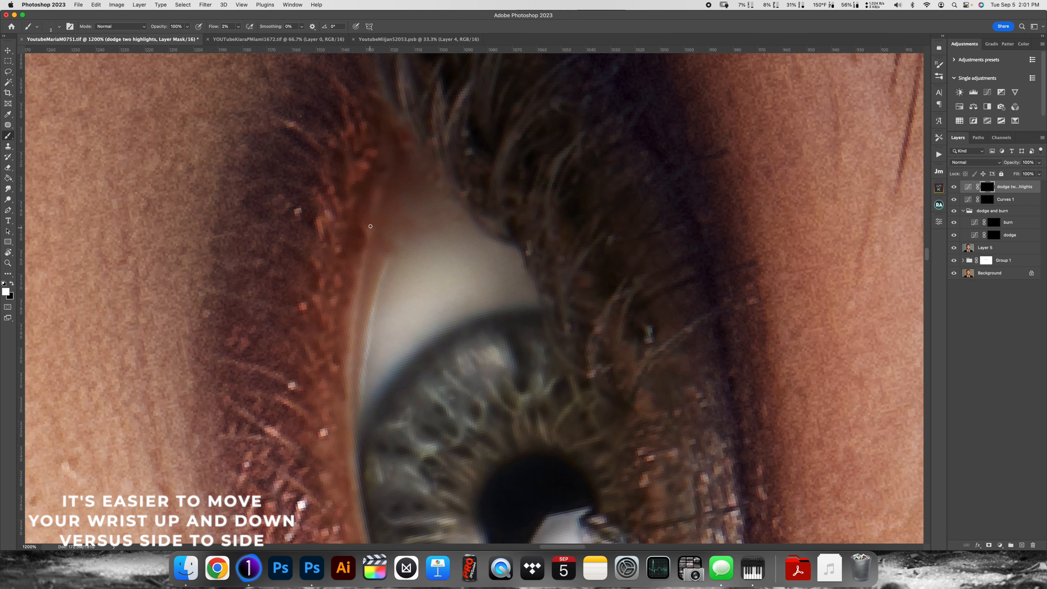
pyautogui.moveTo(353, 291)
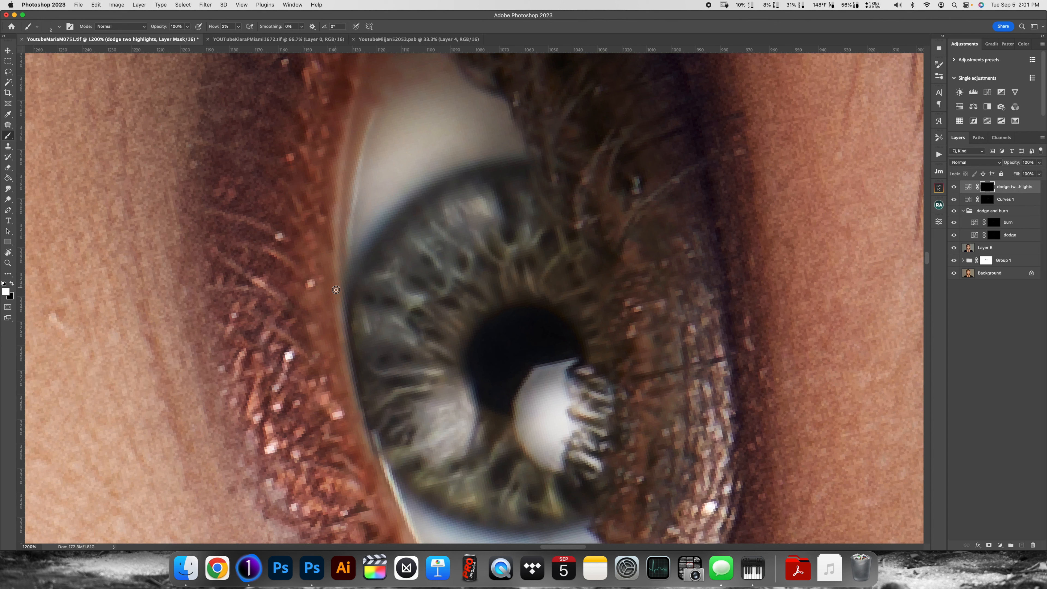
pyautogui.moveTo(336, 239)
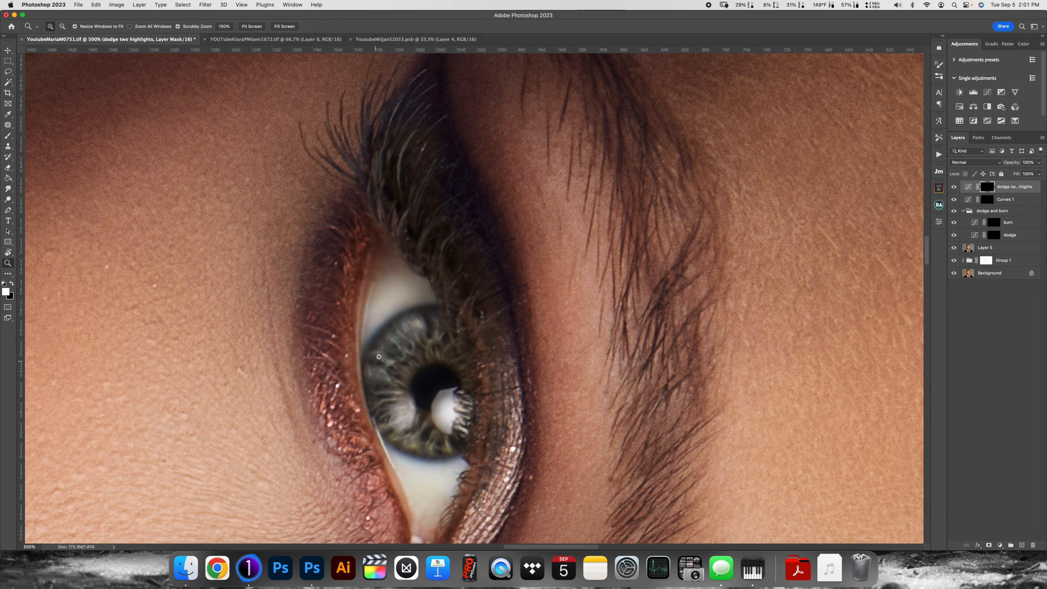
# Straighten the rotated canvas view and toggle the grouped eye adjustments to compare before and after
pyautogui.click(9, 252)
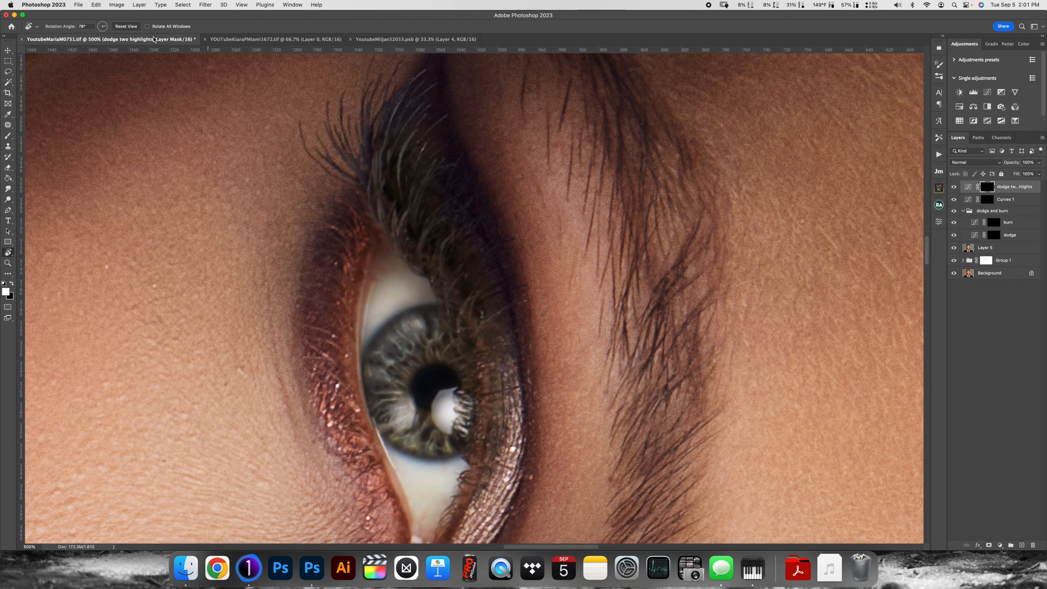
pyautogui.click(125, 27)
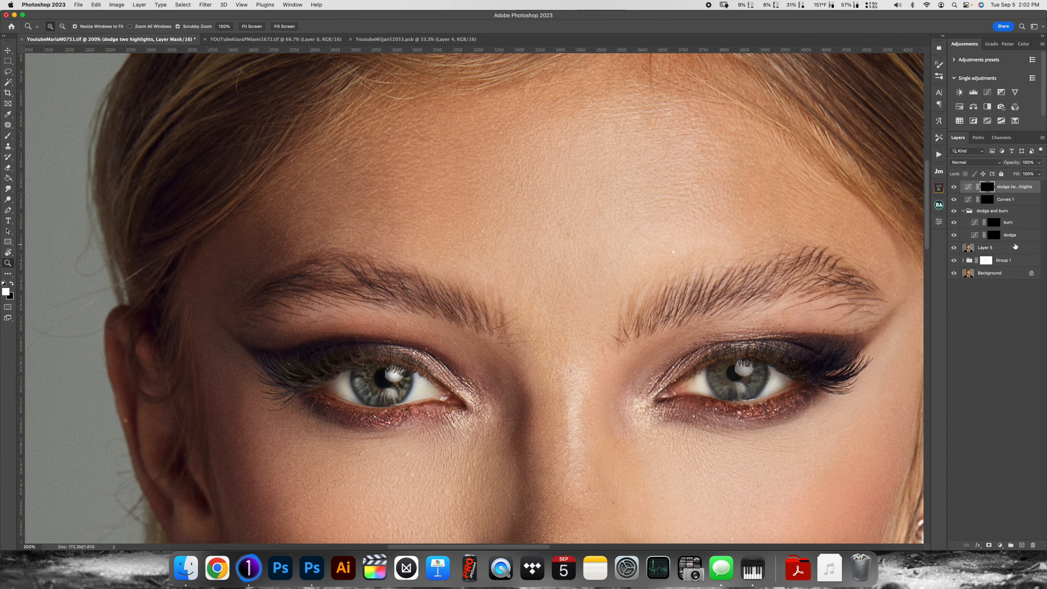
pyautogui.moveTo(1023, 238)
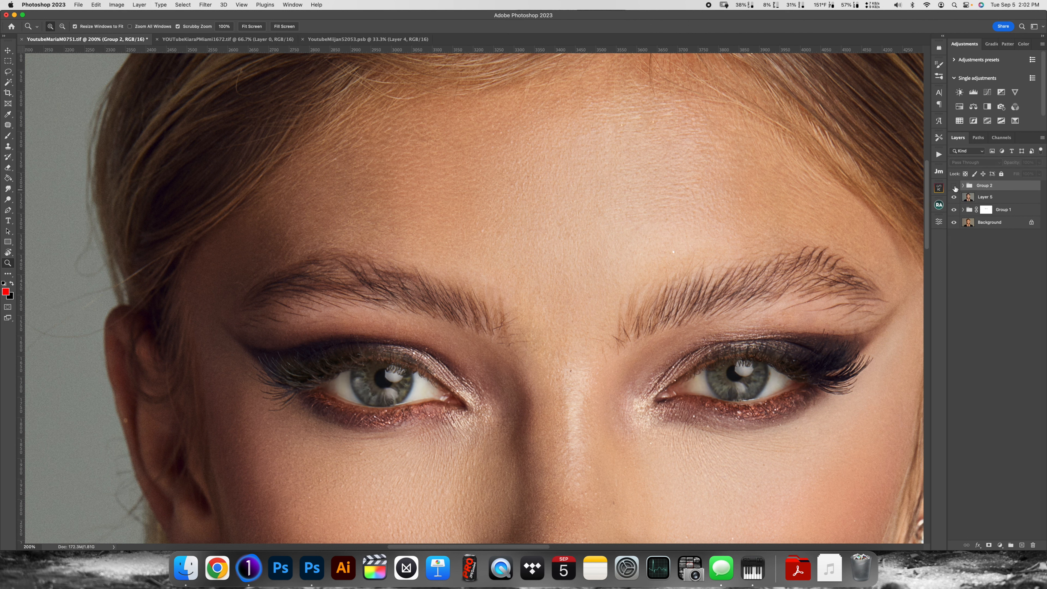
pyautogui.click(955, 185)
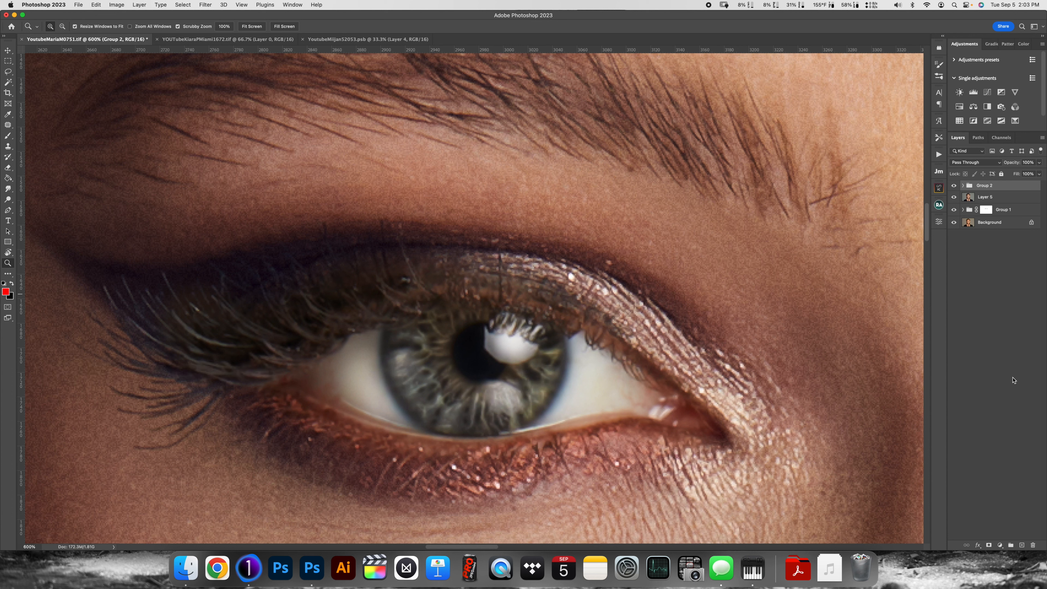
pyautogui.click(962, 185)
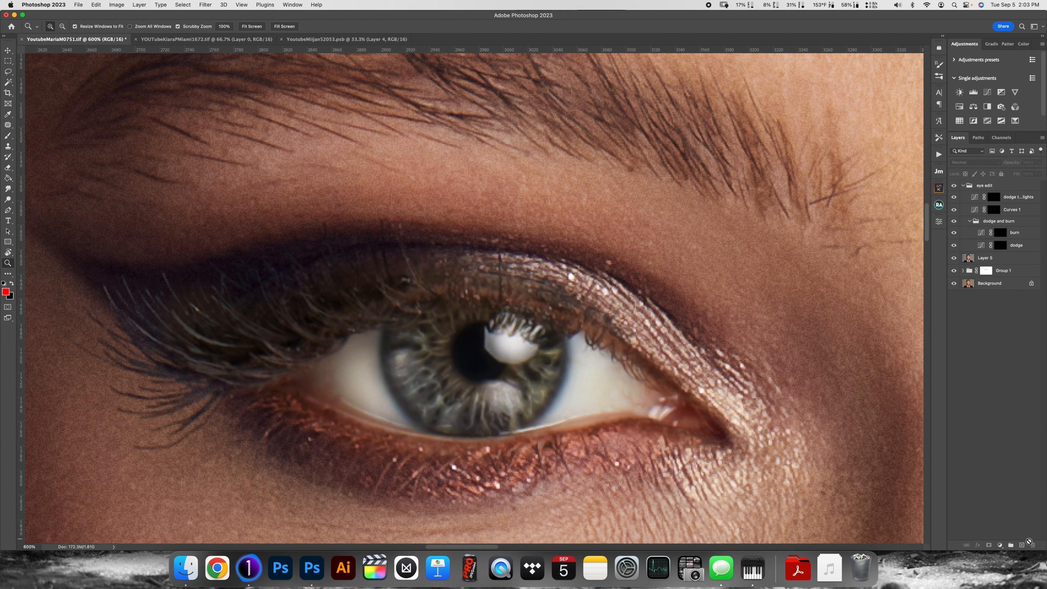
# Add a new empty layer, Layer 6, at the top of the 'eye edit' group
pyautogui.click(1014, 196)
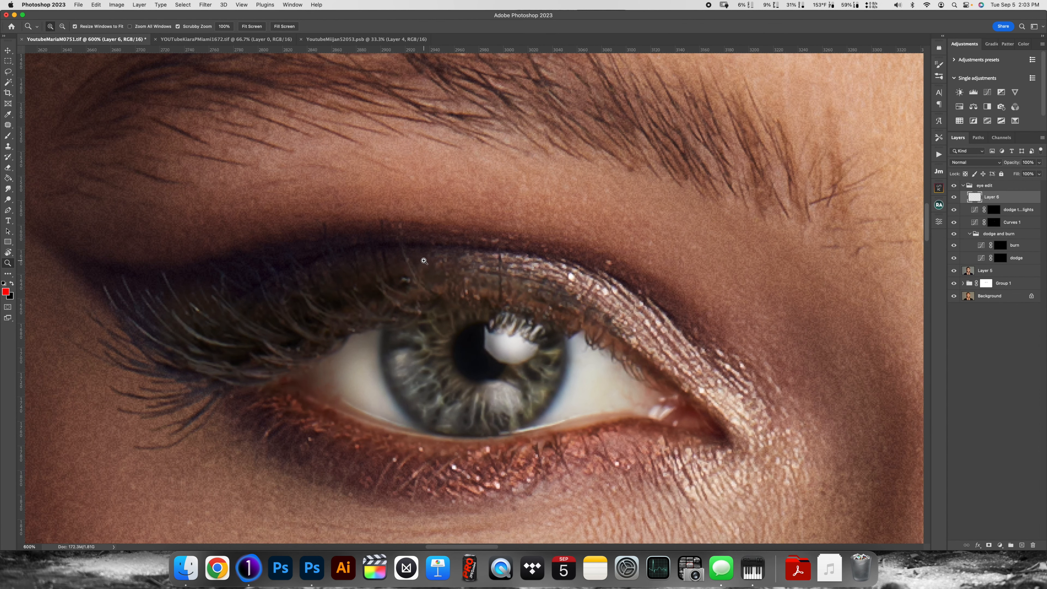
pyautogui.moveTo(470, 390)
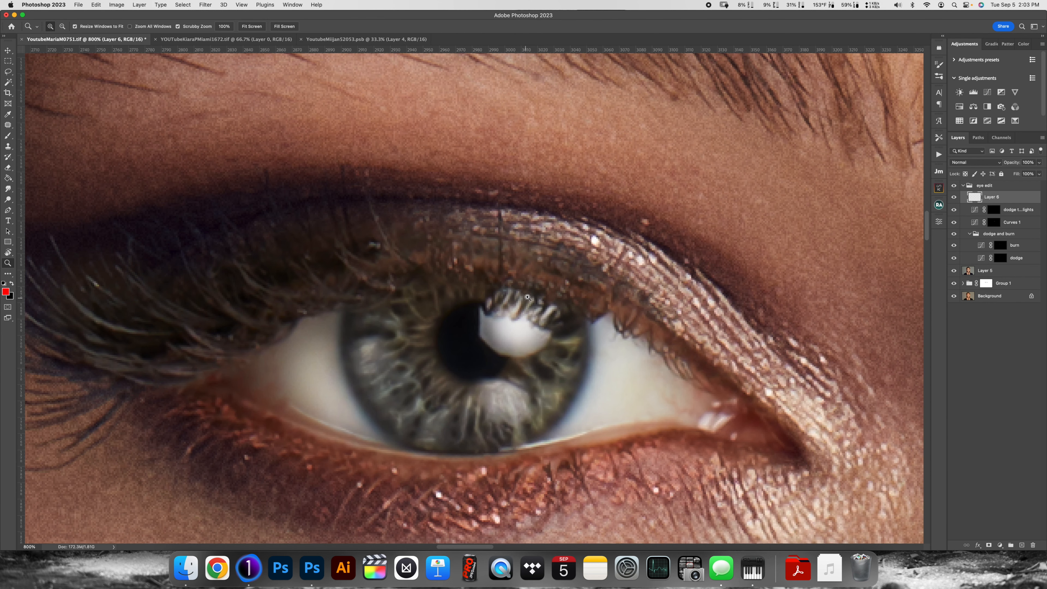
pyautogui.moveTo(973, 471)
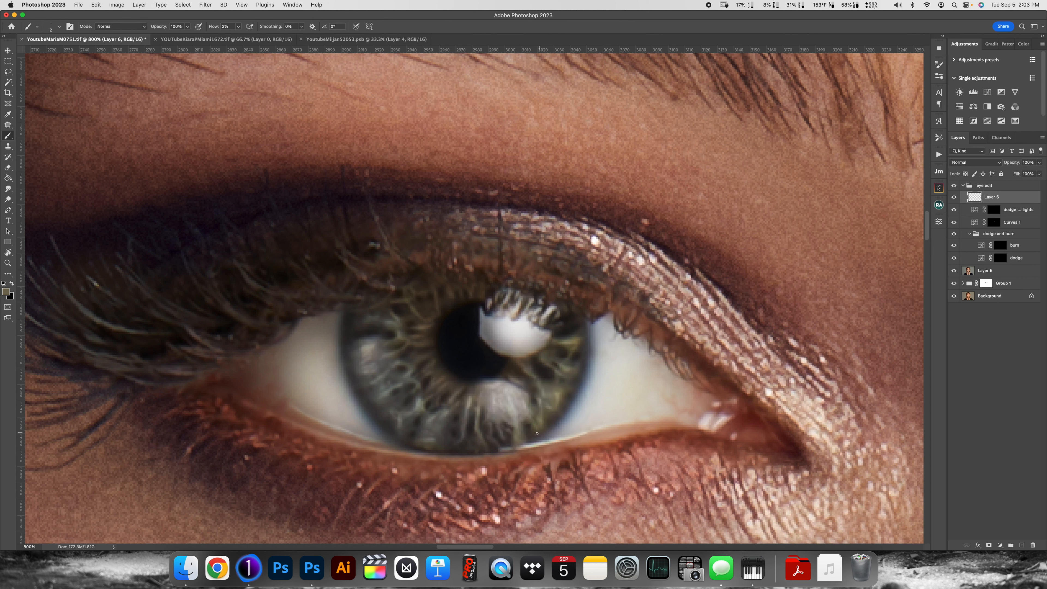
pyautogui.moveTo(535, 417)
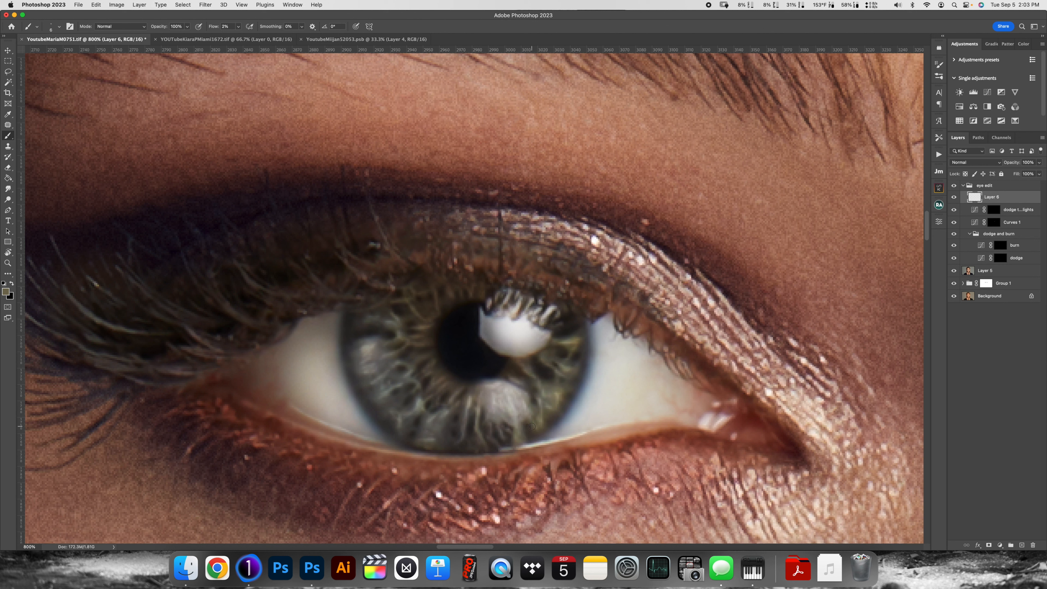
pyautogui.moveTo(536, 416)
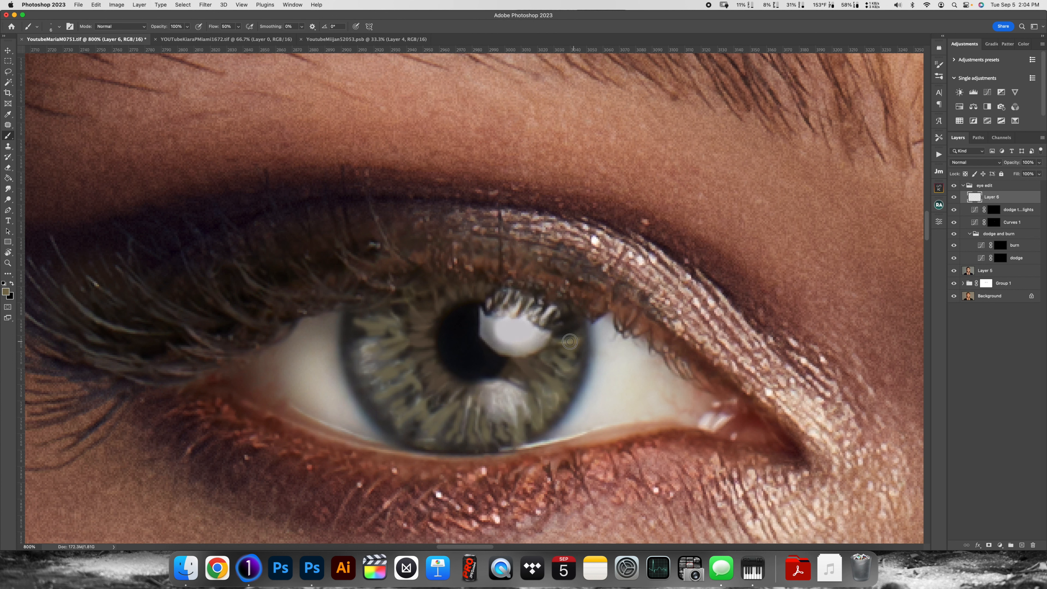
# Brush more light streaks outward across the iris on Layer 6
pyautogui.moveTo(569, 341); pyautogui.dragTo(526, 381)
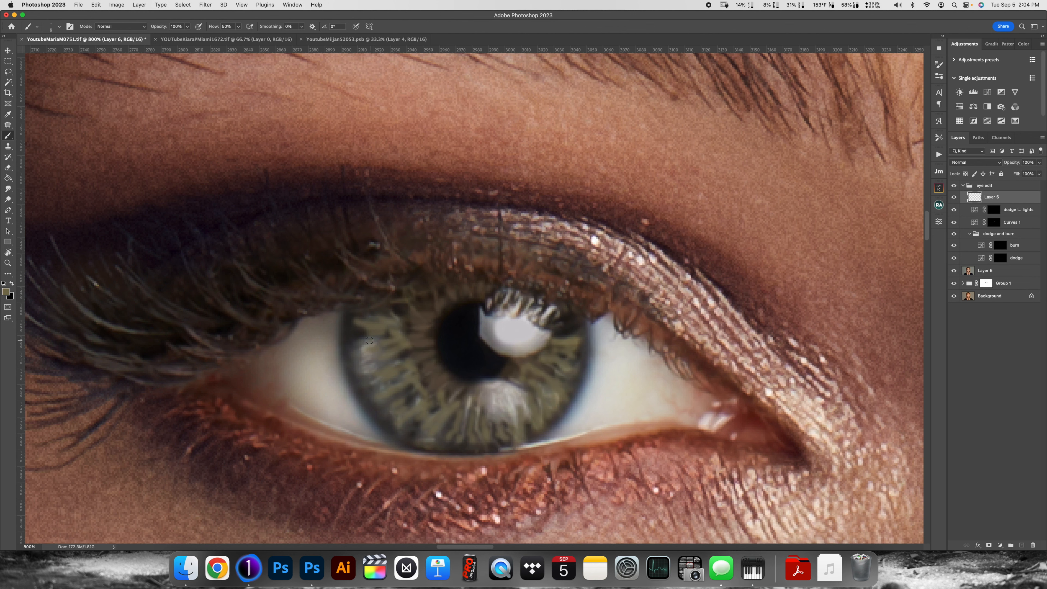
pyautogui.moveTo(362, 348)
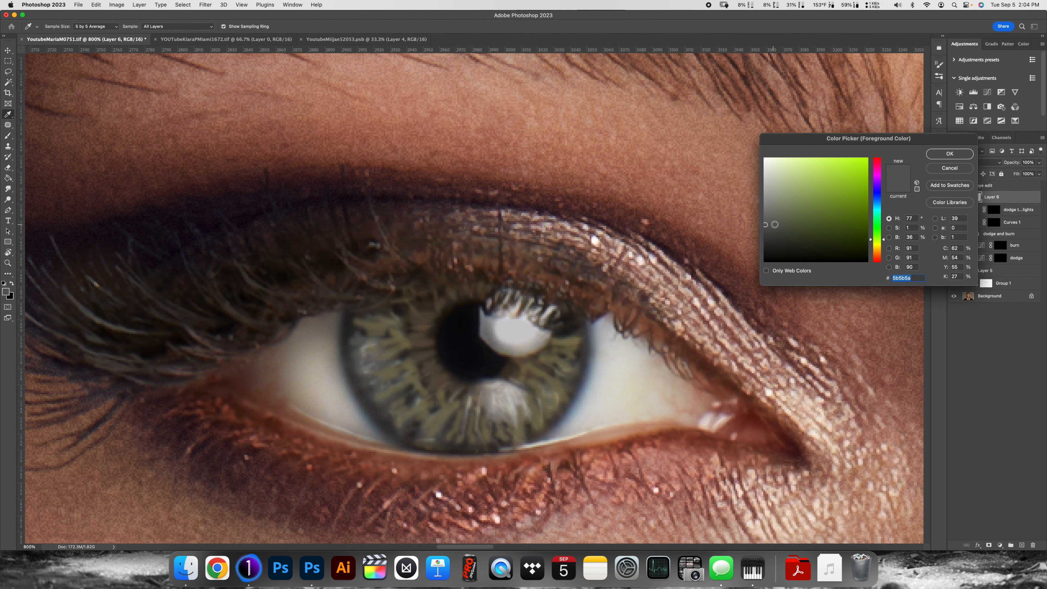
# Pick a dark green foreground colour and paint green streaks across the iris
pyautogui.click(868, 226)
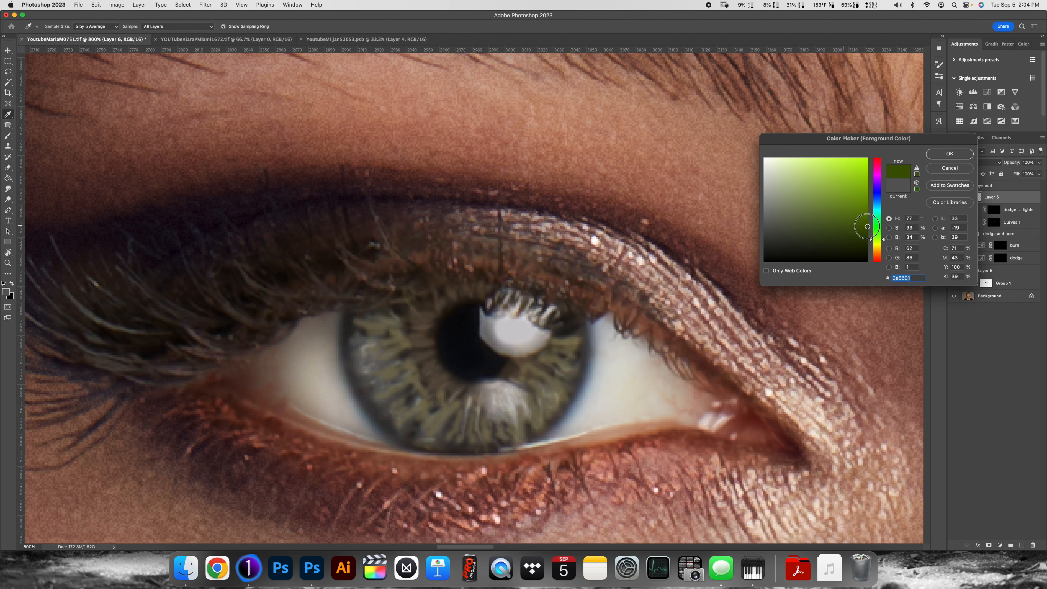
pyautogui.click(948, 154)
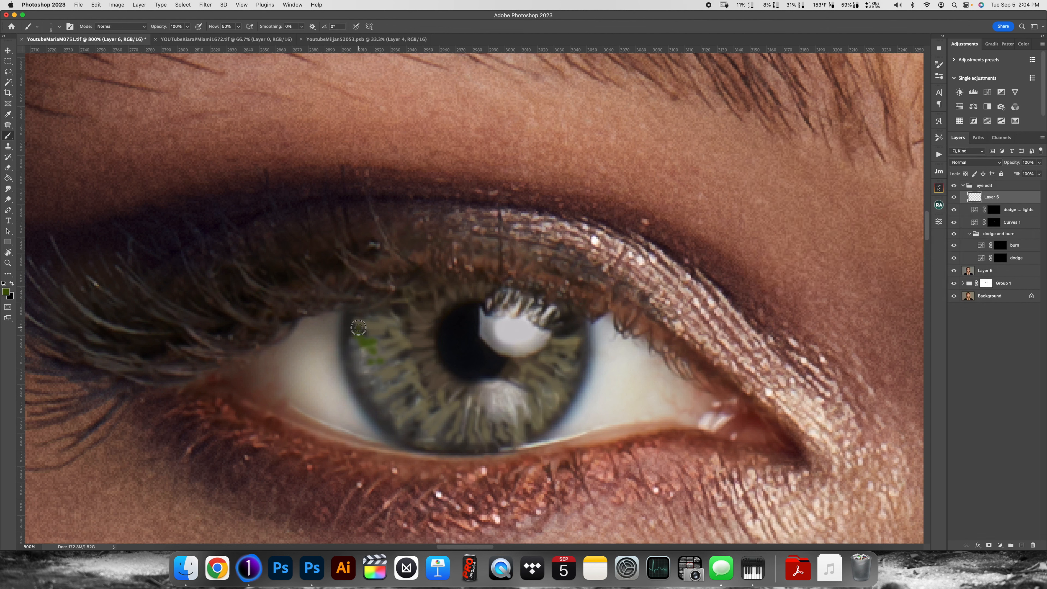
pyautogui.moveTo(359, 327); pyautogui.dragTo(404, 407)
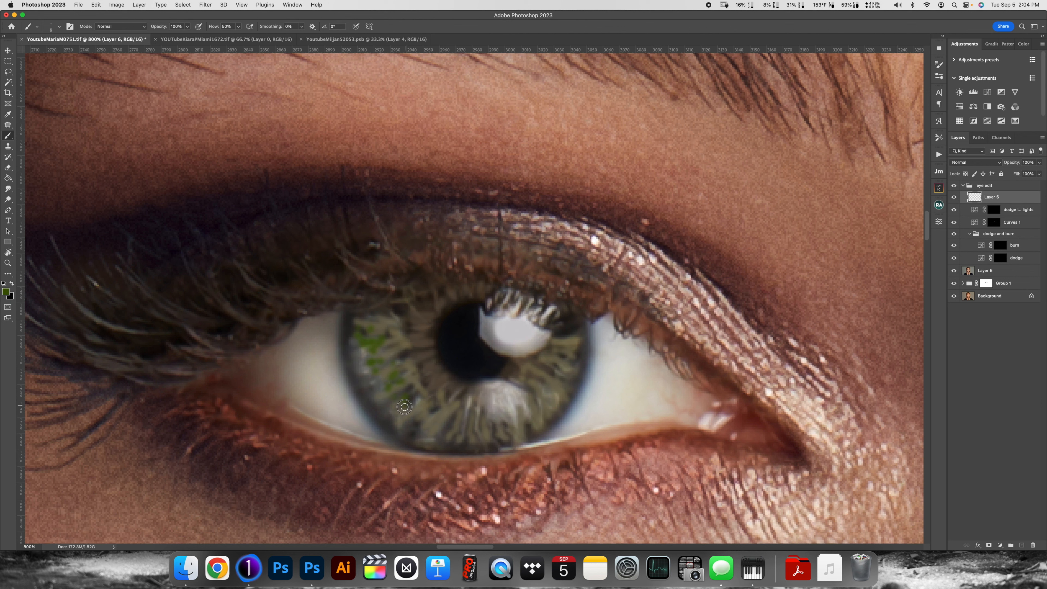
pyautogui.moveTo(404, 407); pyautogui.dragTo(472, 428)
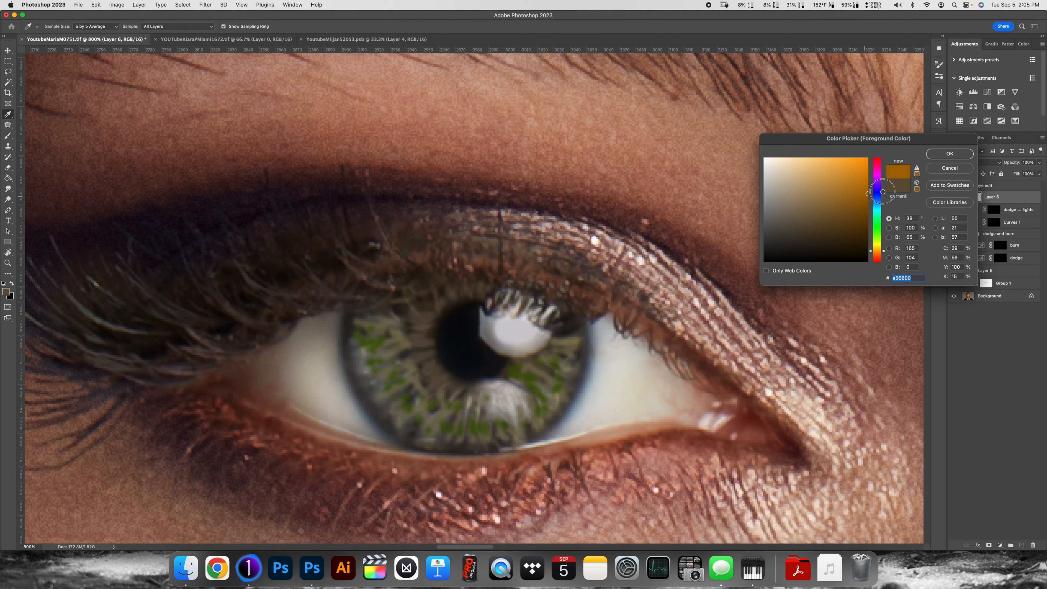
# Switch to an orange foreground colour and paint orange streaks into the iris
pyautogui.click(948, 154)
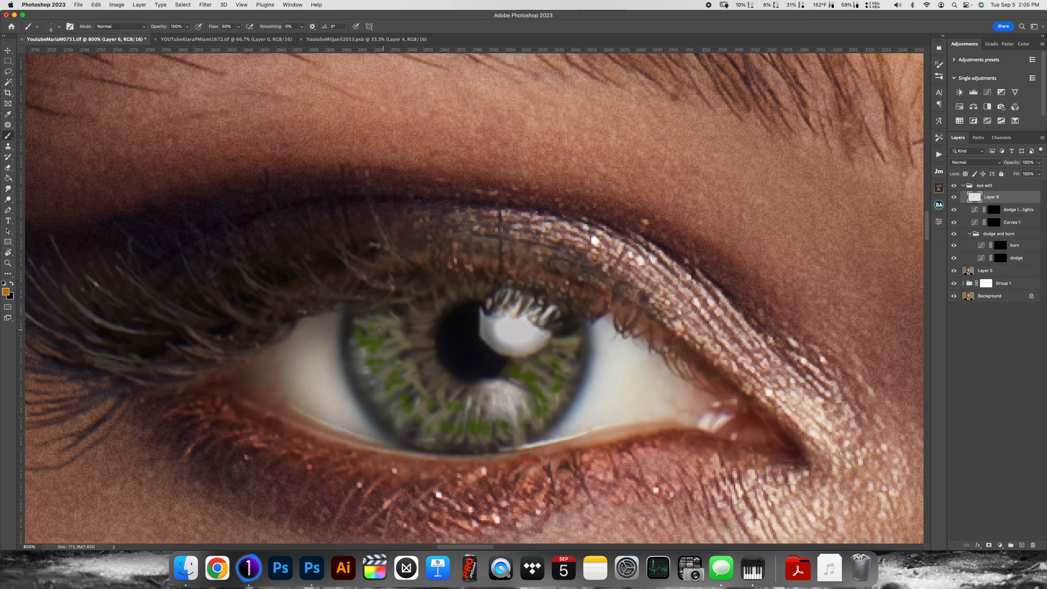
pyautogui.moveTo(377, 330); pyautogui.dragTo(416, 333)
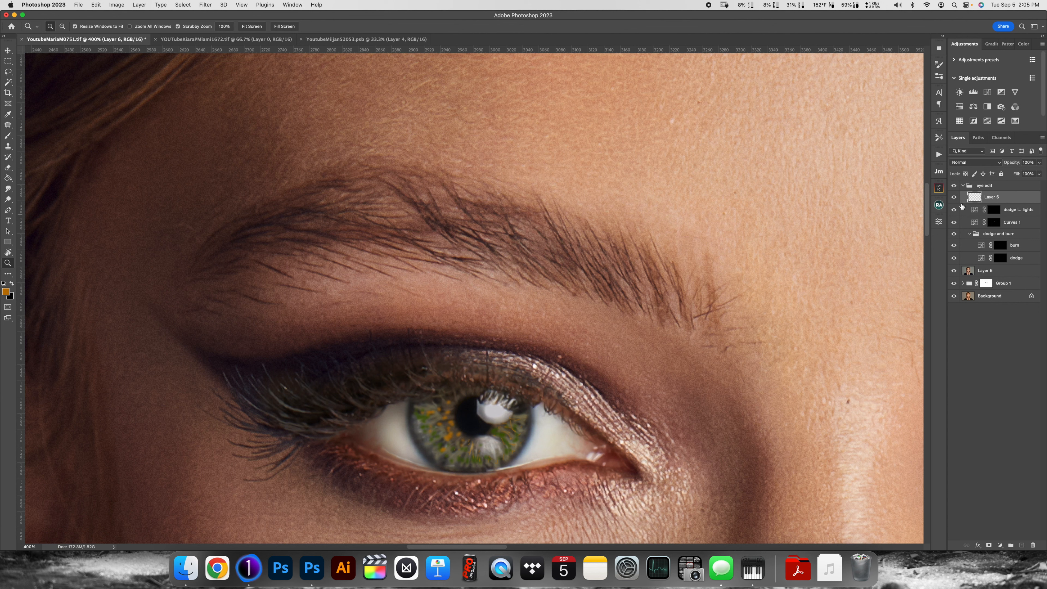
pyautogui.moveTo(984, 167)
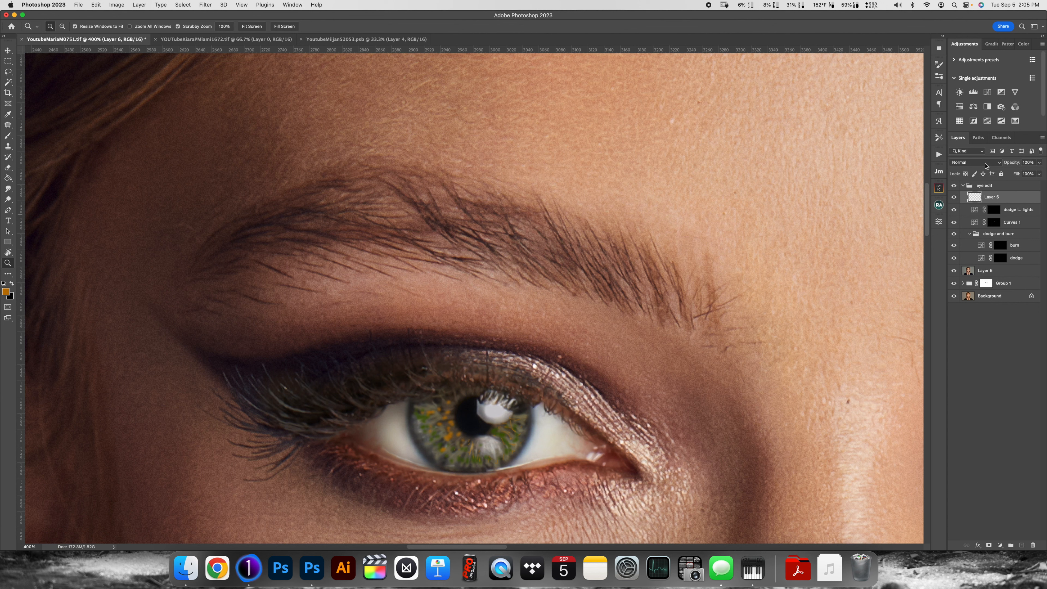
# Set Layer 6's blend mode to Soft Light and head to the Filter menu for a blur
pyautogui.click(968, 162)
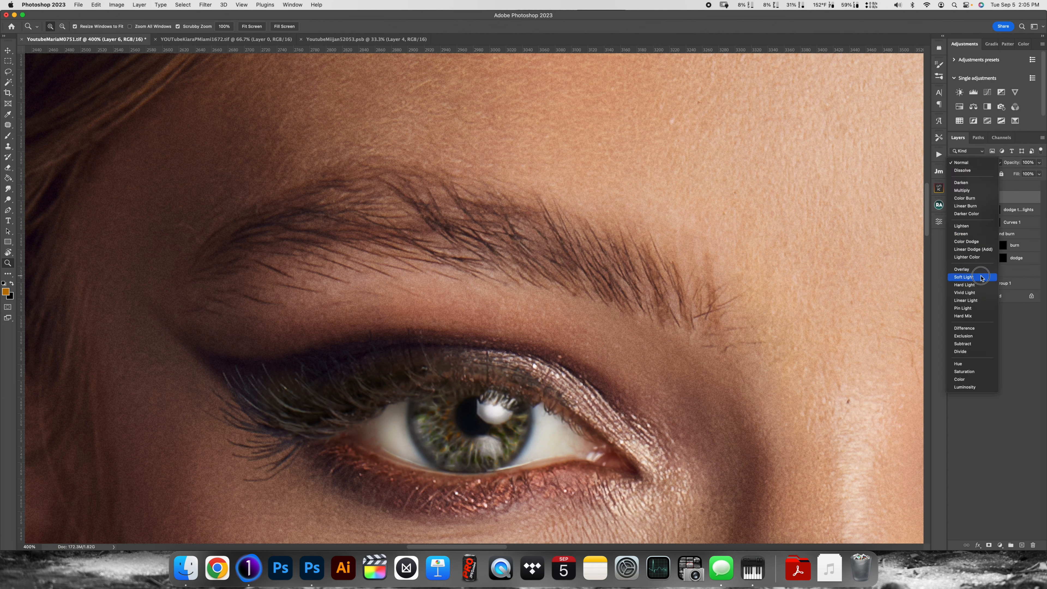
pyautogui.click(963, 276)
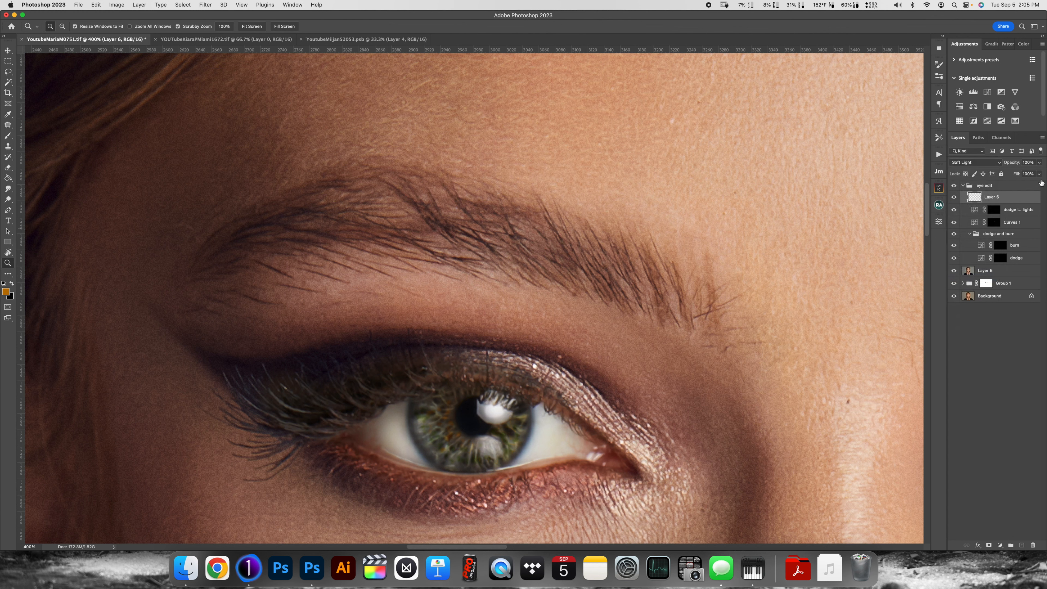
pyautogui.moveTo(1028, 161); pyautogui.dragTo(1021, 173)
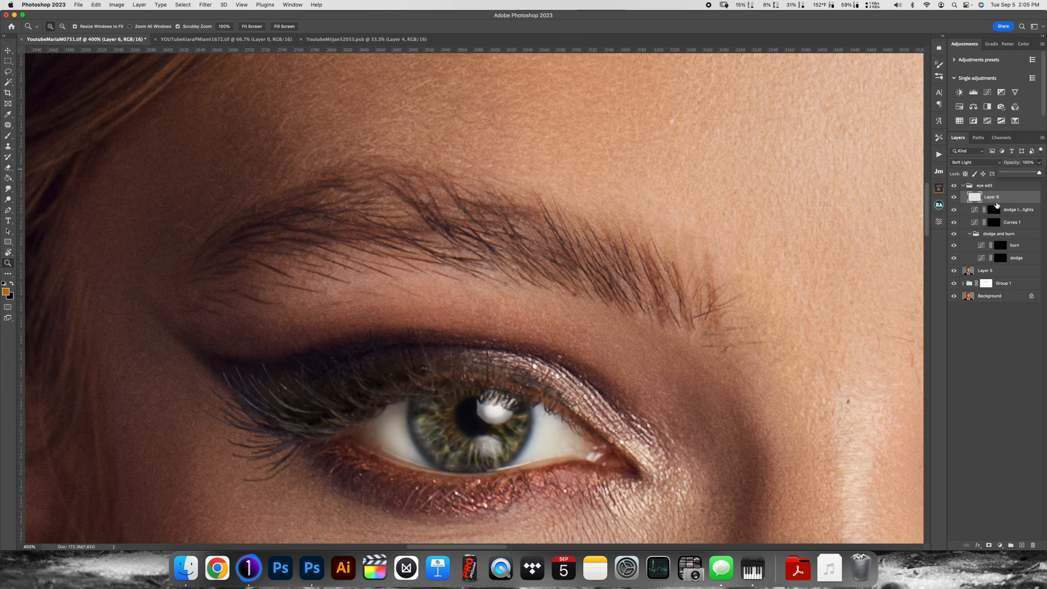
pyautogui.click(204, 5)
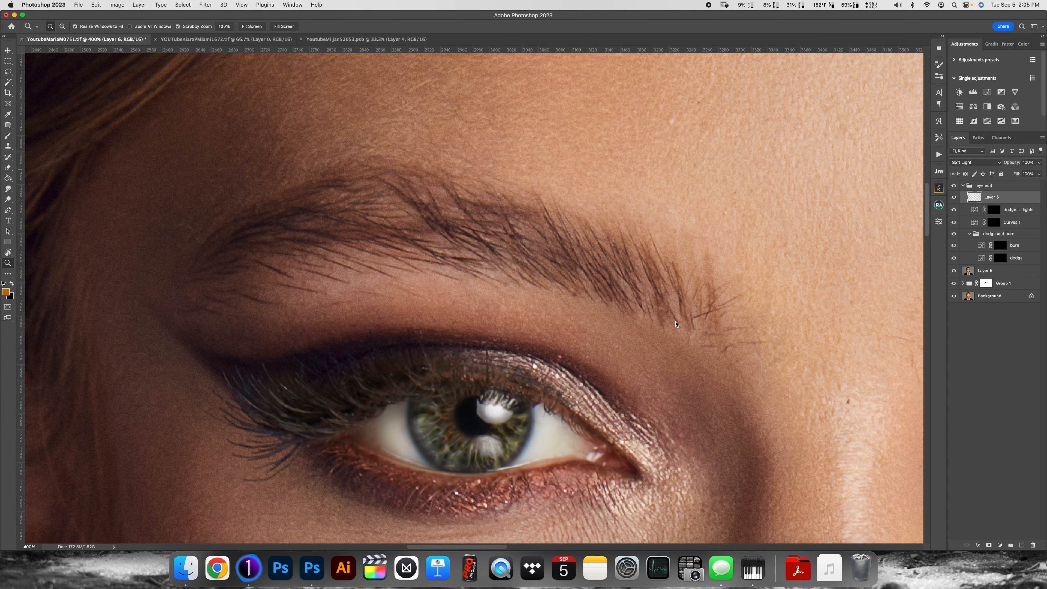
pyautogui.click(205, 5)
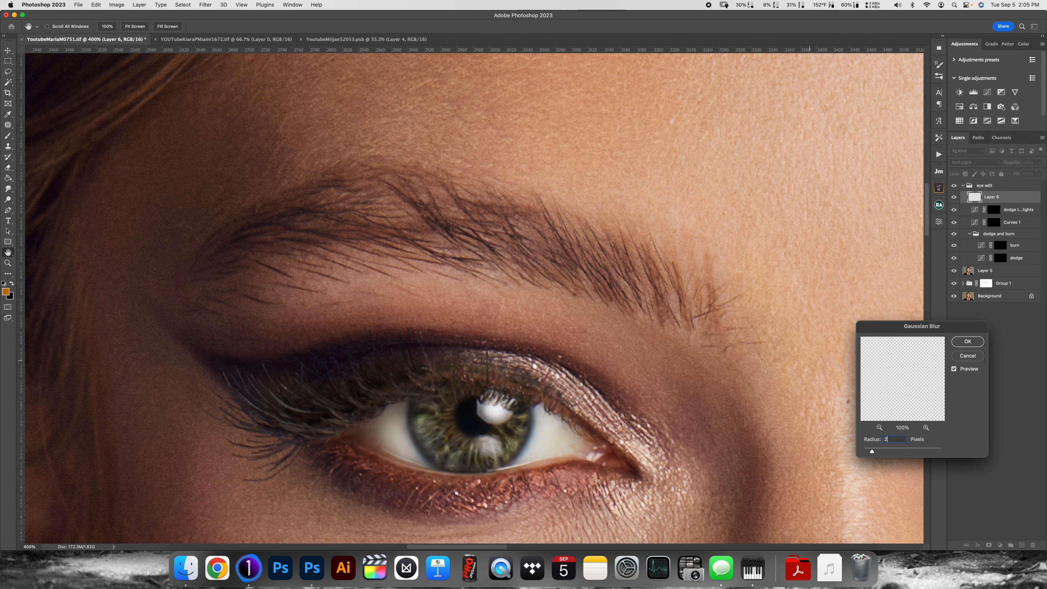
# Apply the 2-pixel Gaussian Blur to the iris streaks and zoom in on the eye
pyautogui.click(966, 341)
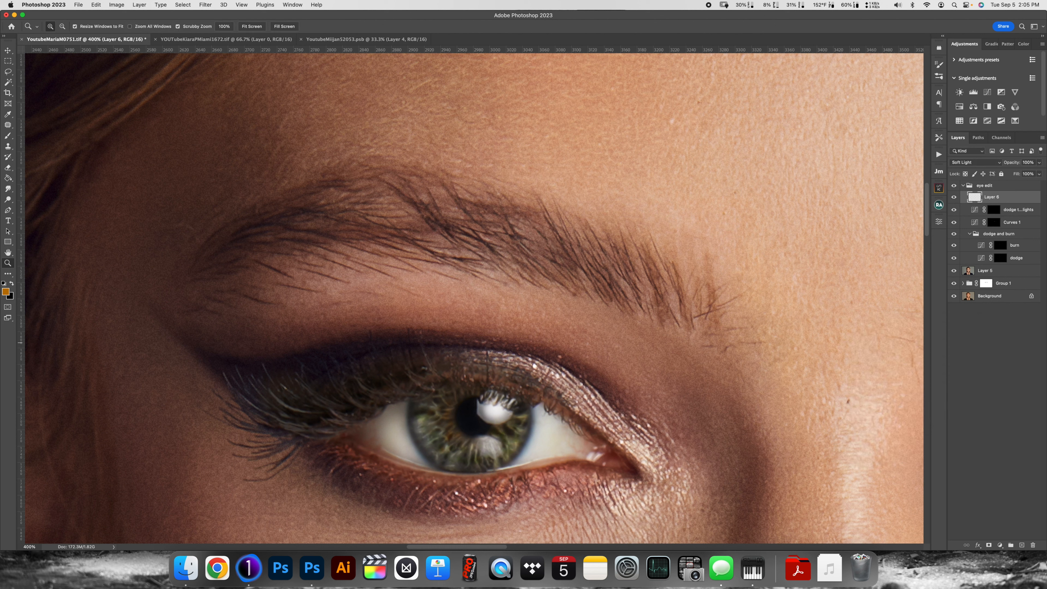
pyautogui.moveTo(1039, 163); pyautogui.dragTo(1020, 173)
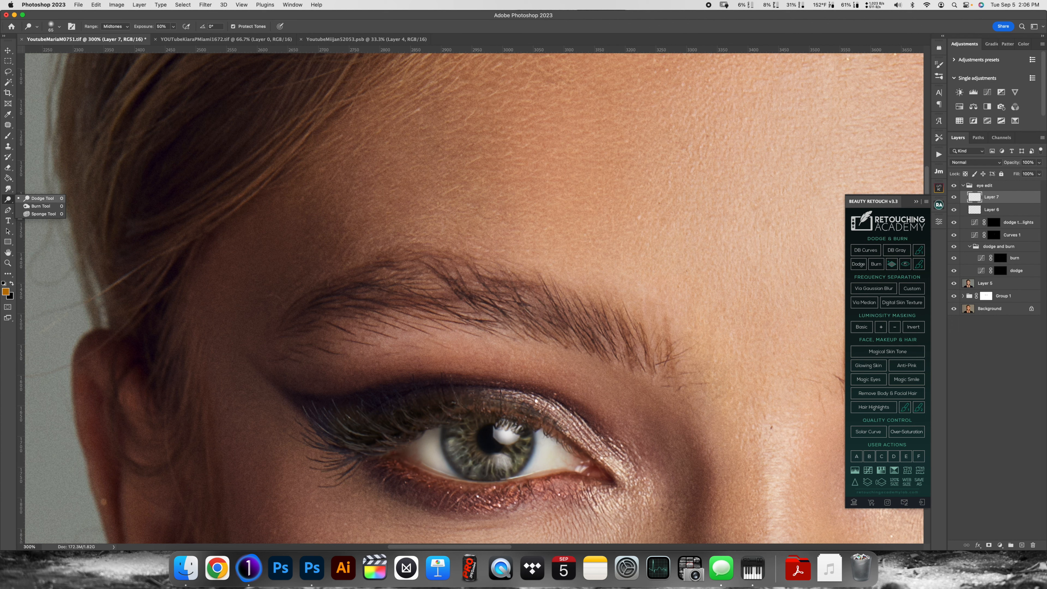
# Choose the Sharpen tool for working over the eyelashes on Layer 7
pyautogui.click(9, 187)
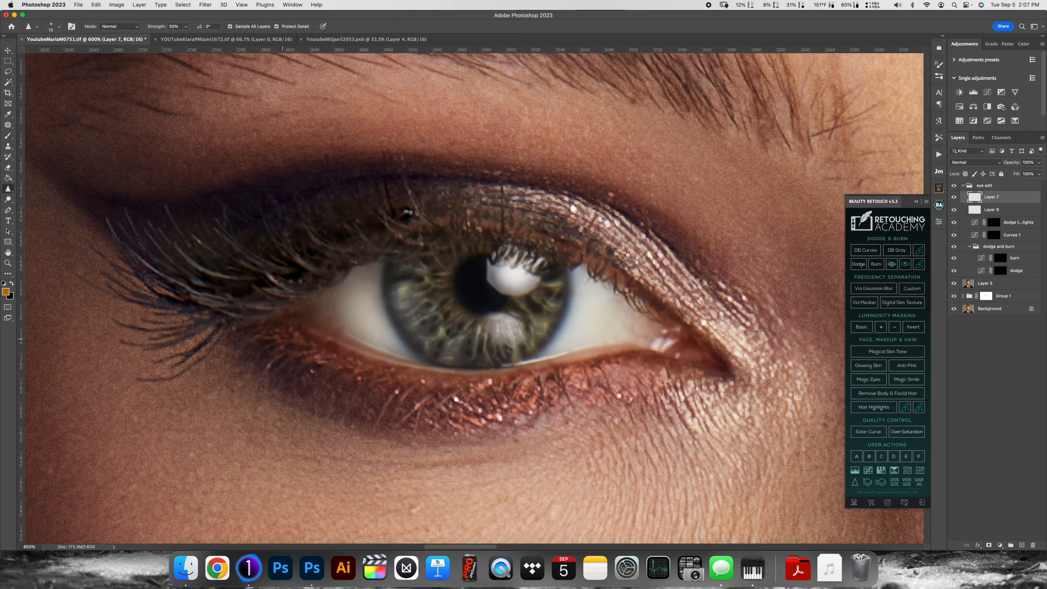
# Add Burn–Darken and Dodge–Brighten curve layers and target the dodge mask for painting
pyautogui.click(876, 264)
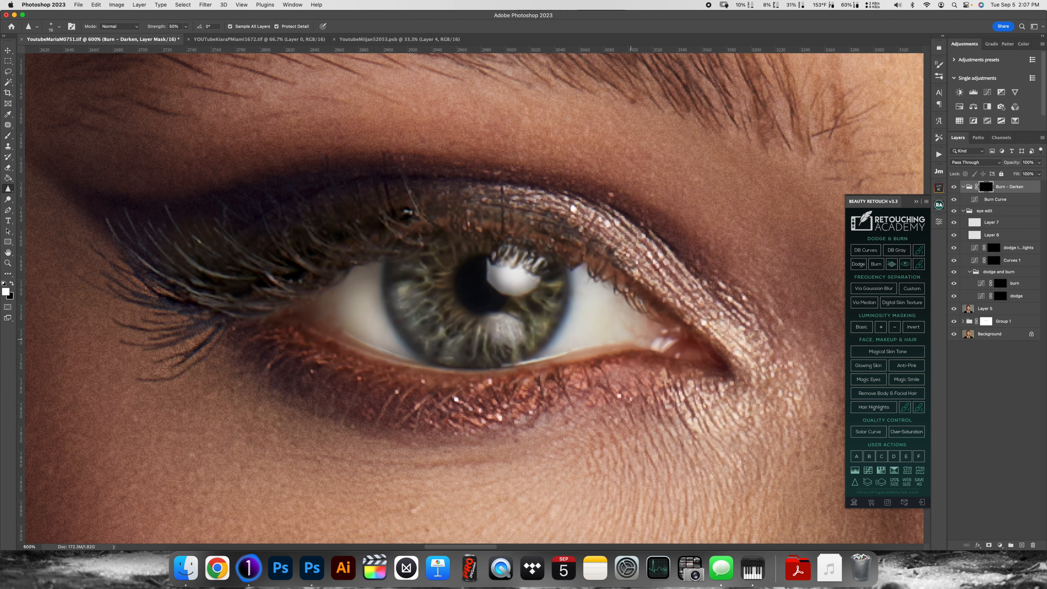
pyautogui.click(858, 264)
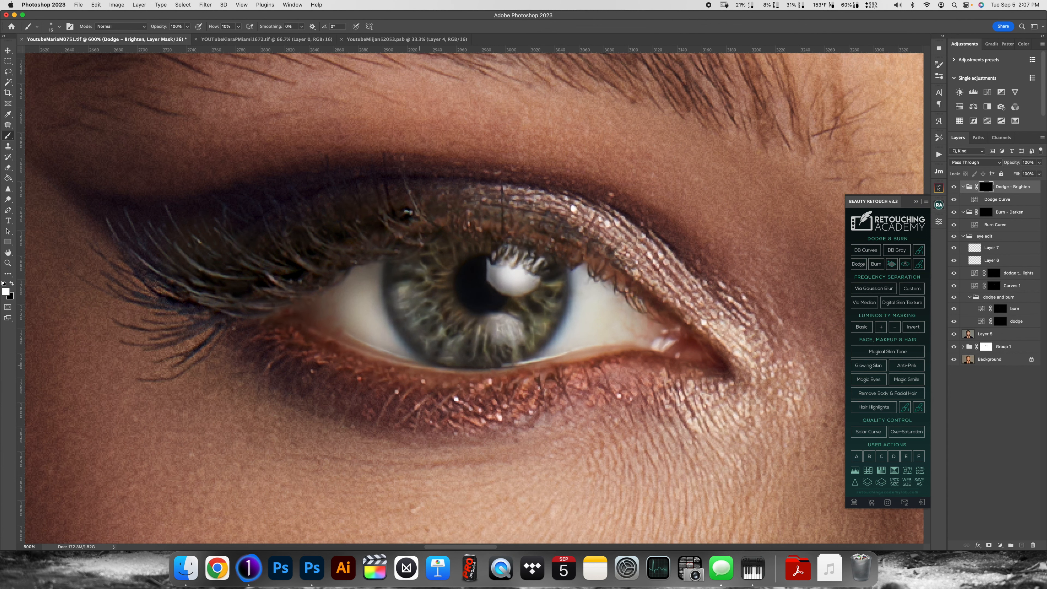
pyautogui.click(1011, 211)
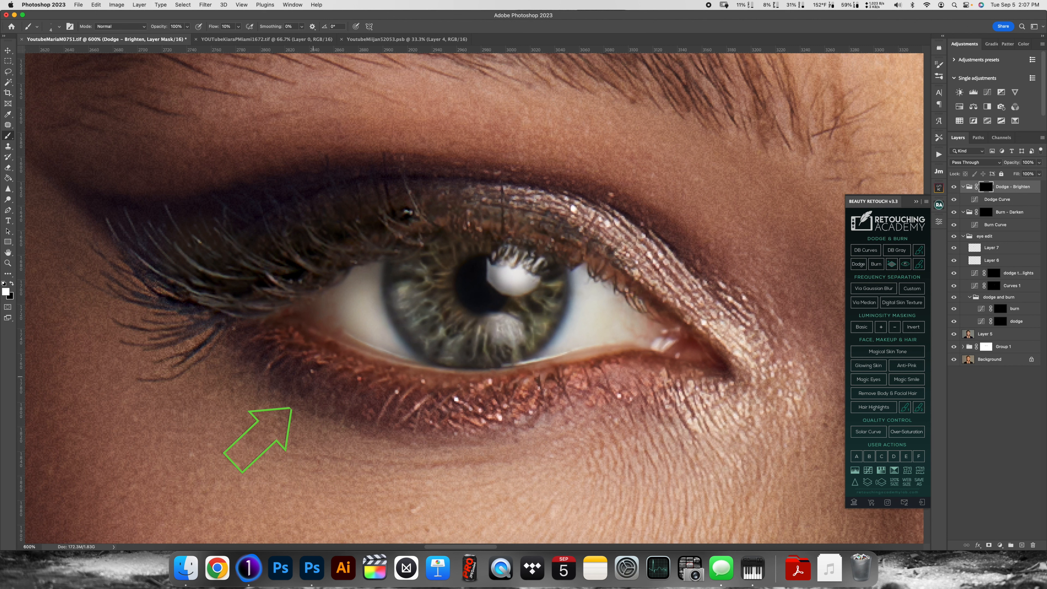
# Brighten the shadow under the lower lashes, toggle to compare, visit Burn–Darken and return to Dodge–Brighten
pyautogui.click(1014, 211)
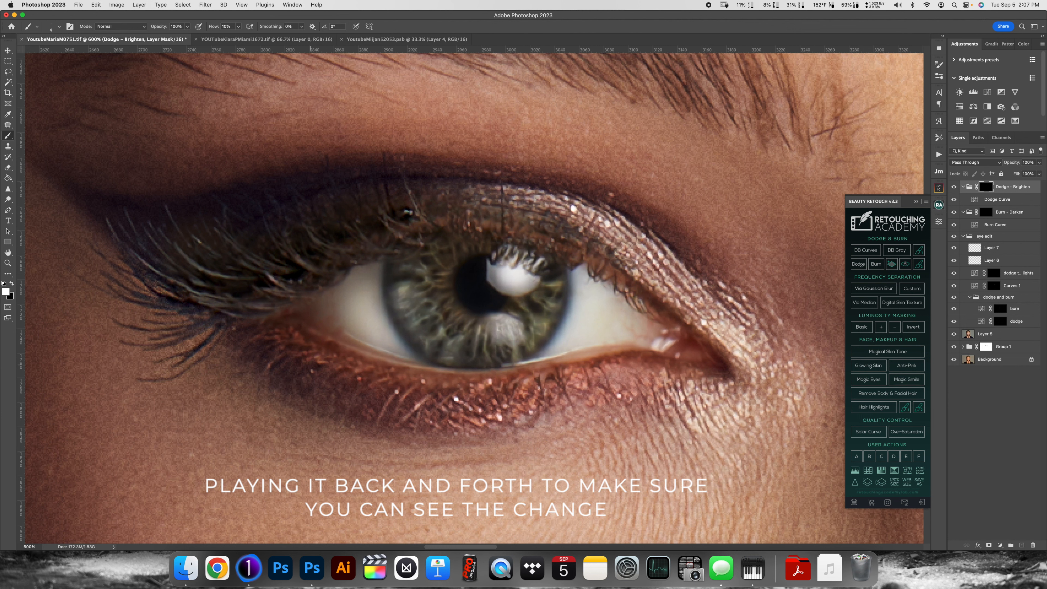
pyautogui.click(1013, 212)
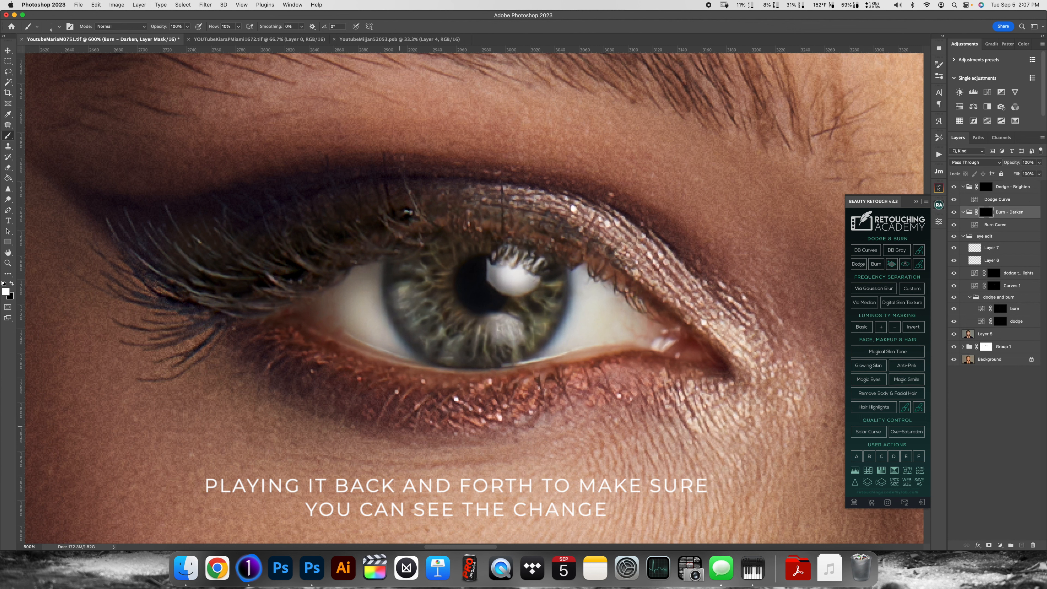
pyautogui.click(1013, 187)
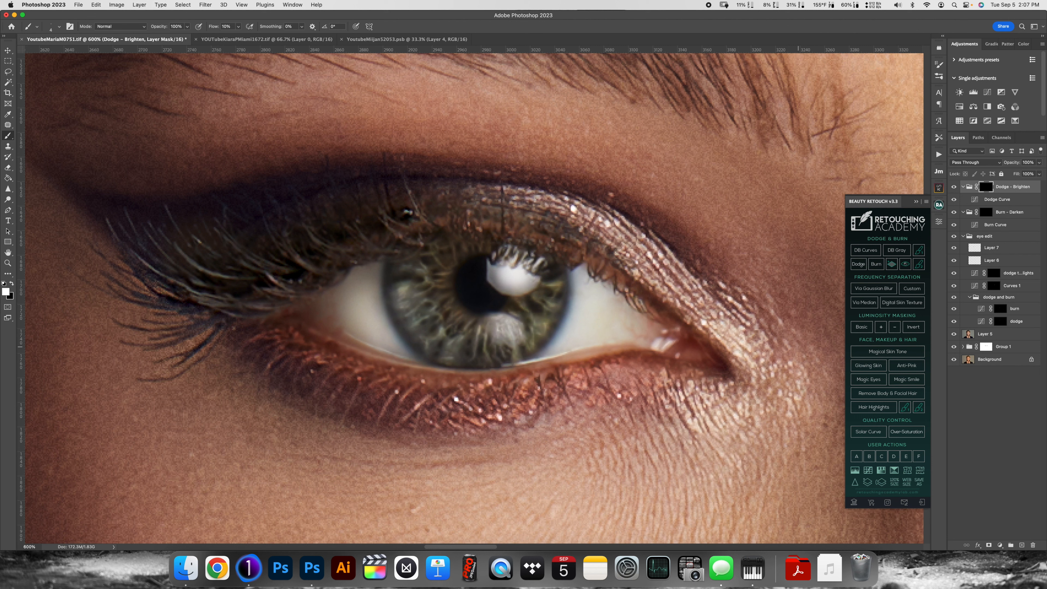
pyautogui.click(1011, 212)
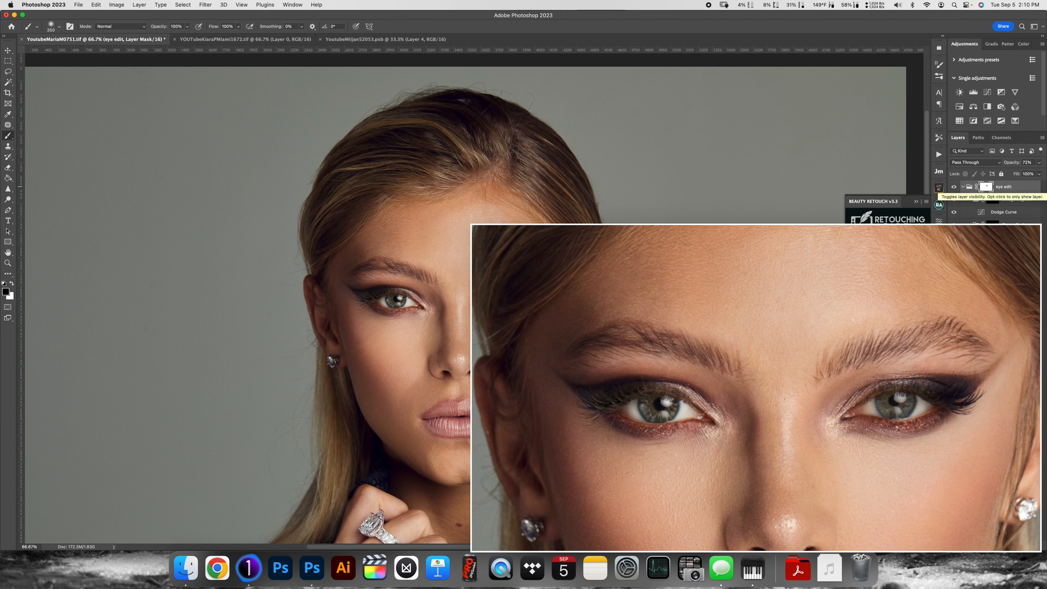
# Toggle the 'eye edit' group's visibility to compare the retouched eyes before and after
pyautogui.click(970, 187)
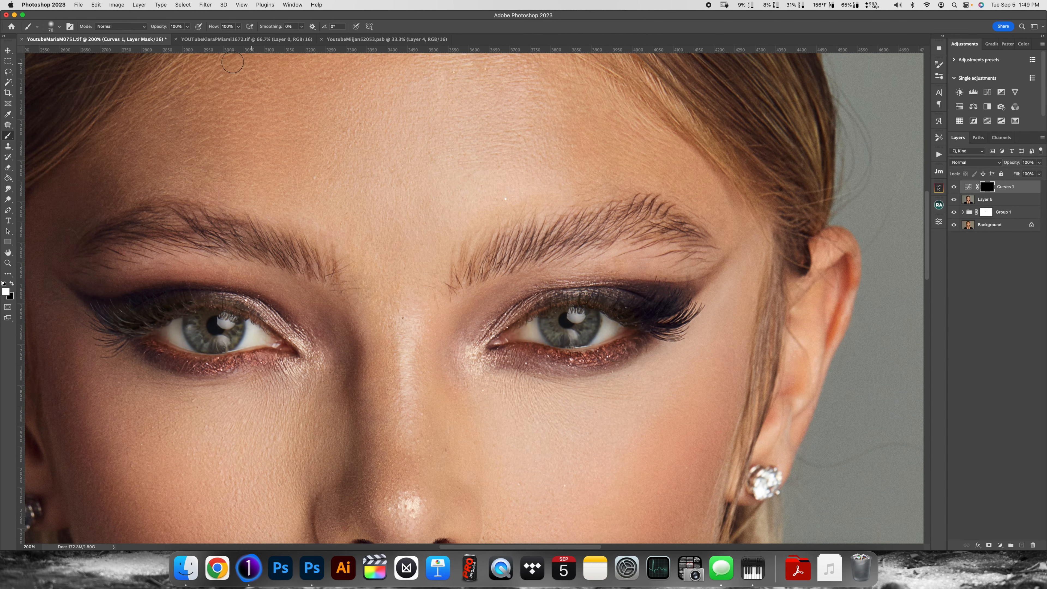
# Paint a red diagonal stroke across the left eyebrow on the new Layer 6
pyautogui.moveTo(374, 212); pyautogui.dragTo(284, 288)
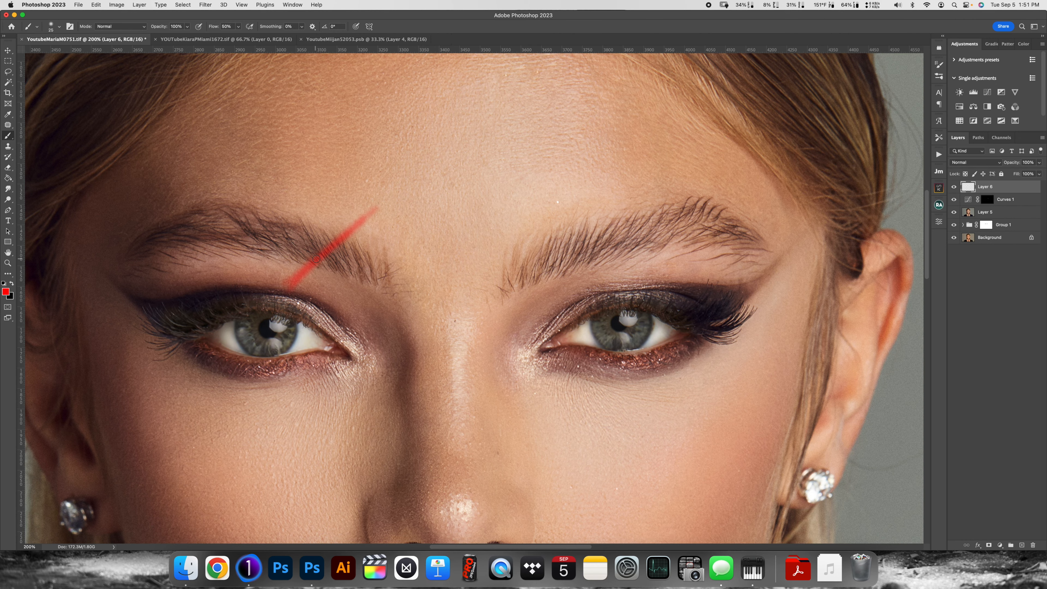